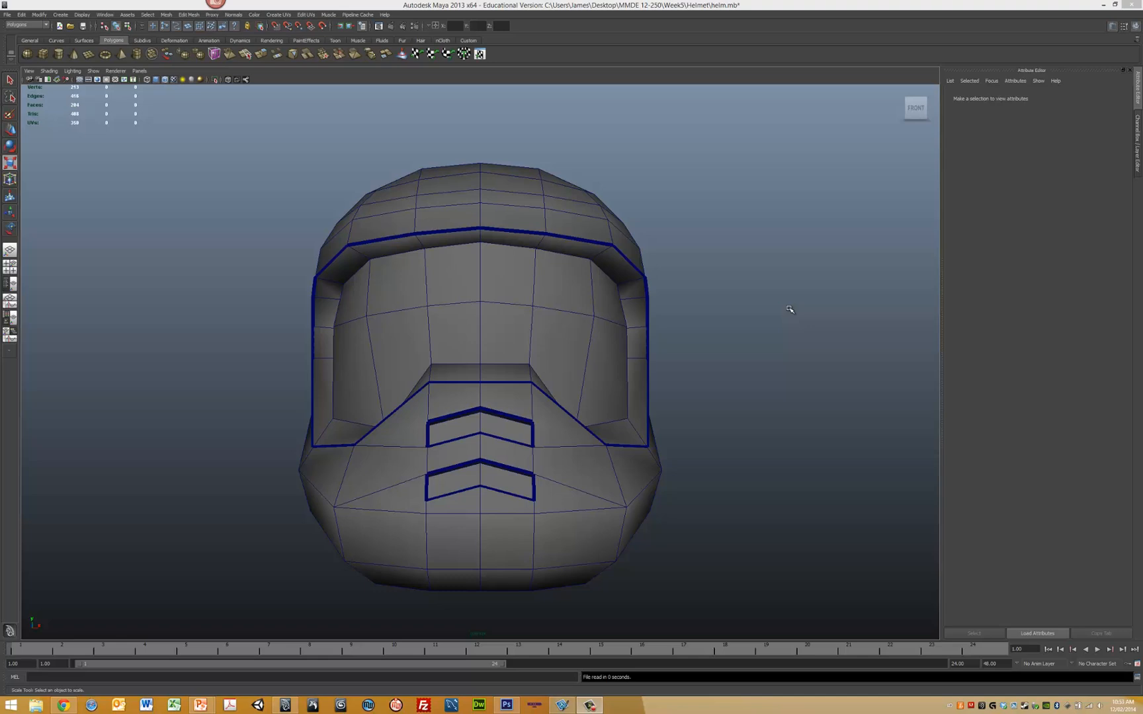
pyautogui.moveTo(363, 222)
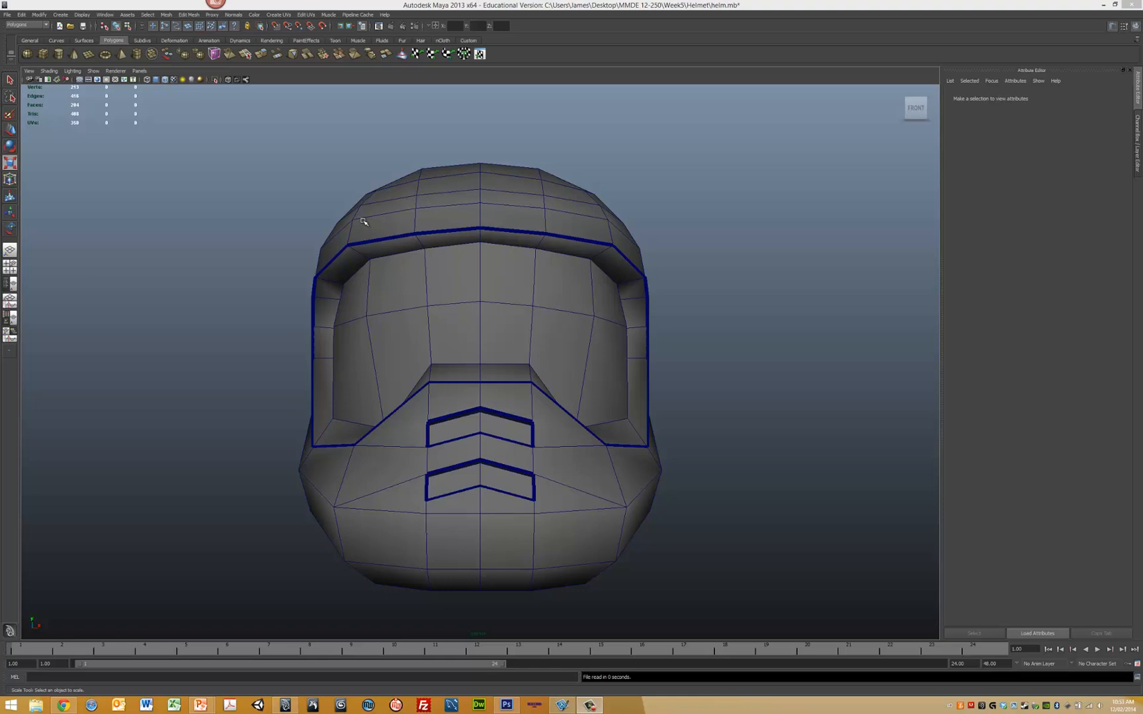
pyautogui.moveTo(410, 377)
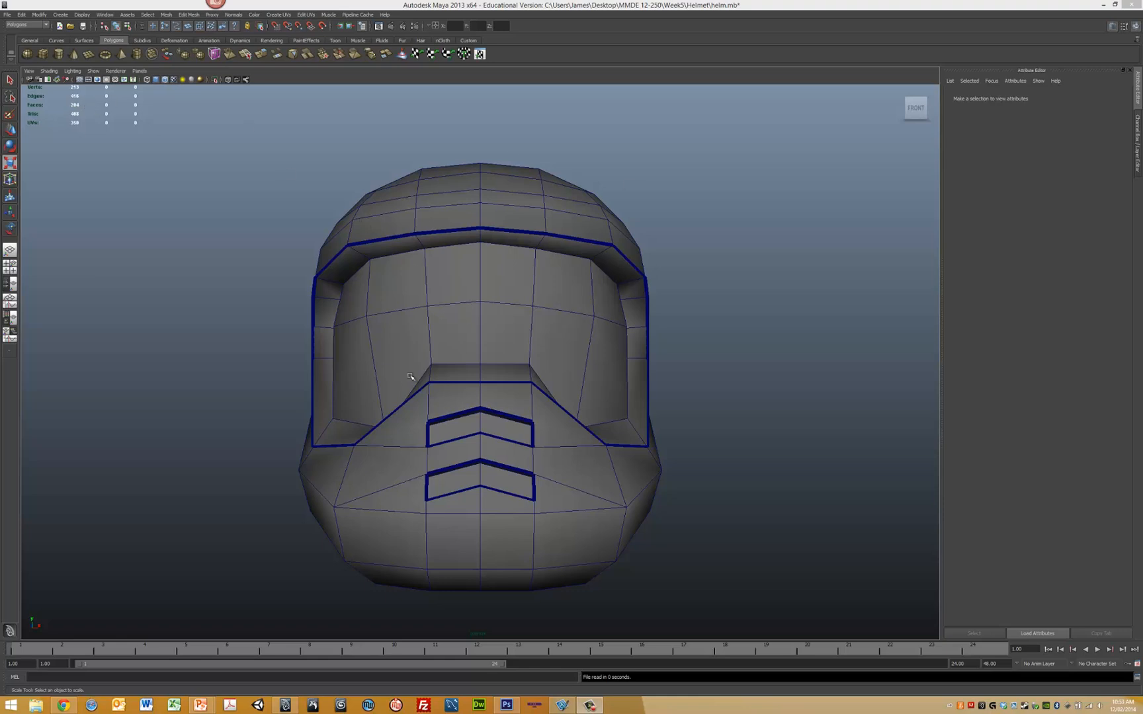
pyautogui.moveTo(544, 328)
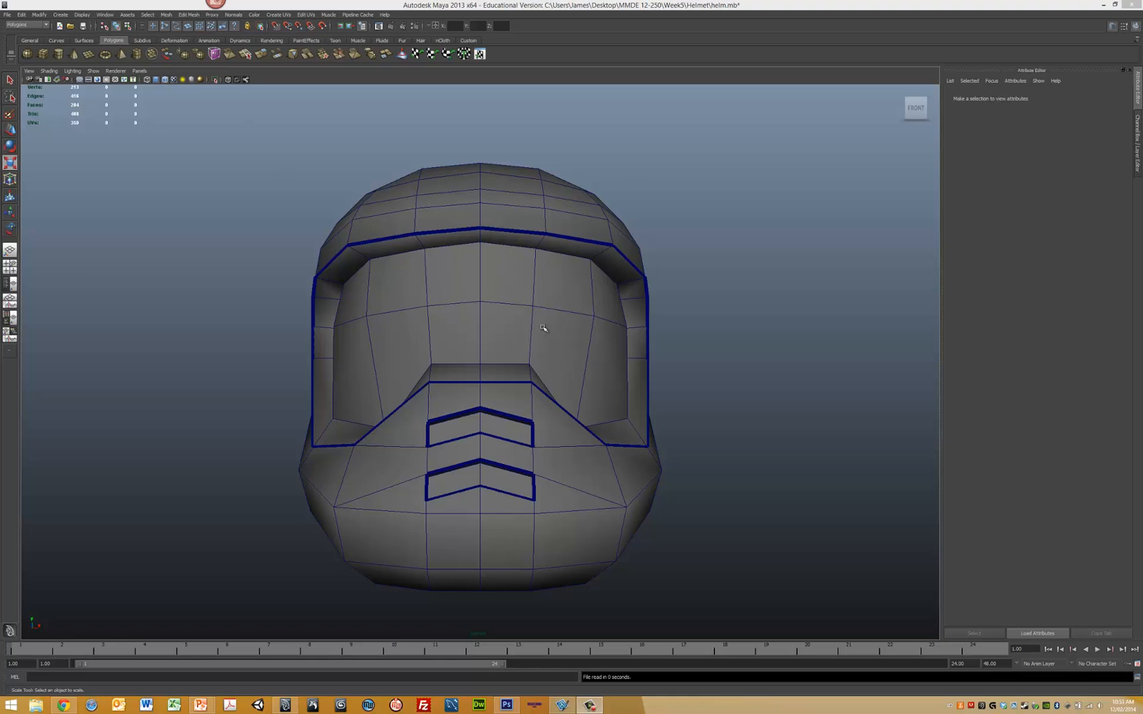
pyautogui.moveTo(363, 210)
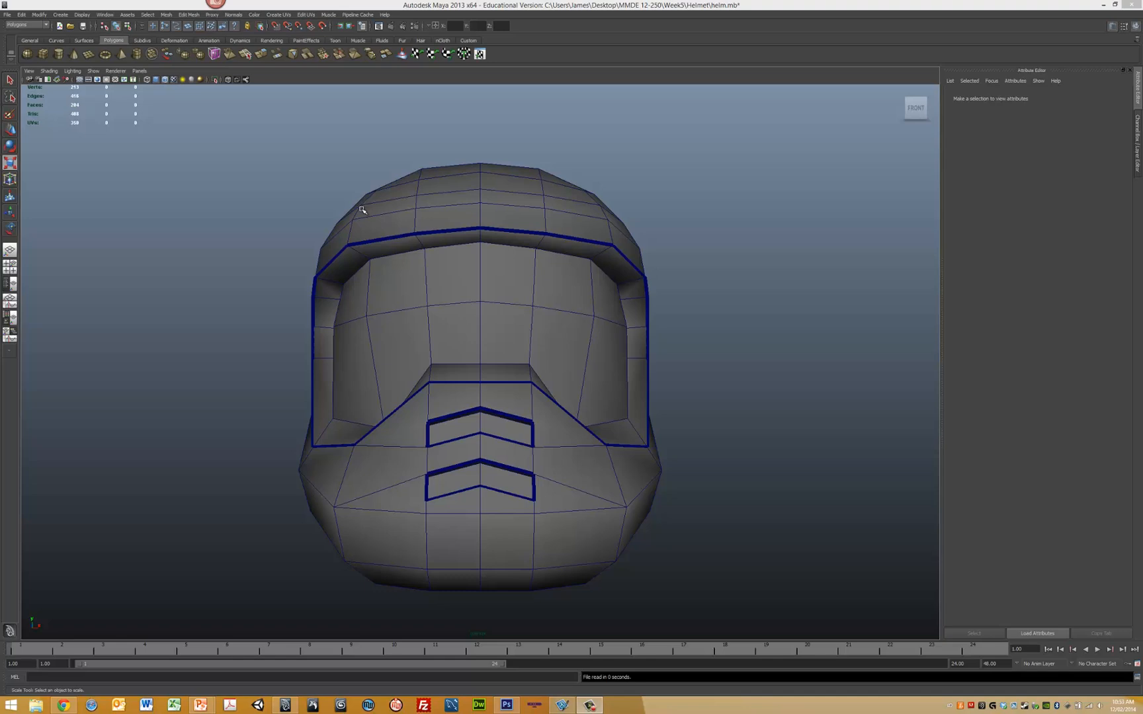
pyautogui.moveTo(127, 77)
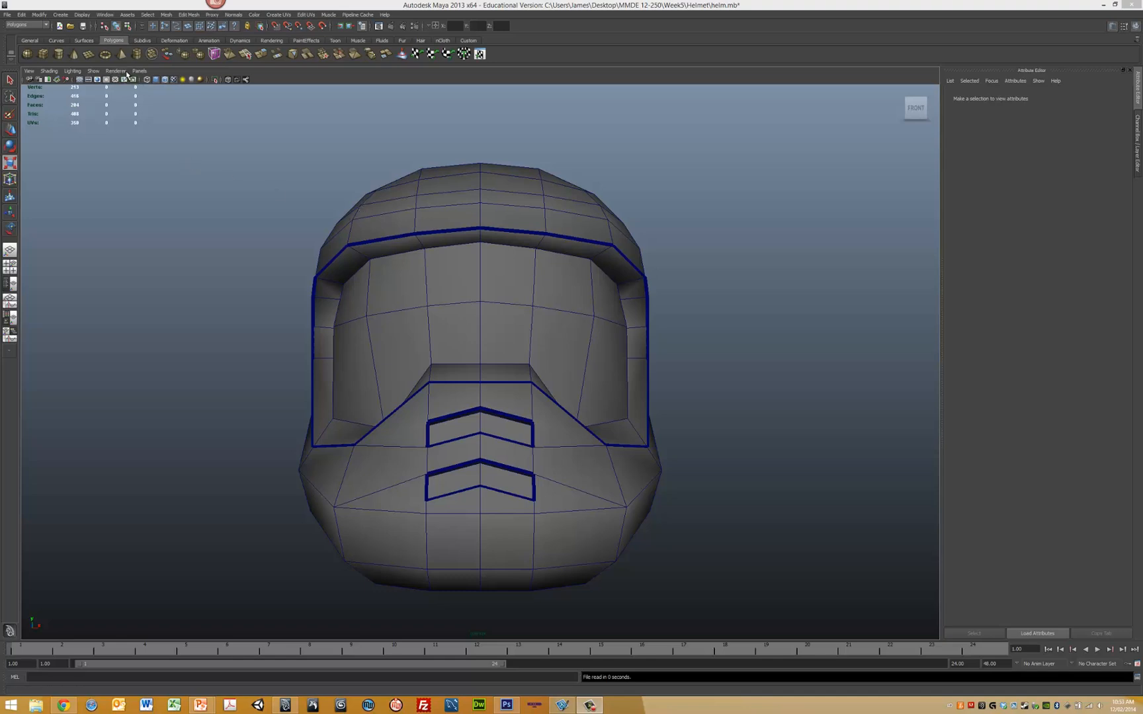
# Step: Switch to the Persp/UV Texture Editor layout and select the helmet mesh
pyautogui.click(139, 70)
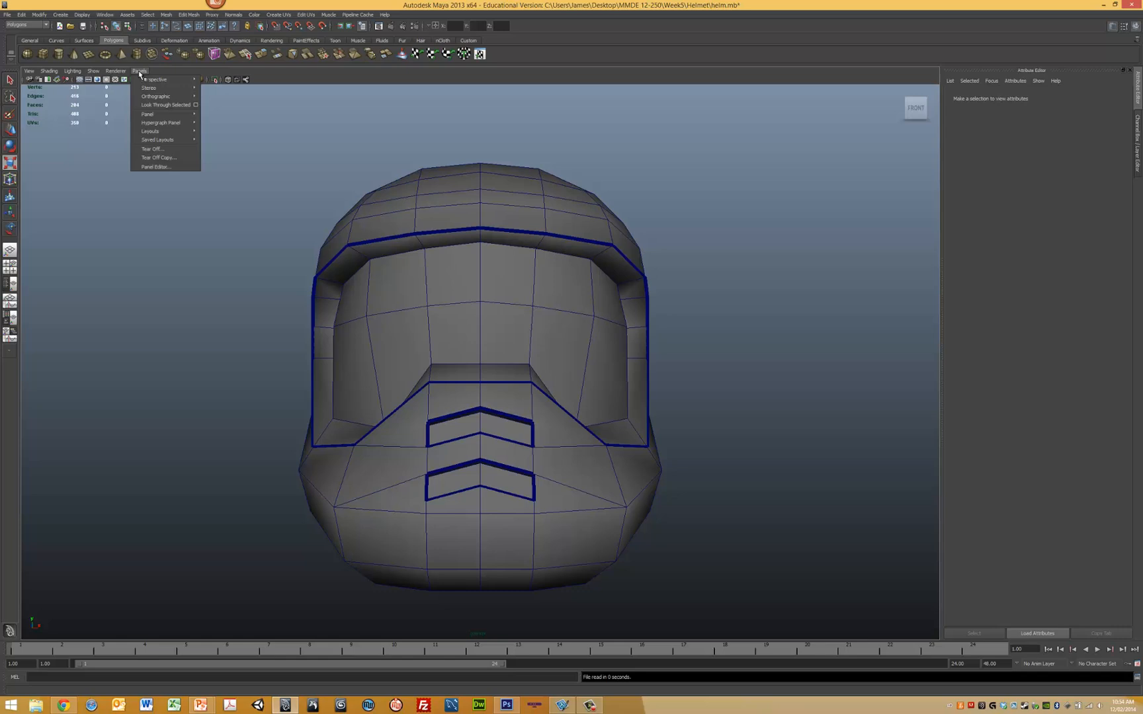
pyautogui.moveTo(149, 131)
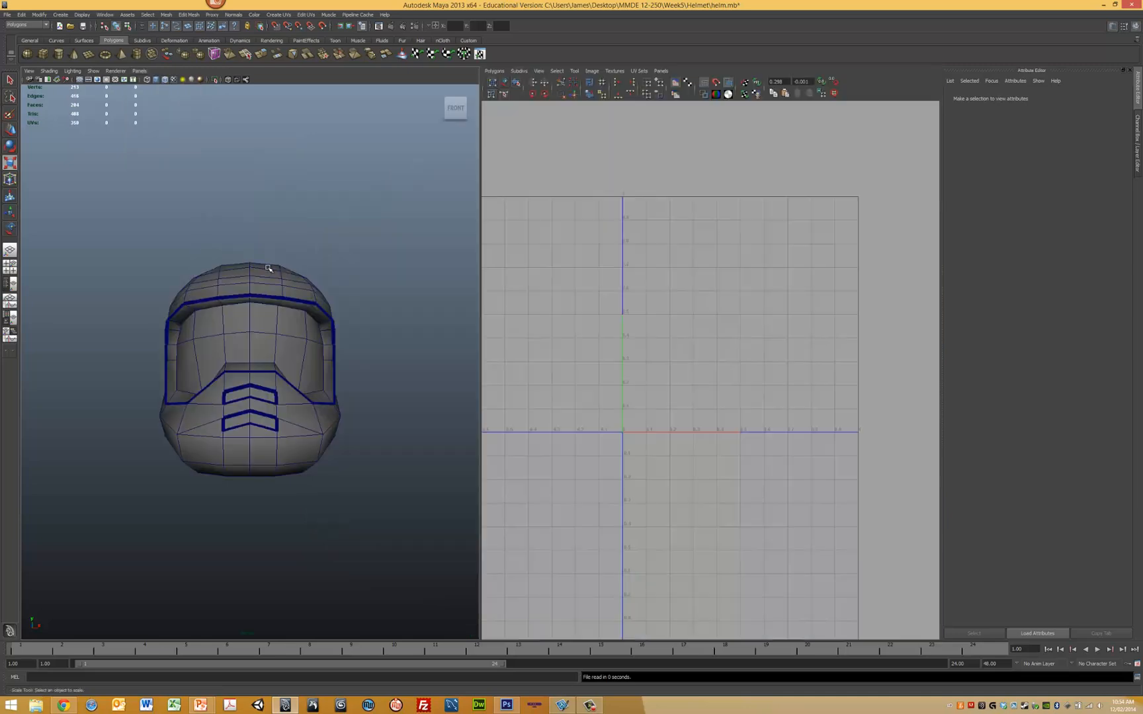
pyautogui.click(256, 349)
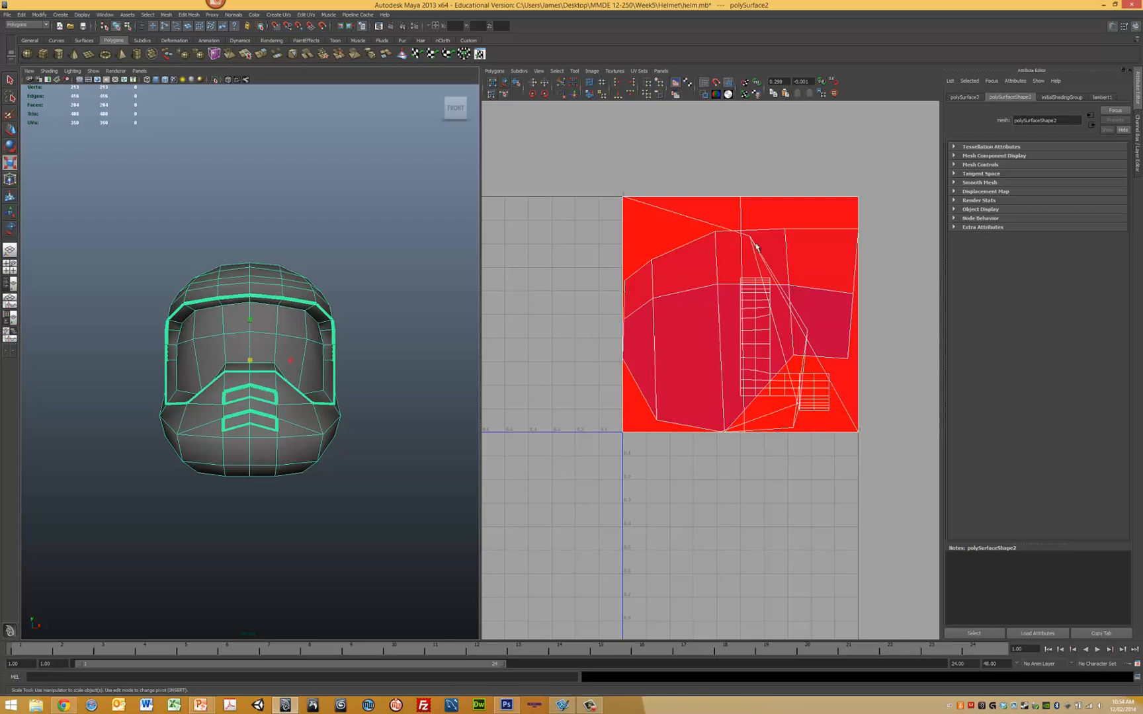
pyautogui.moveTo(716, 318)
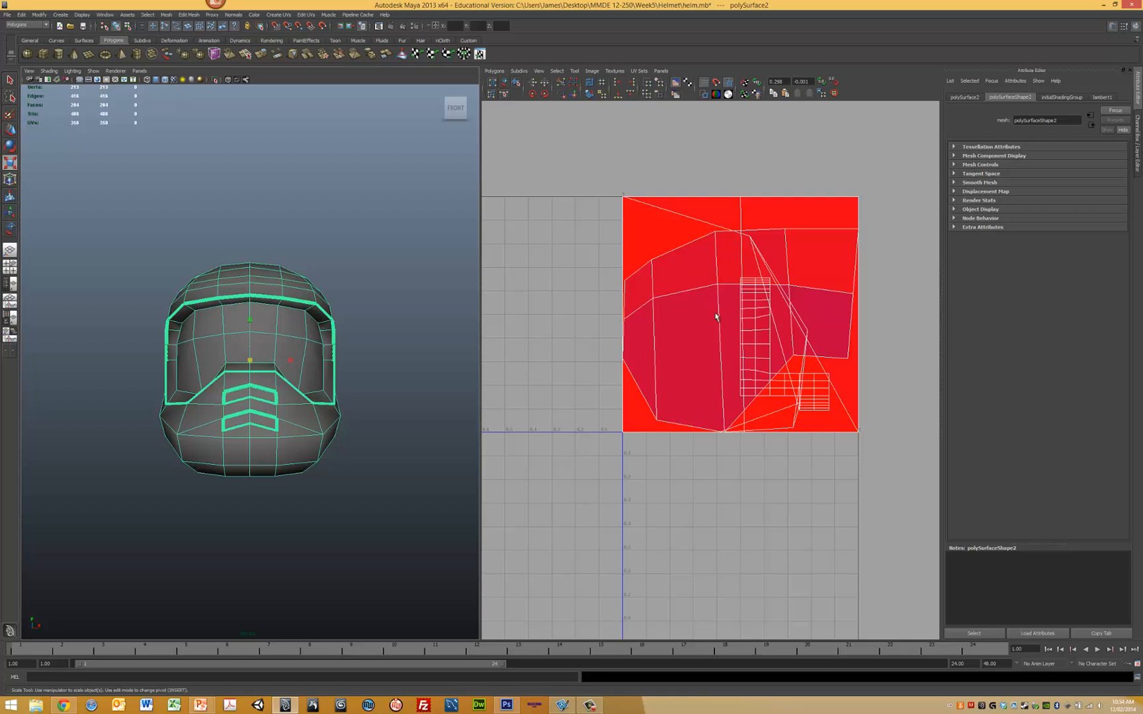
pyautogui.moveTo(680, 264)
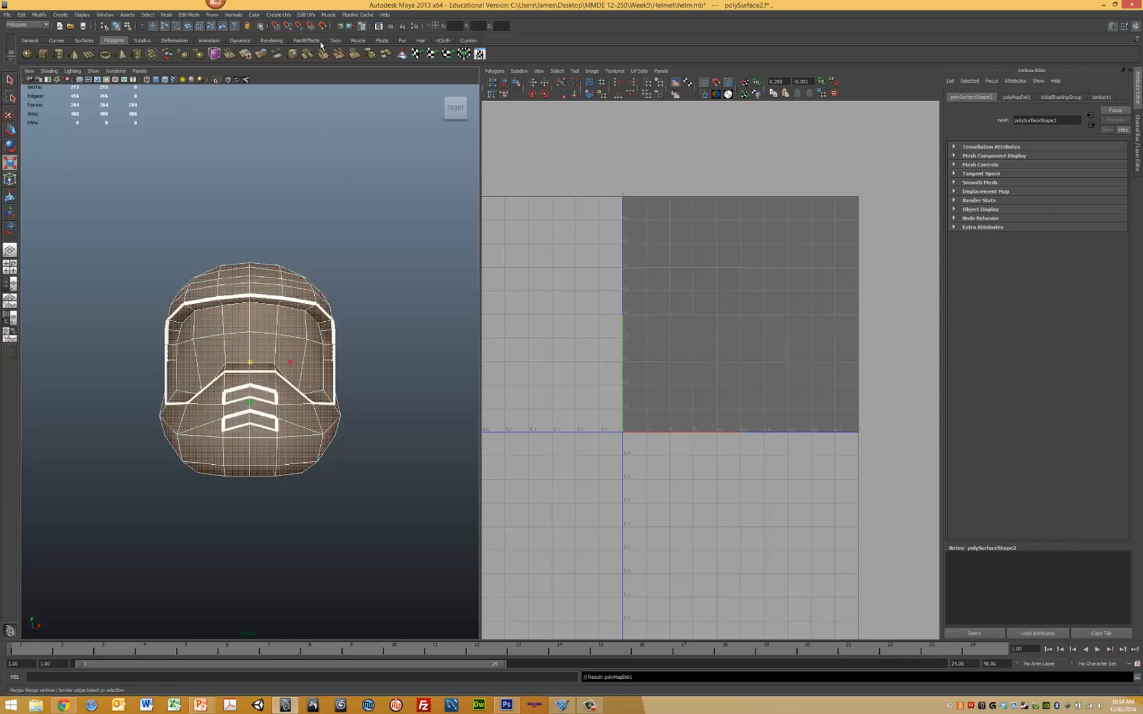
# Step: Bring up the Planar Mapping option box from the Create UVs menu
pyautogui.click(278, 15)
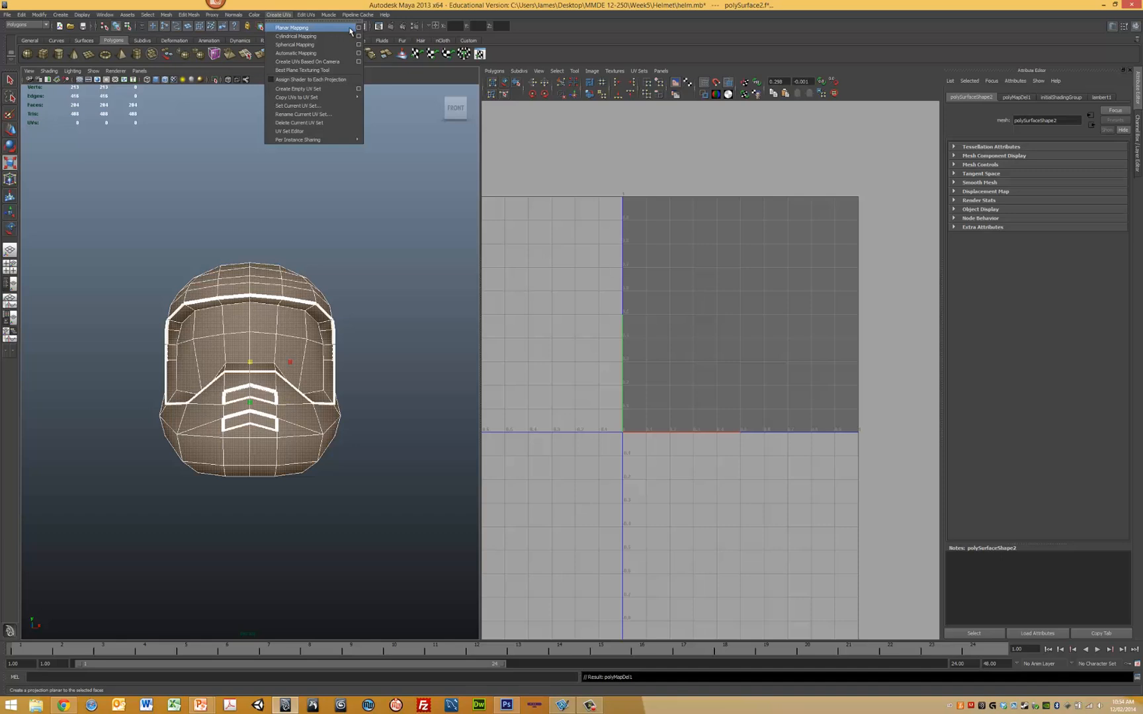
pyautogui.moveTo(305, 36)
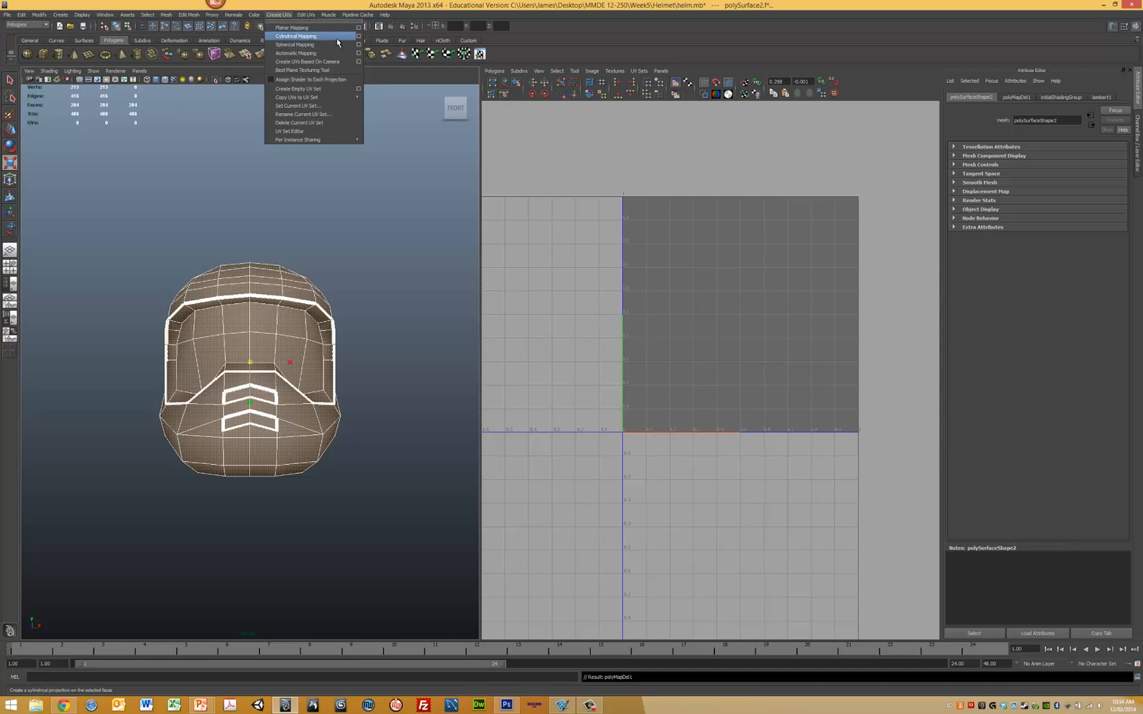
pyautogui.moveTo(295, 45)
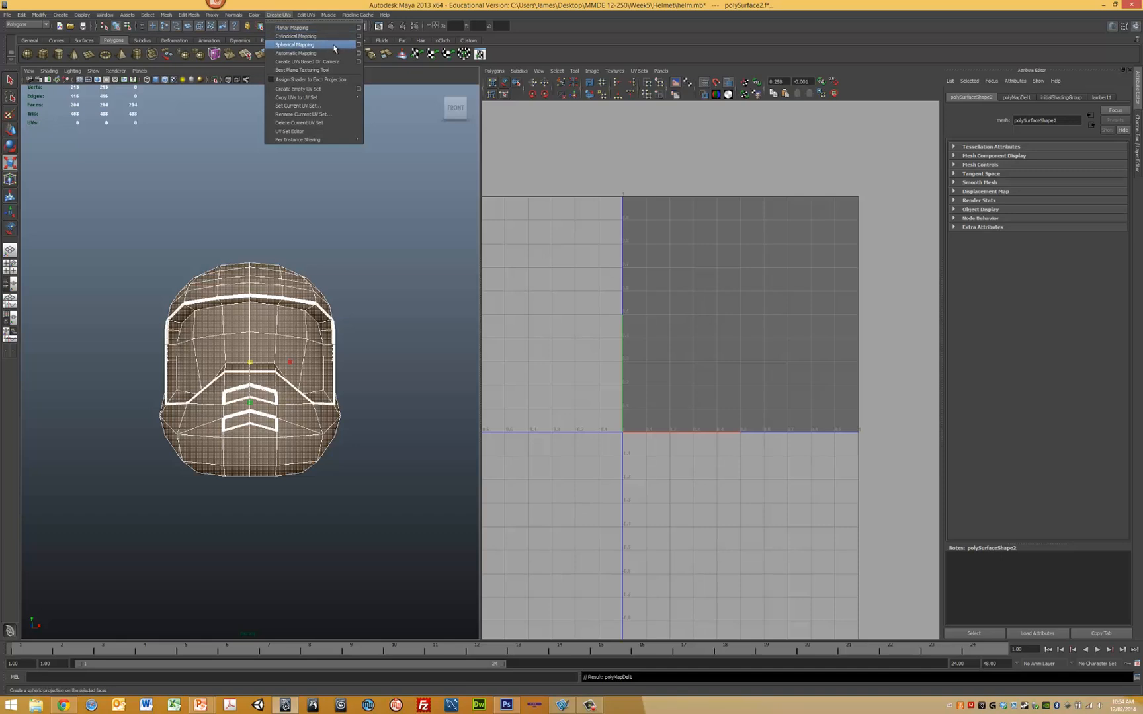
pyautogui.moveTo(291, 28)
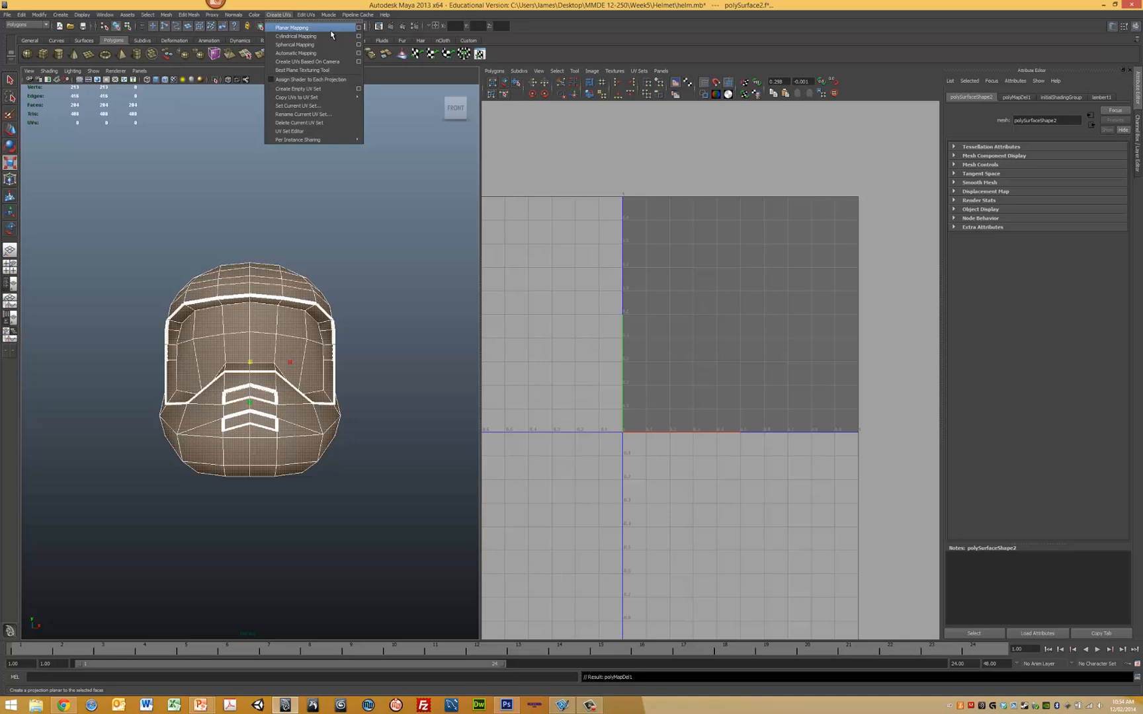
pyautogui.moveTo(295, 45)
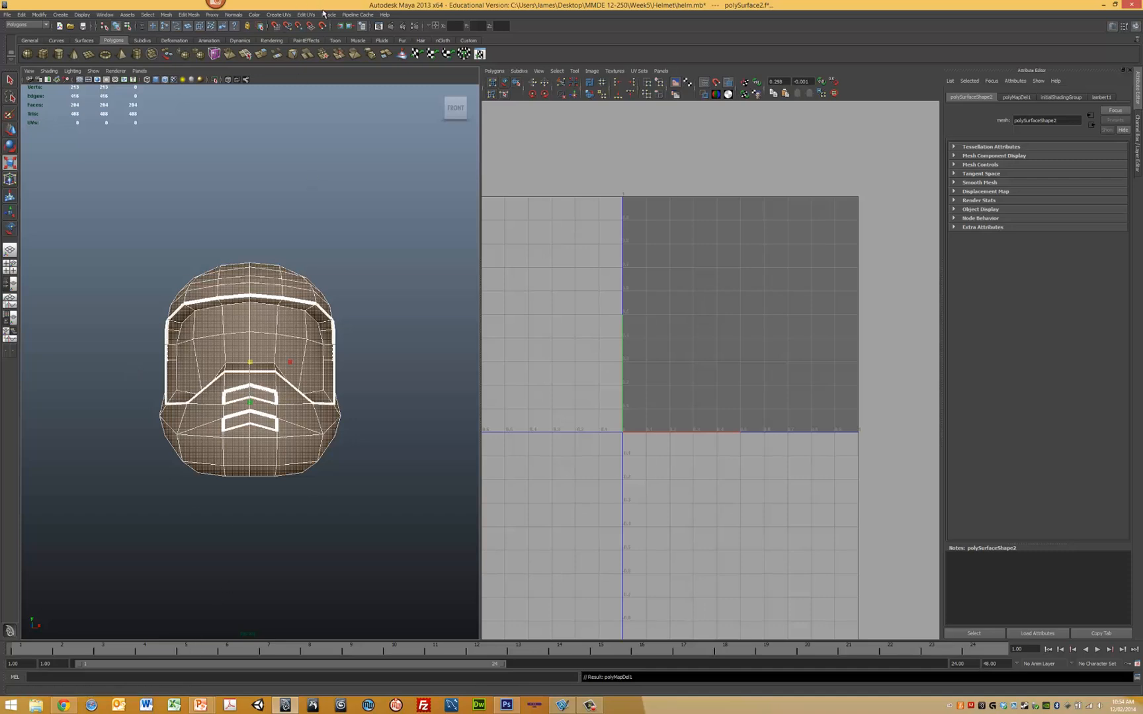
pyautogui.click(278, 13)
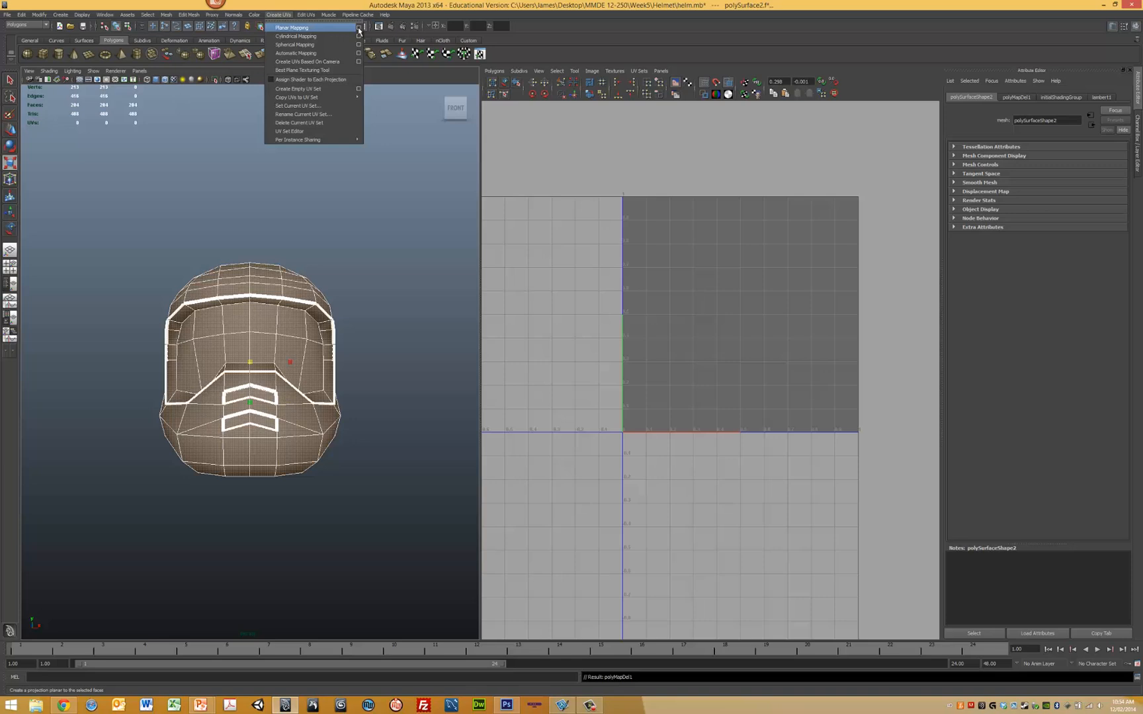
pyautogui.click(358, 28)
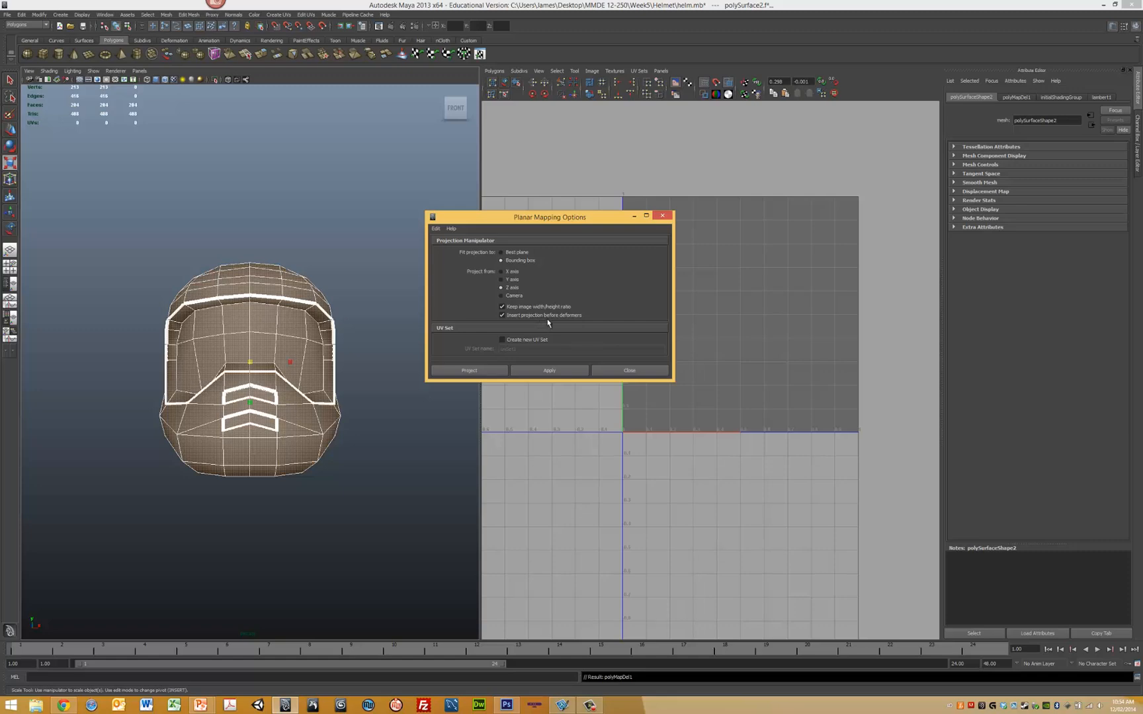
# Step: Project the helmet's UVs flat from the front and close the mapping settings
pyautogui.click(468, 371)
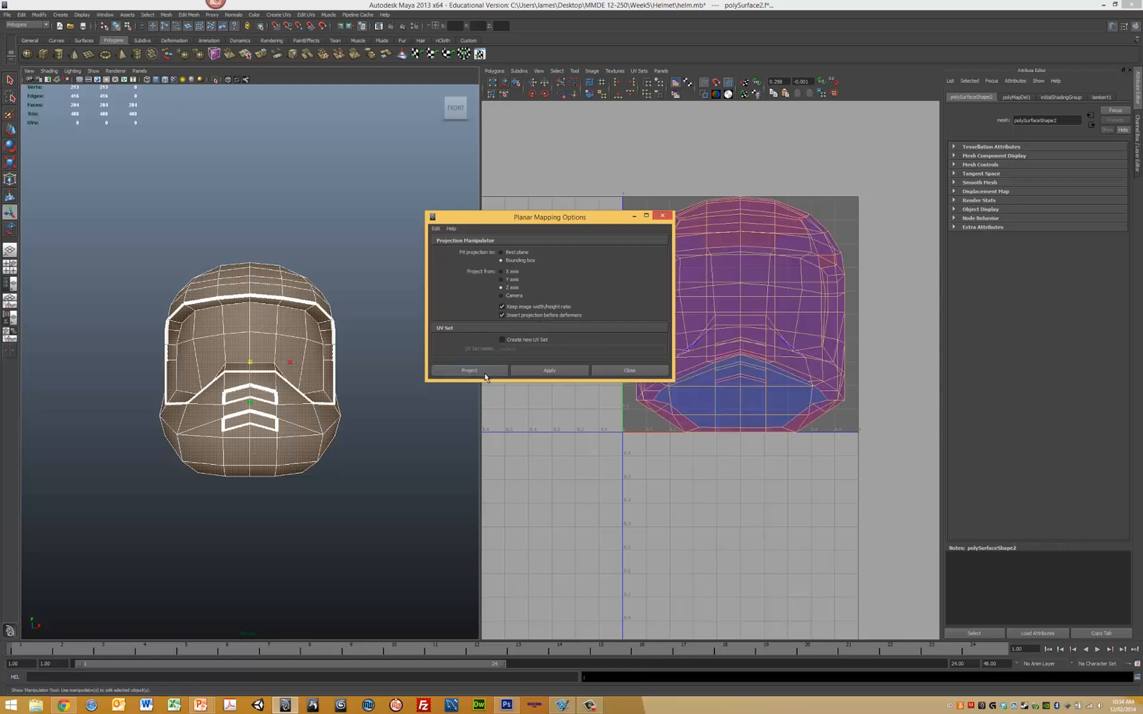
pyautogui.click(469, 370)
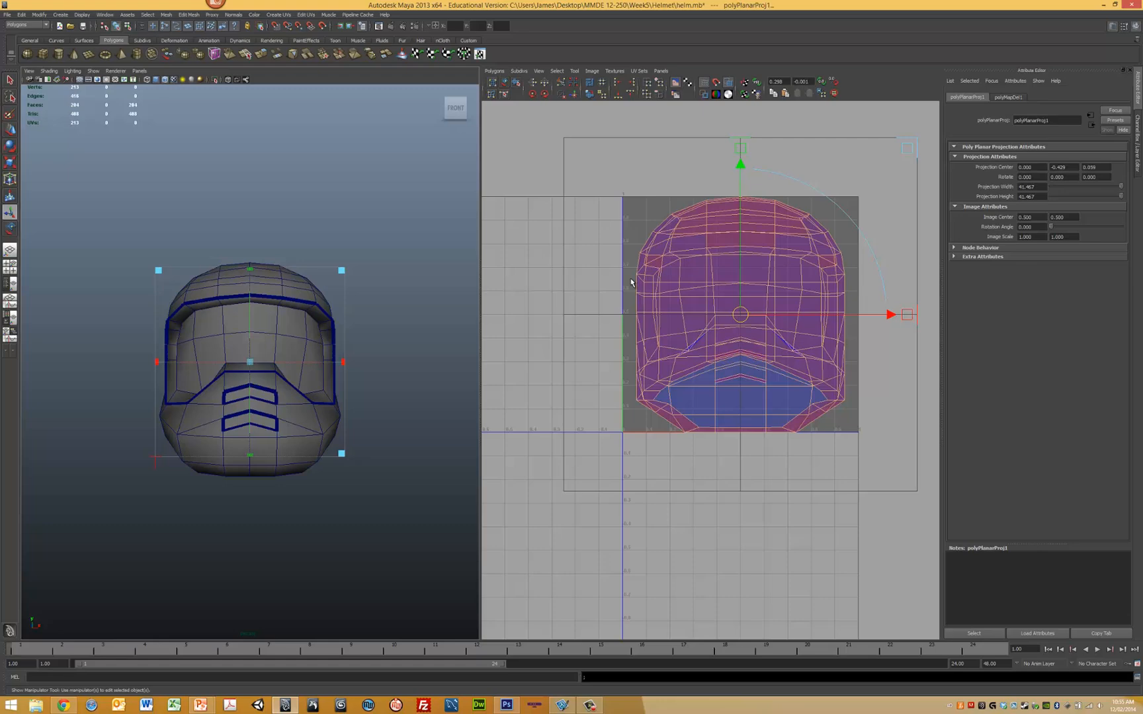
pyautogui.moveTo(734, 363)
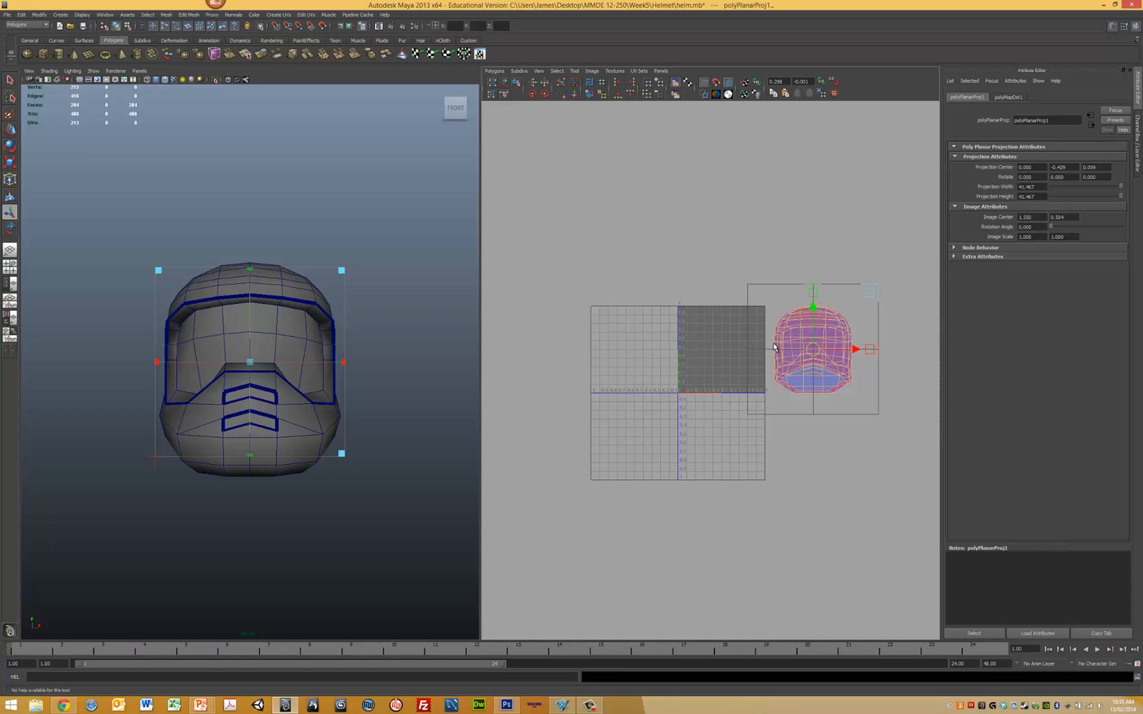
pyautogui.moveTo(413, 315)
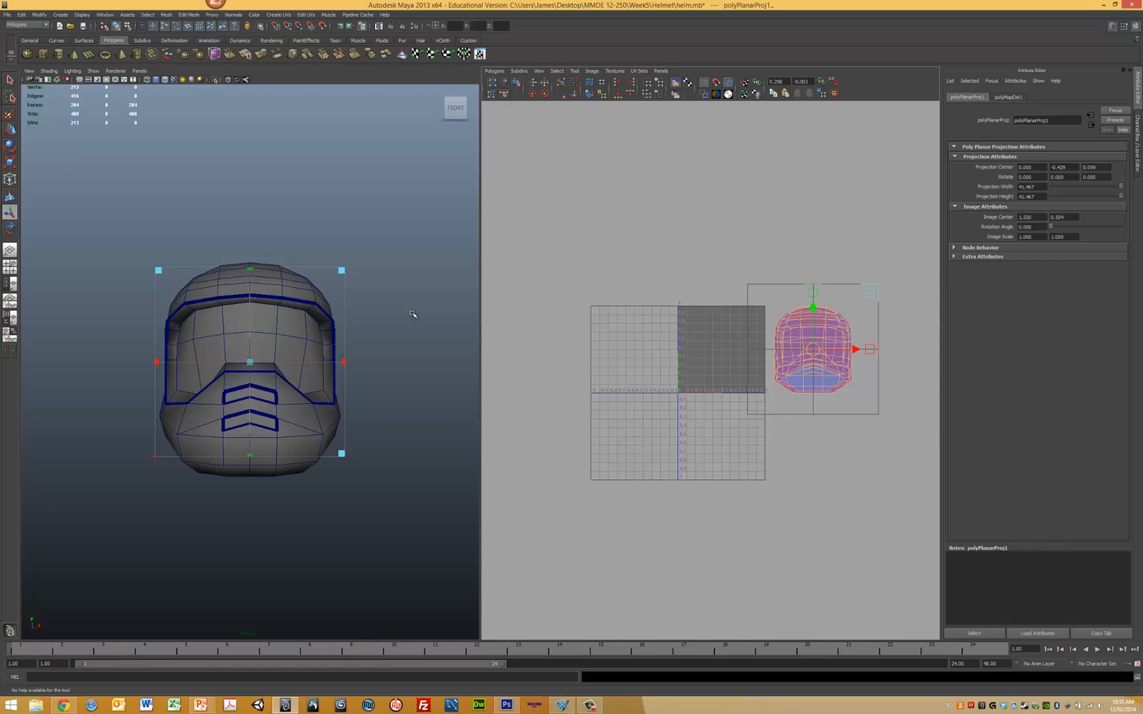
pyautogui.moveTo(823, 373)
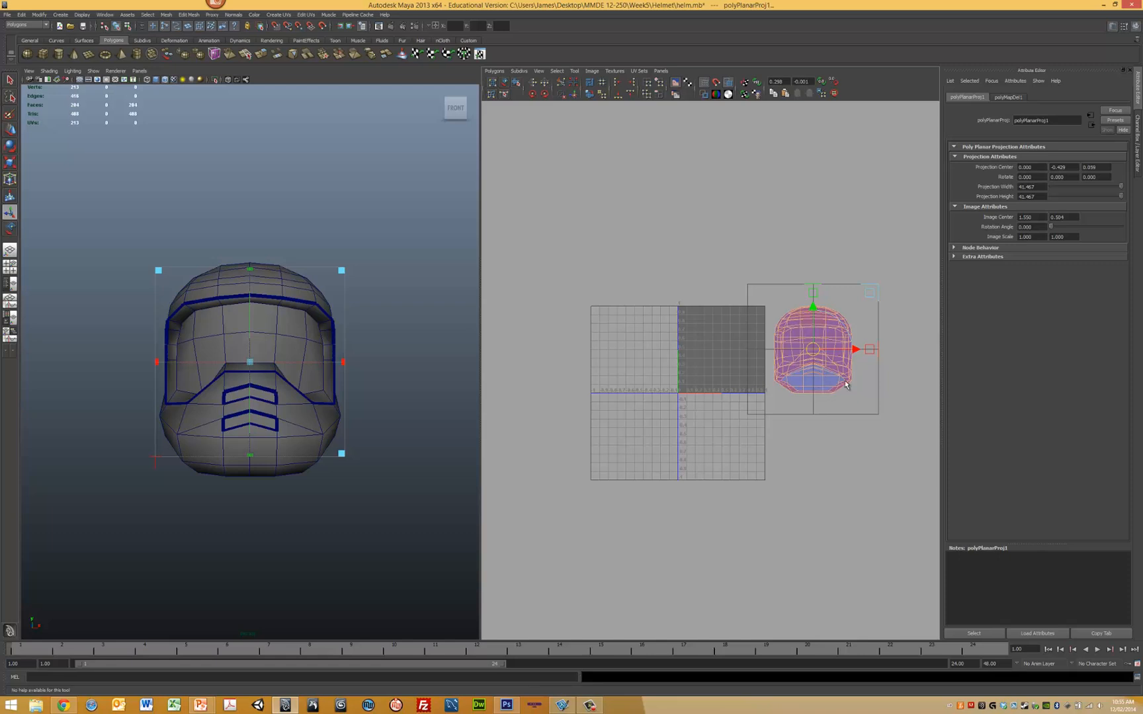
pyautogui.moveTo(809, 394)
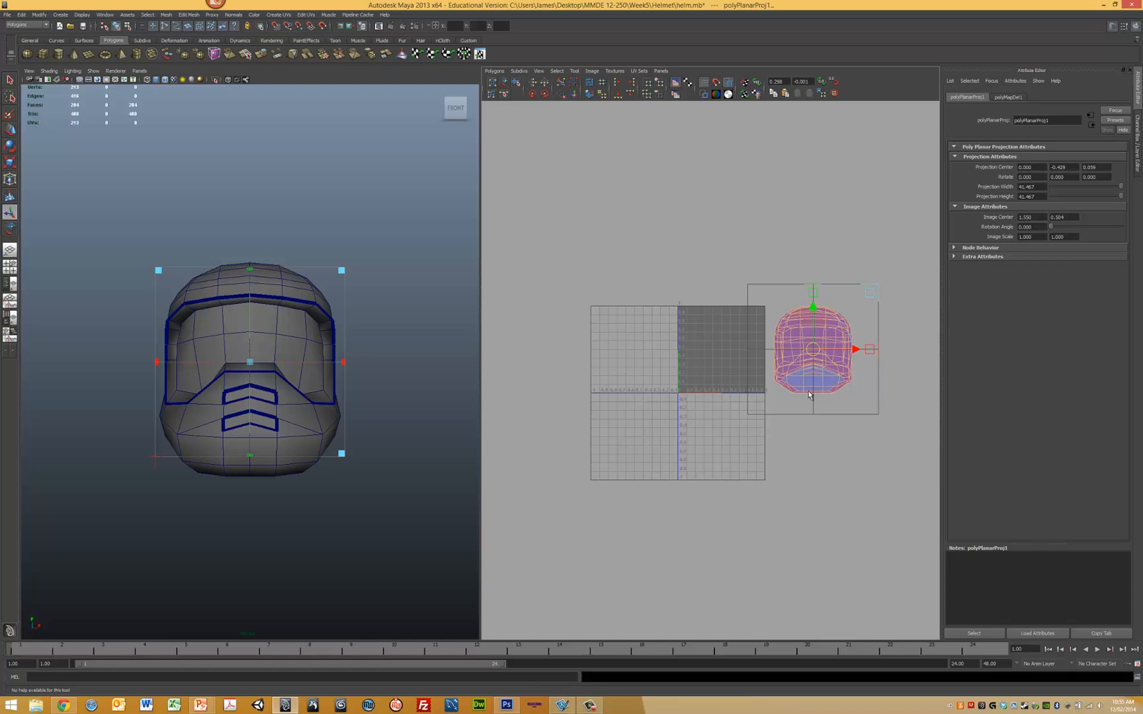
pyautogui.moveTo(820, 377)
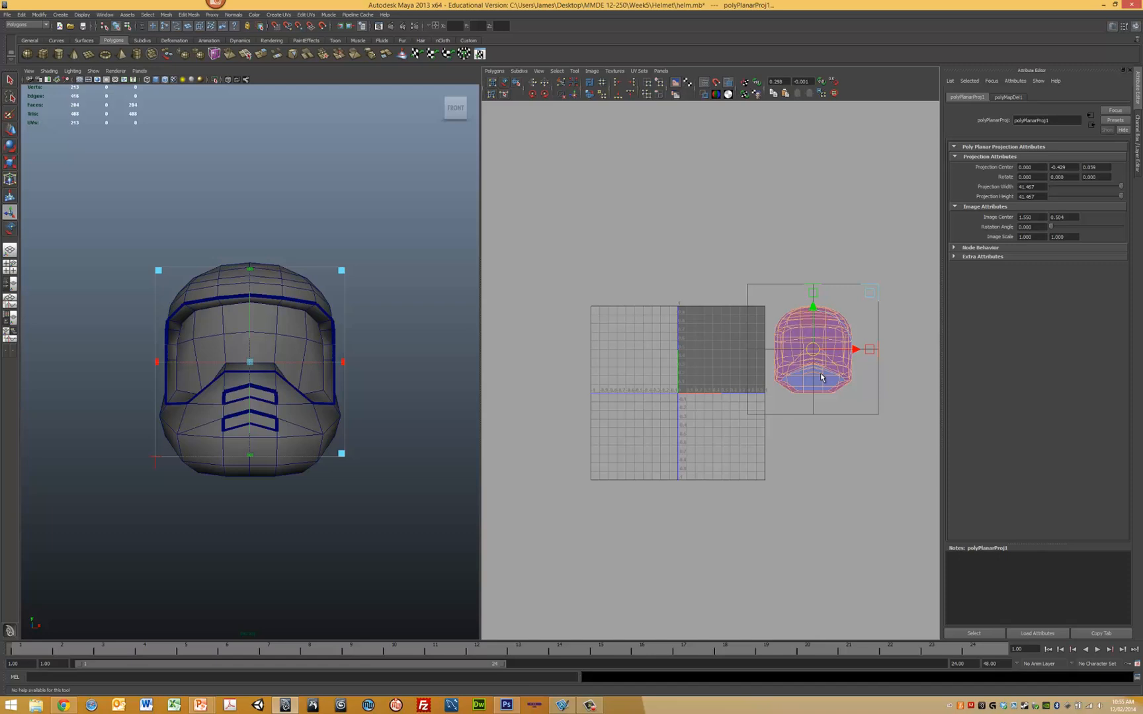
pyautogui.moveTo(757, 338)
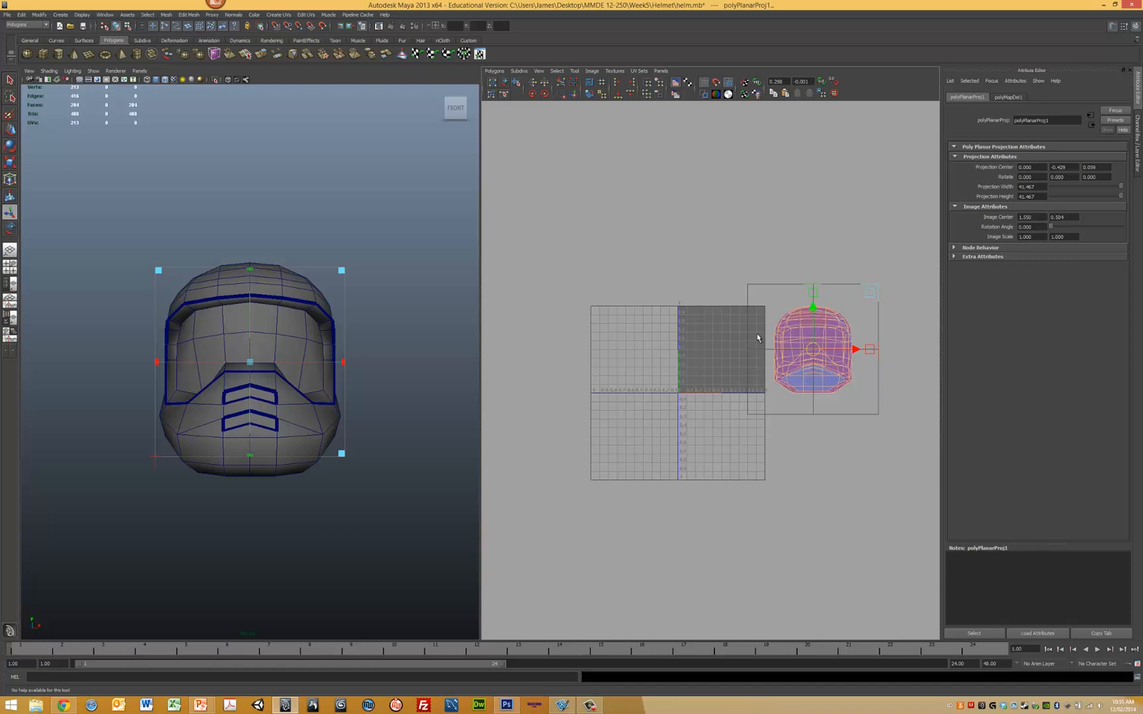
pyautogui.moveTo(568, 256)
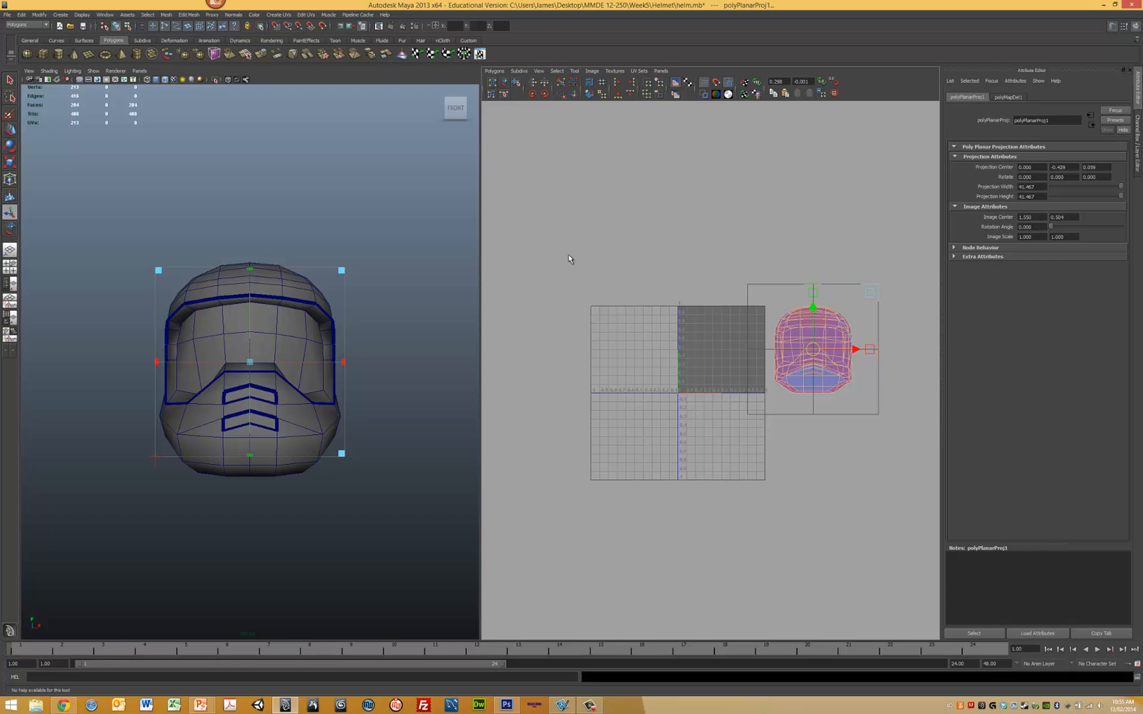
pyautogui.moveTo(554, 258)
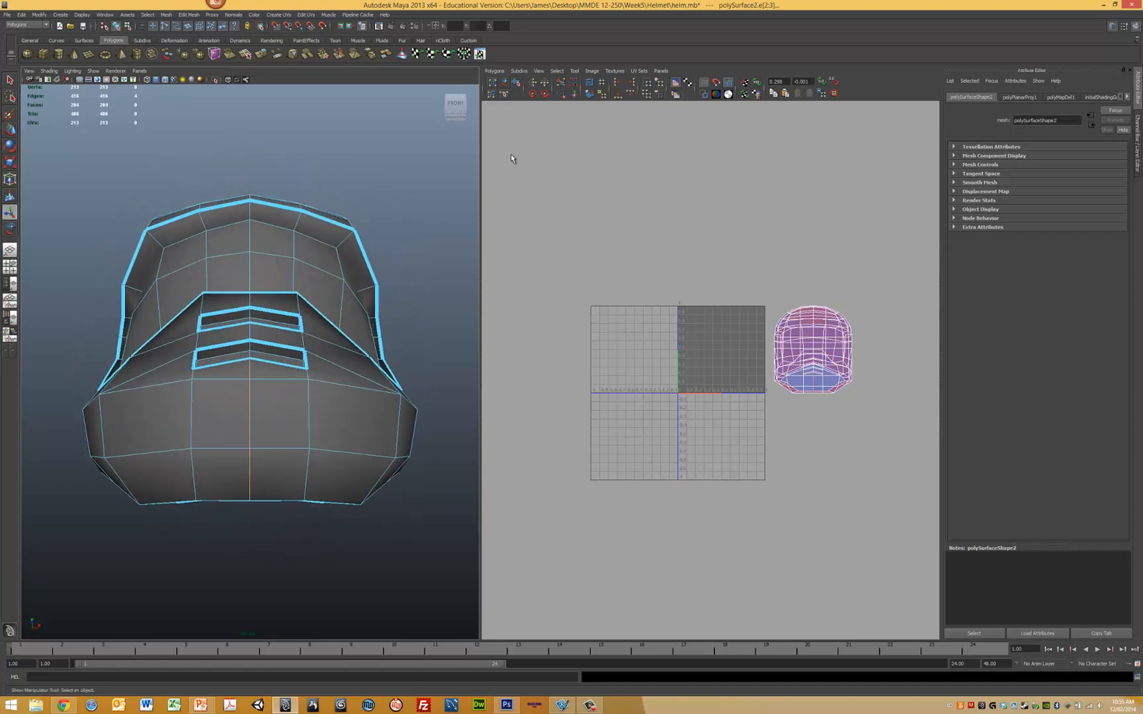
# Step: Cut the helmet's UVs along the selected rim edge loops
pyautogui.click(495, 70)
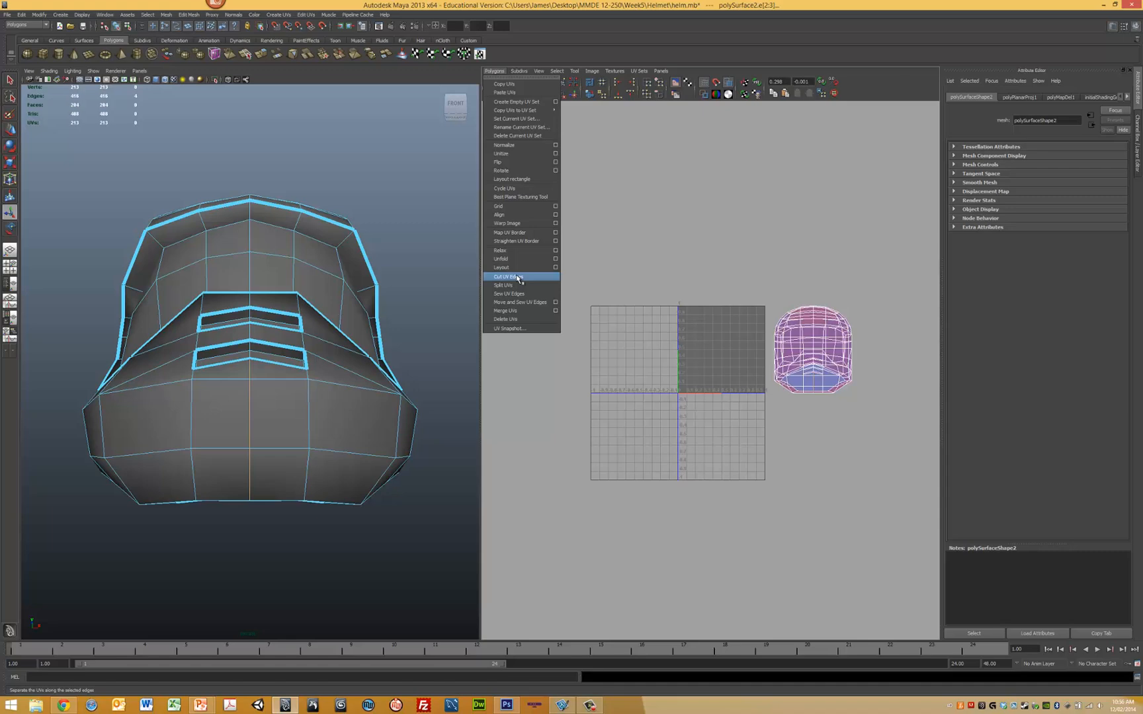
pyautogui.click(504, 277)
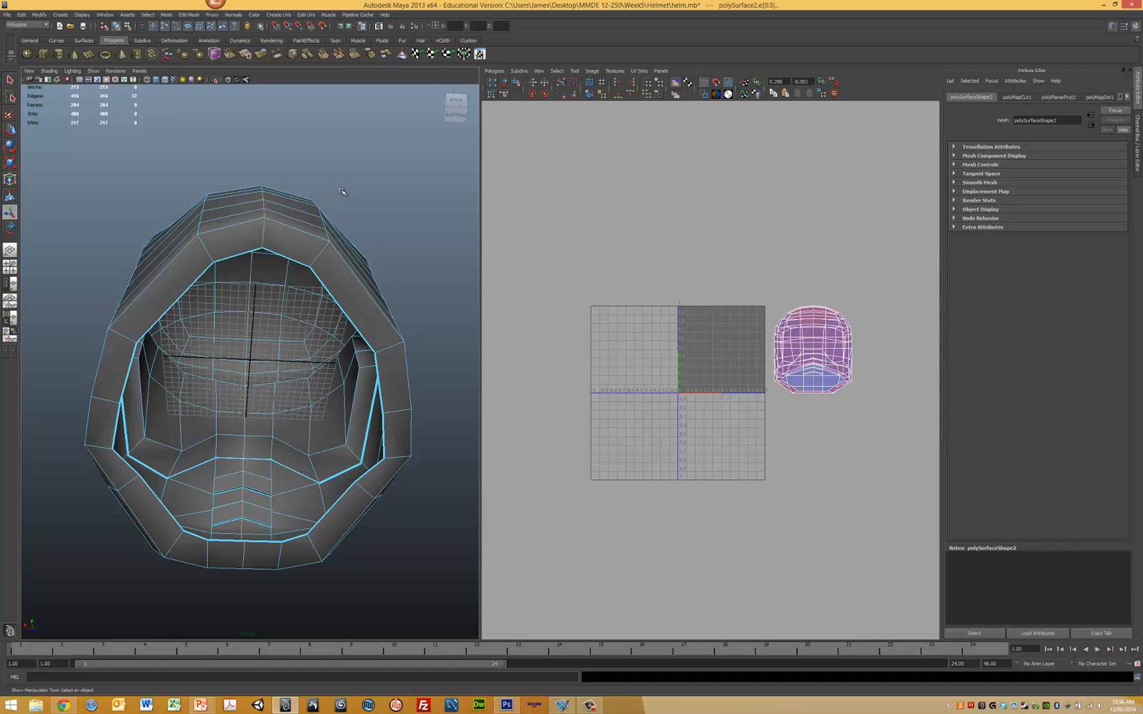
# Step: View the helmet from the back and top, select the centre top edge and cut the UVs along it
pyautogui.click(262, 212)
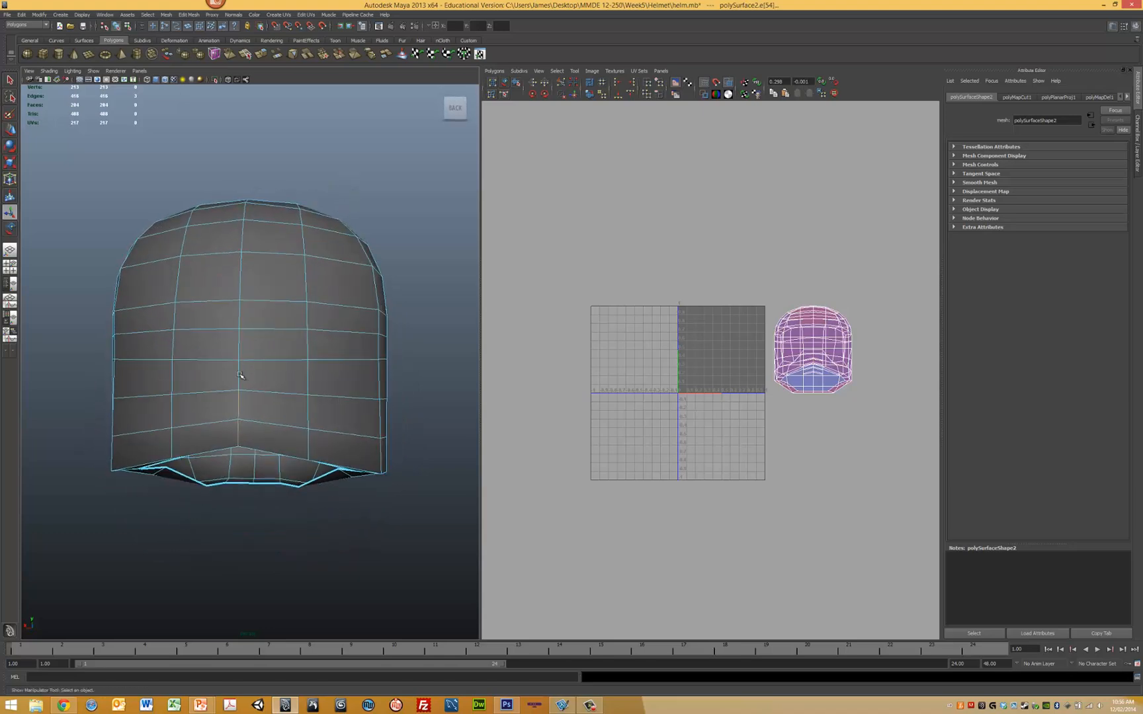
pyautogui.click(241, 277)
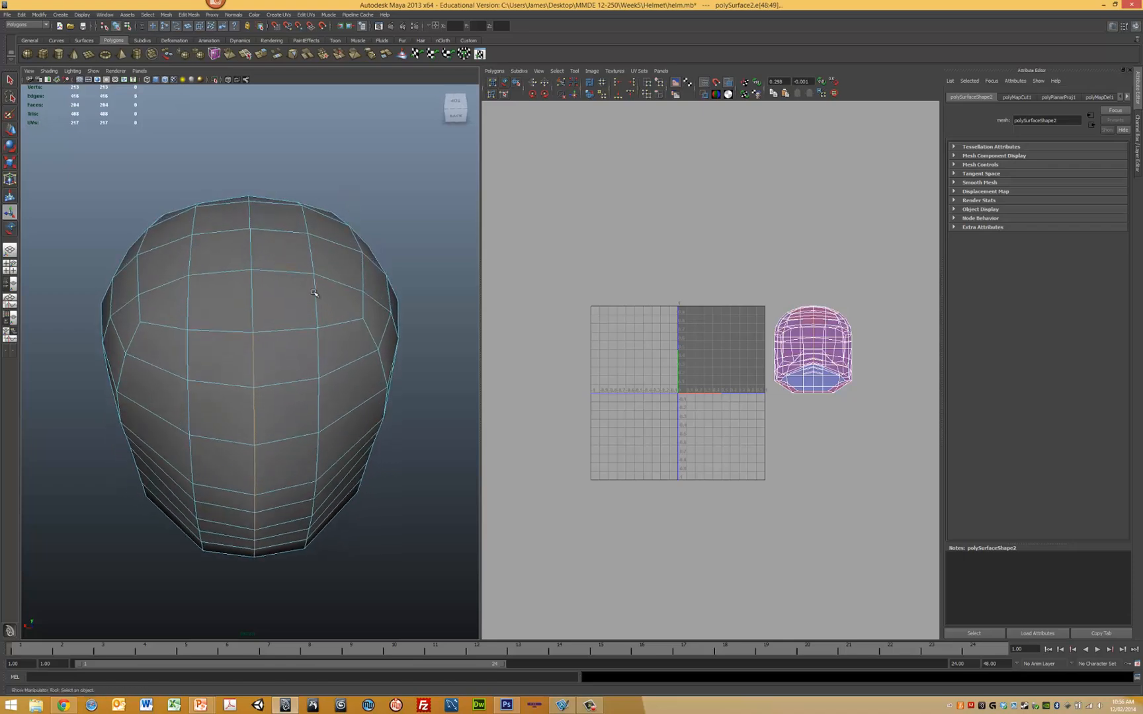
pyautogui.click(250, 250)
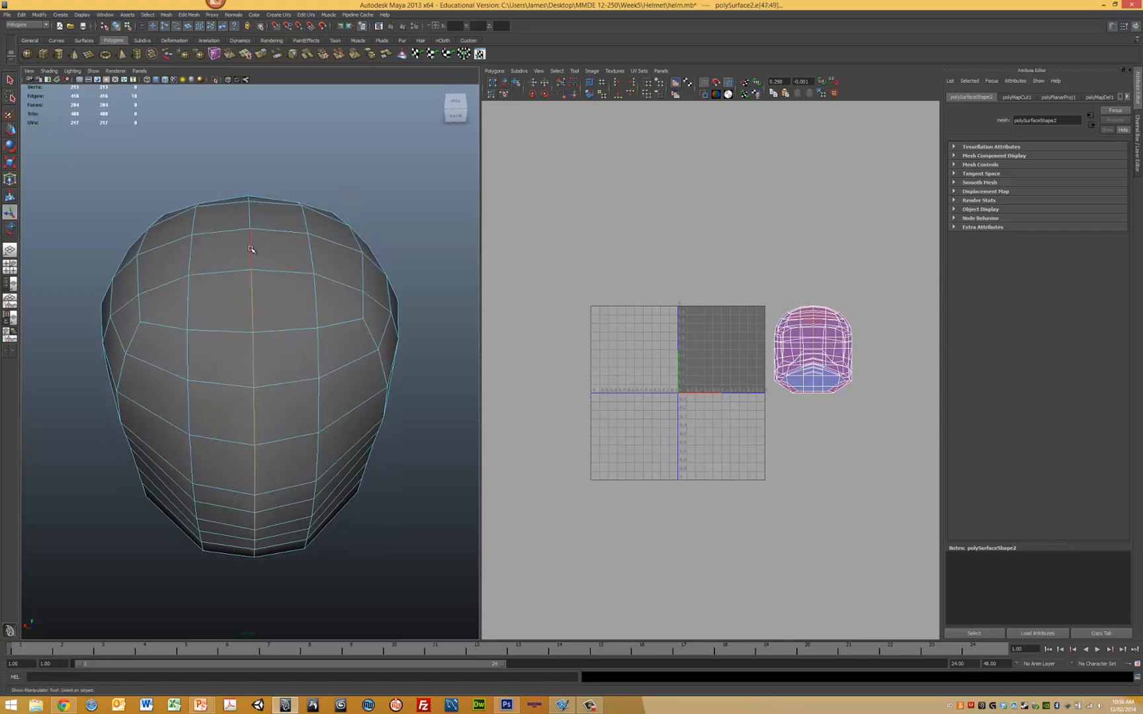
pyautogui.click(495, 70)
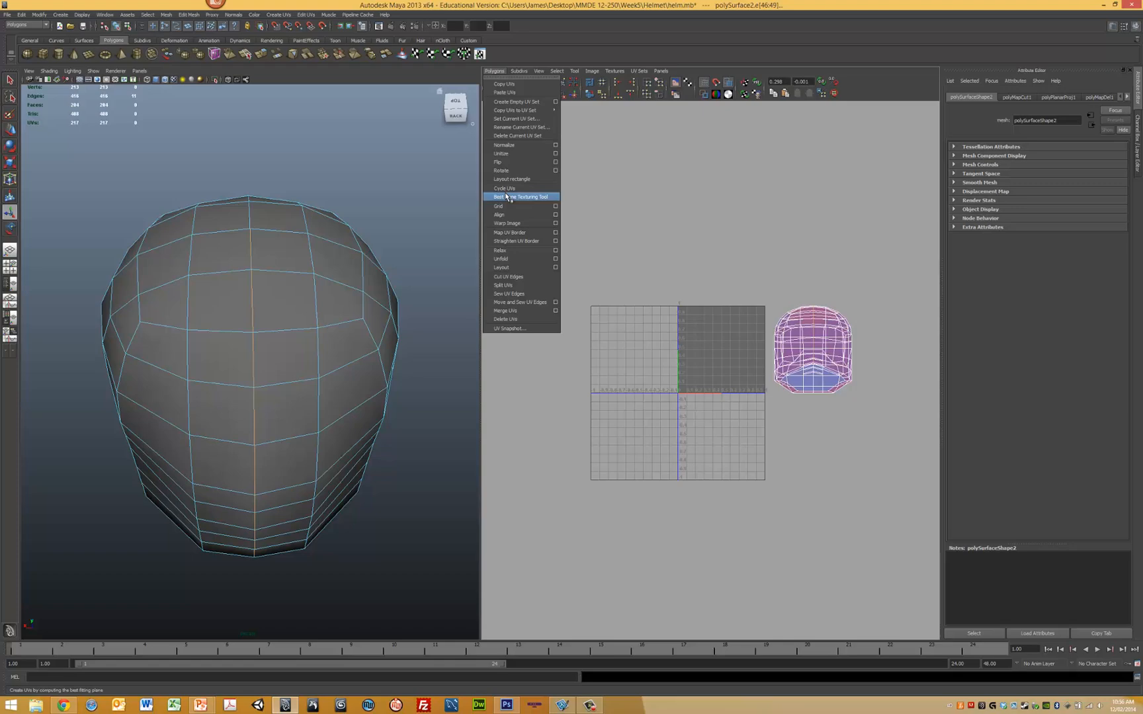
pyautogui.click(519, 196)
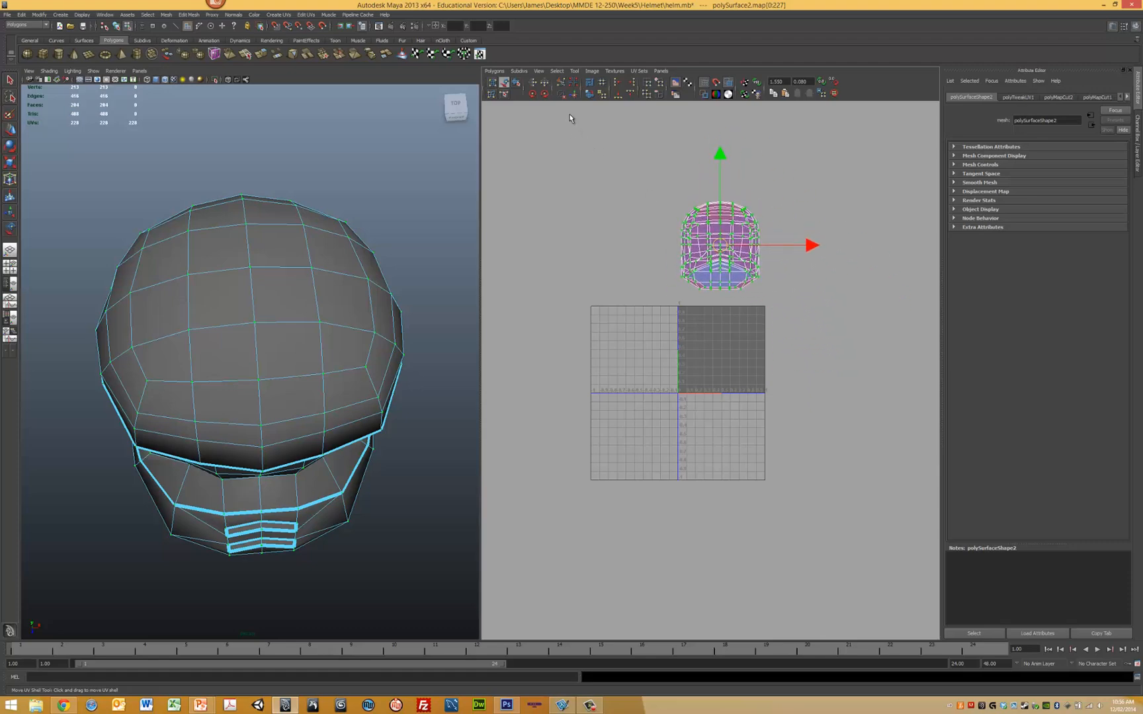
# Step: Review the Unfold settings, close them, and change the component selection mode
pyautogui.click(495, 71)
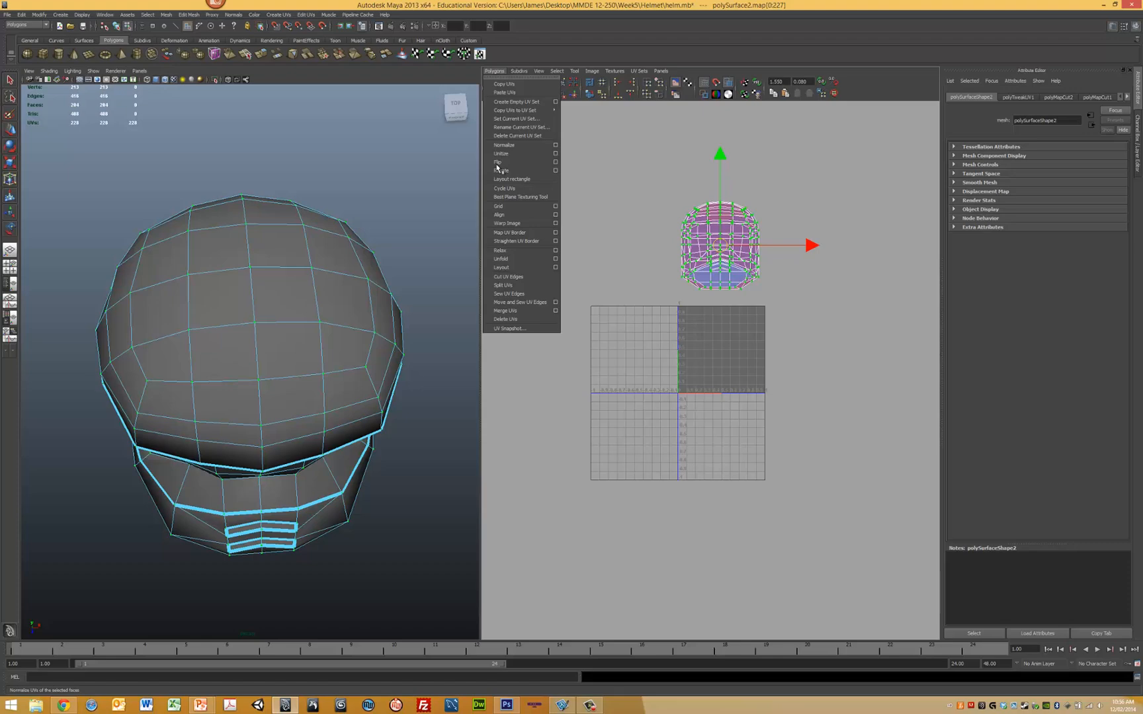
pyautogui.moveTo(502, 259)
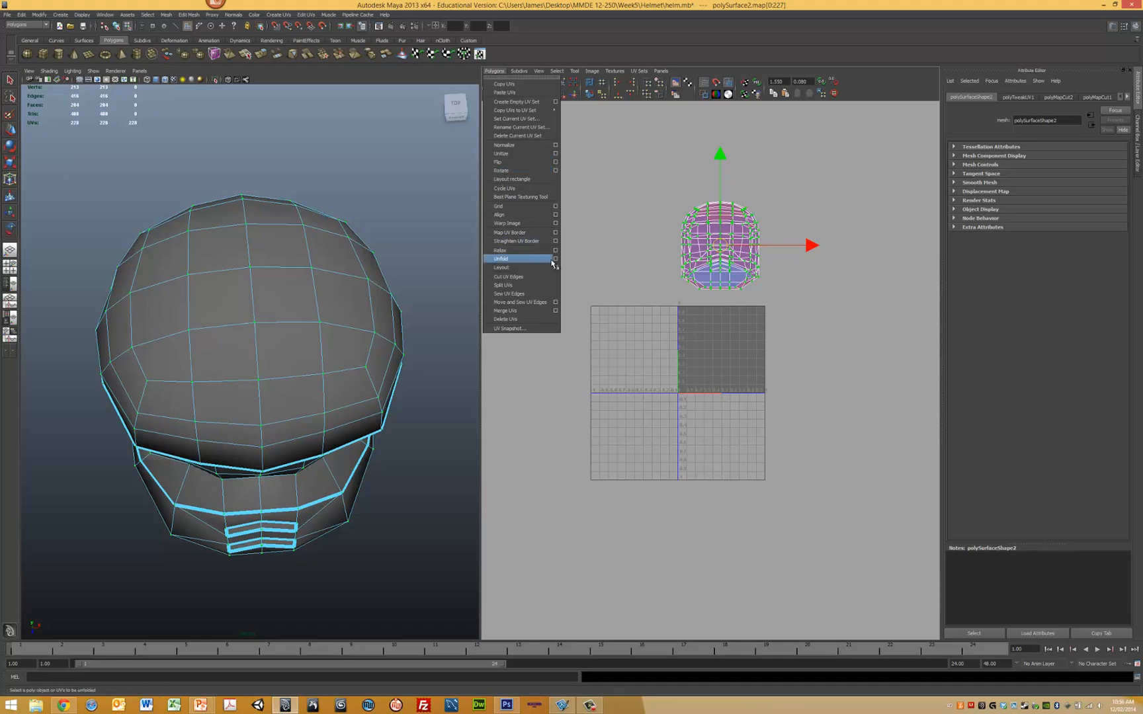
pyautogui.click(554, 260)
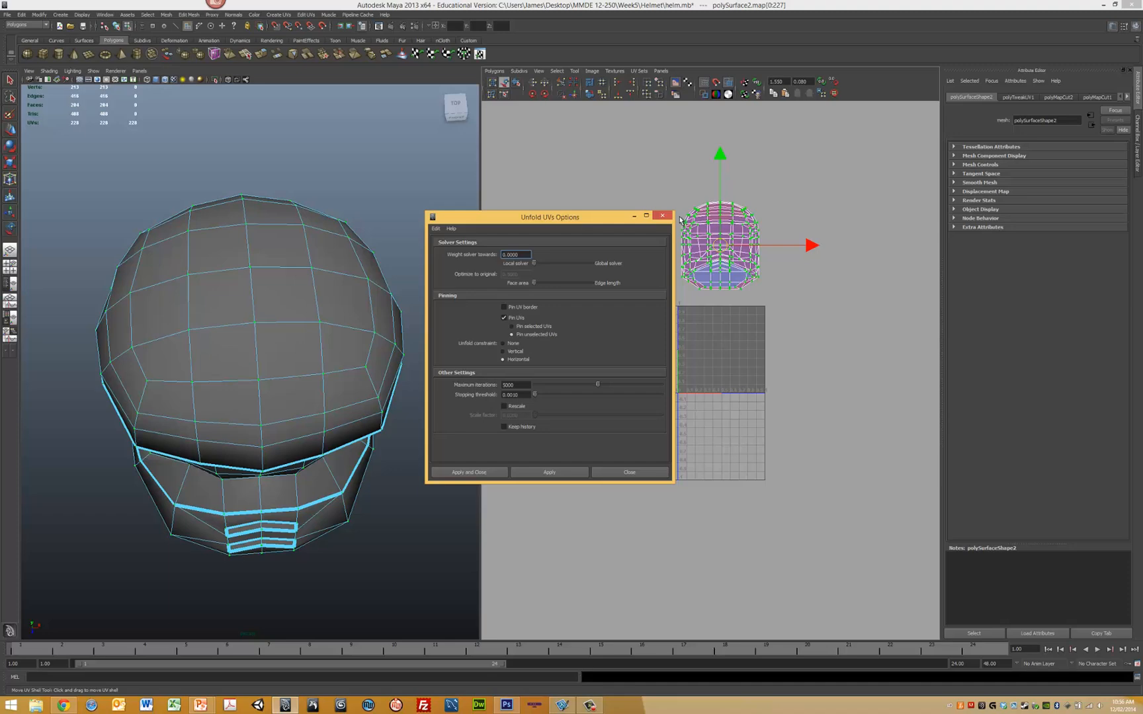
pyautogui.click(662, 215)
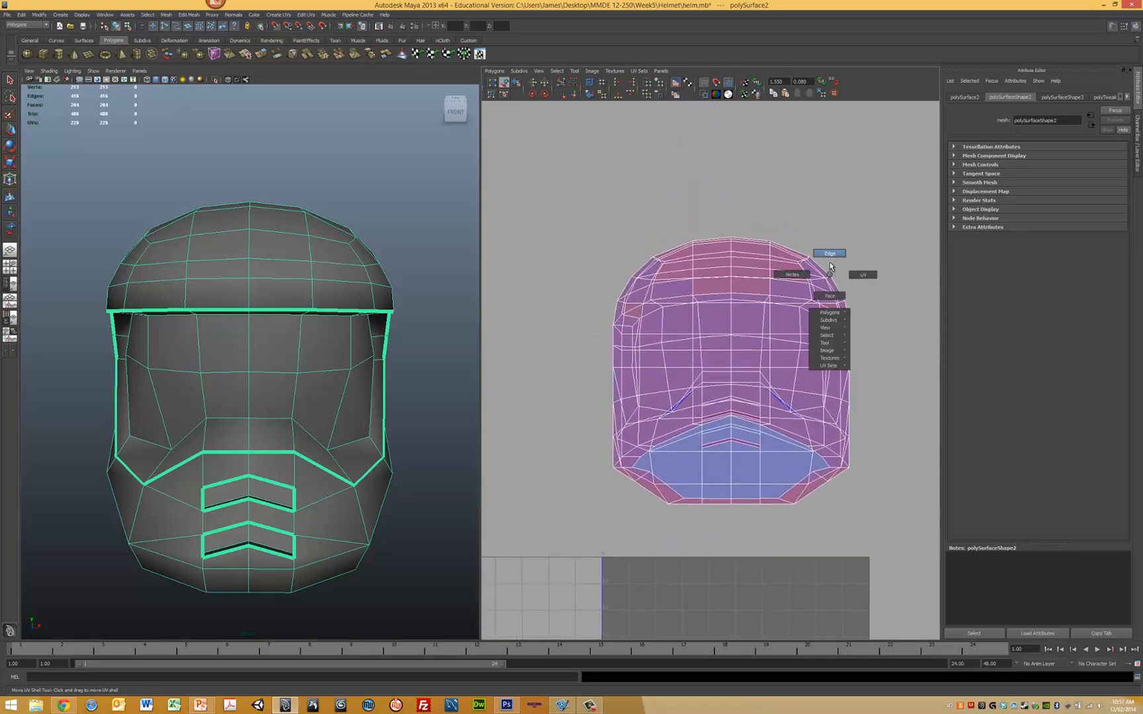
pyautogui.click(830, 252)
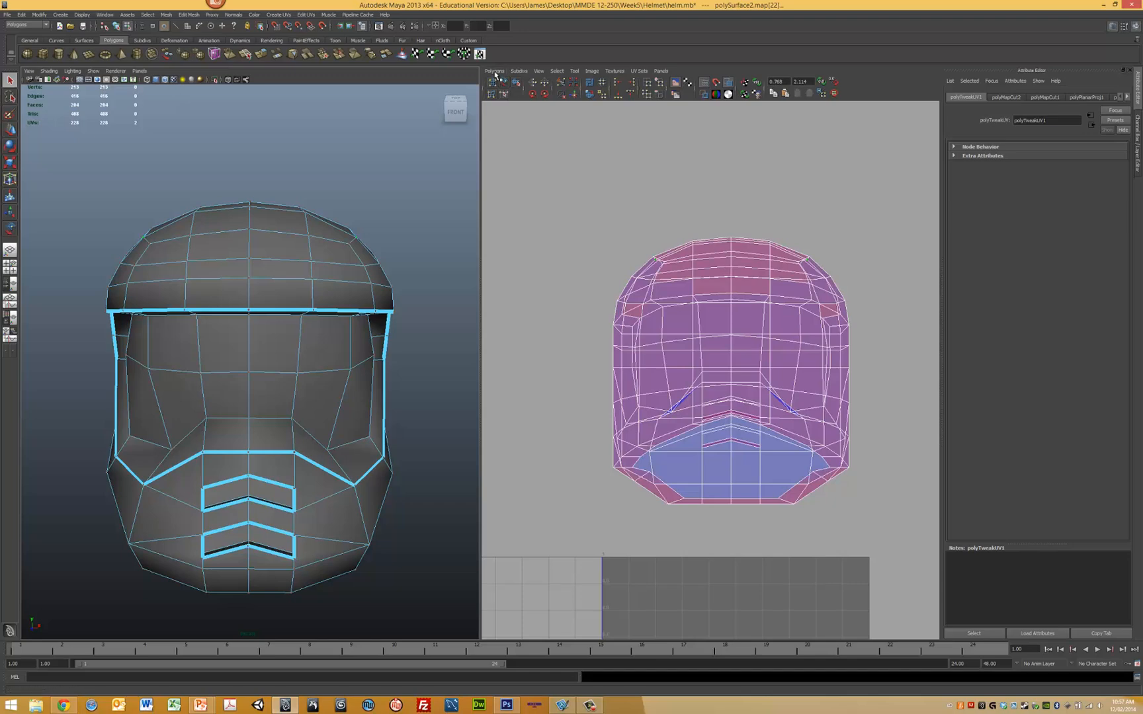
# Step: Unfold the helmet's UVs into one wide flattened shell via the Unfold option box
pyautogui.click(495, 70)
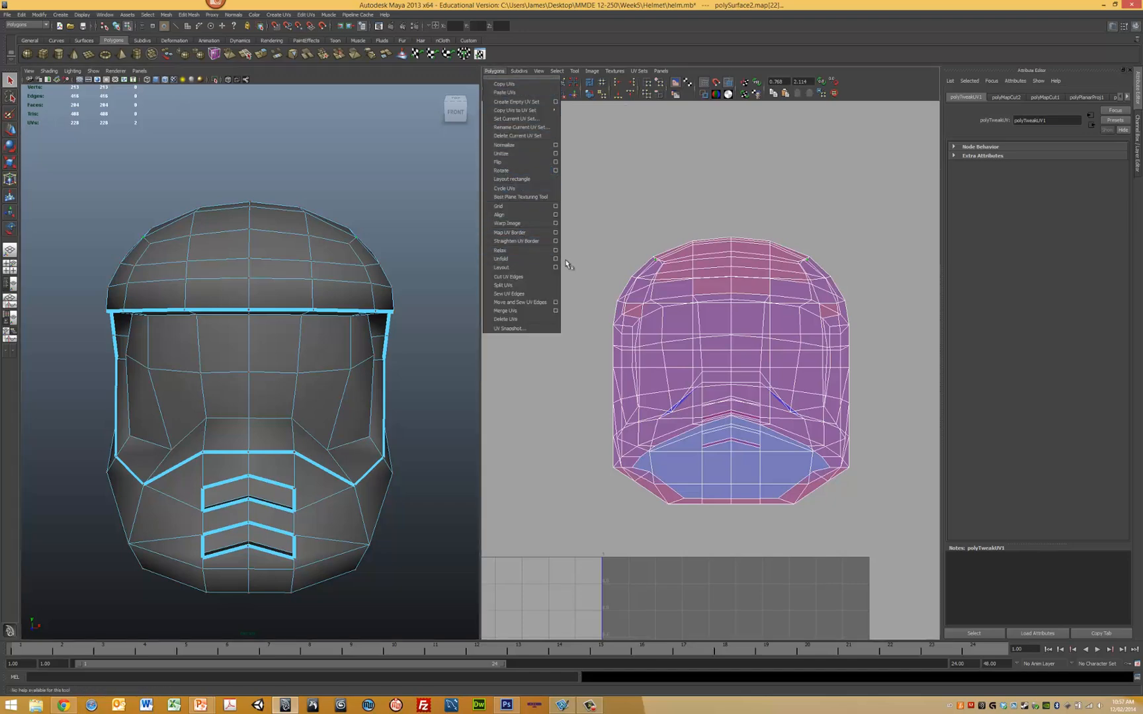
pyautogui.click(556, 267)
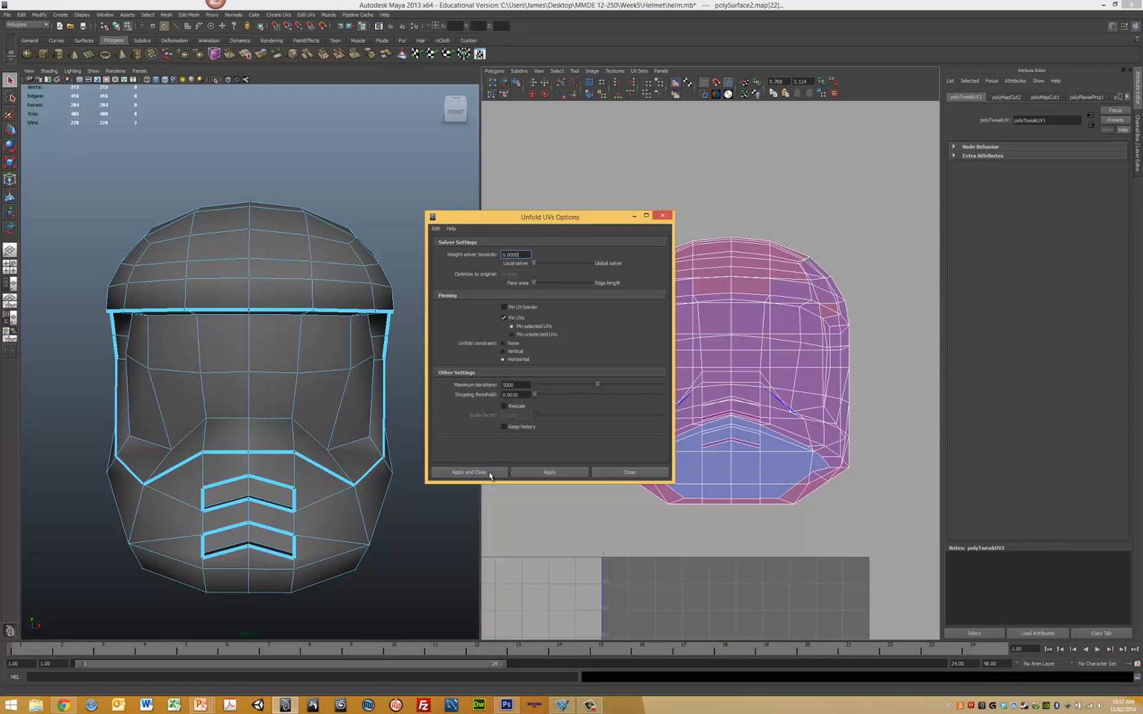
pyautogui.click(468, 472)
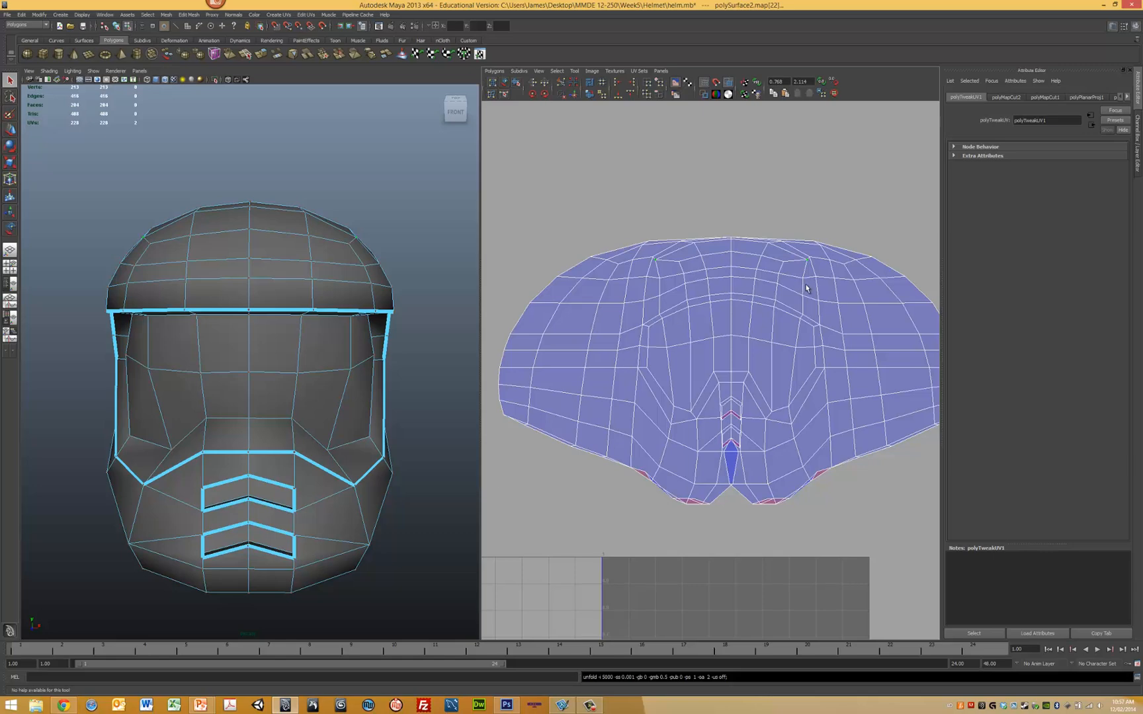
pyautogui.moveTo(647, 263)
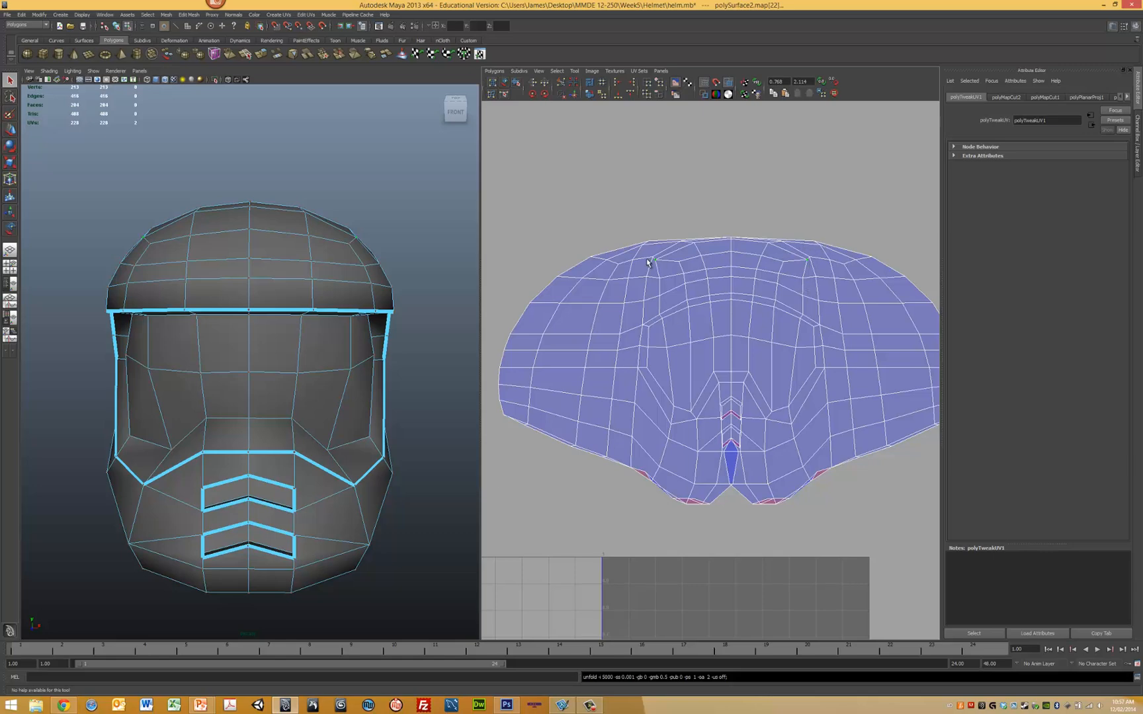
pyautogui.moveTo(826, 480)
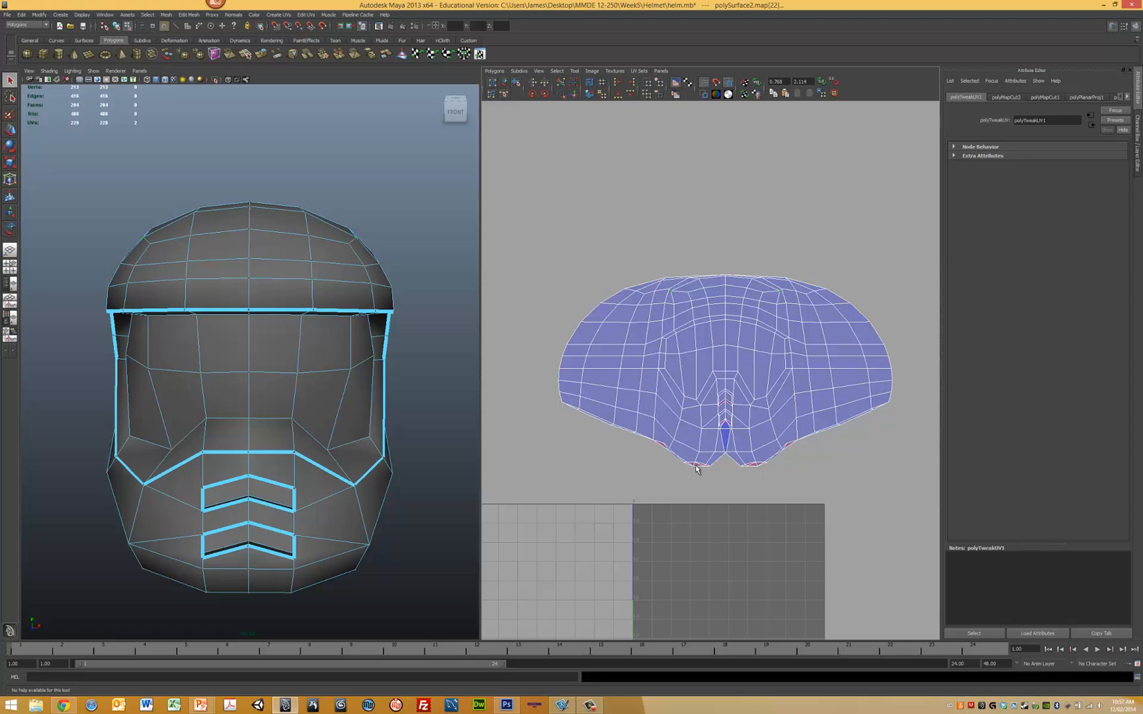
pyautogui.moveTo(627, 266)
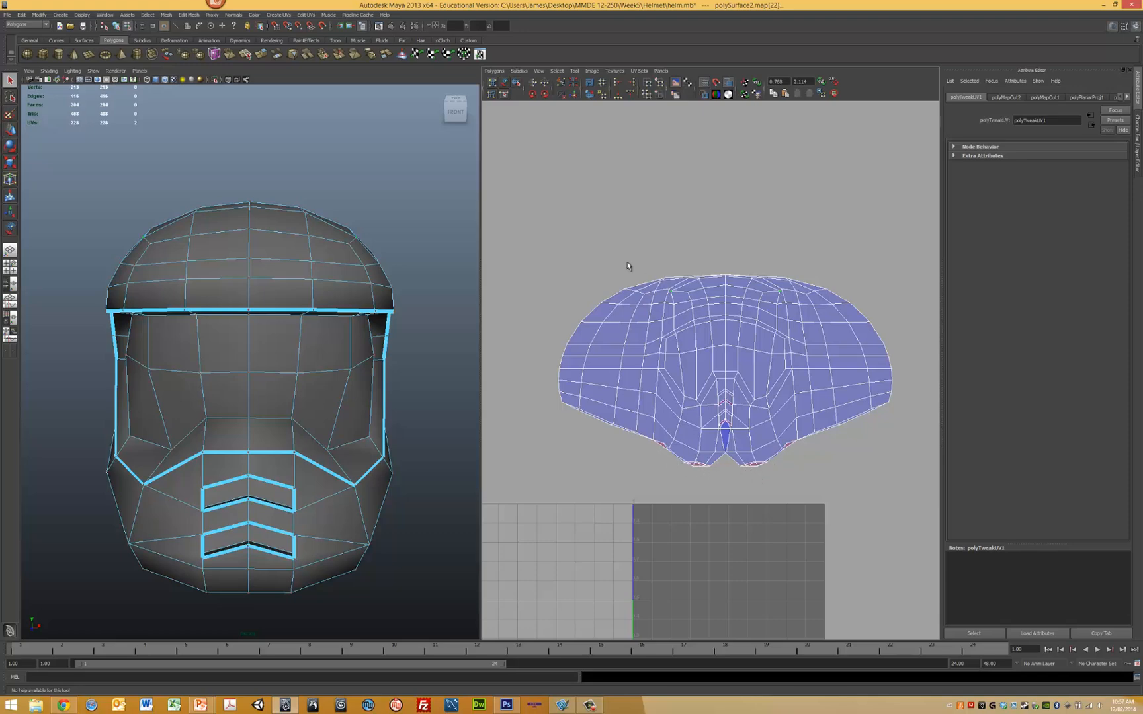
pyautogui.moveTo(610, 118)
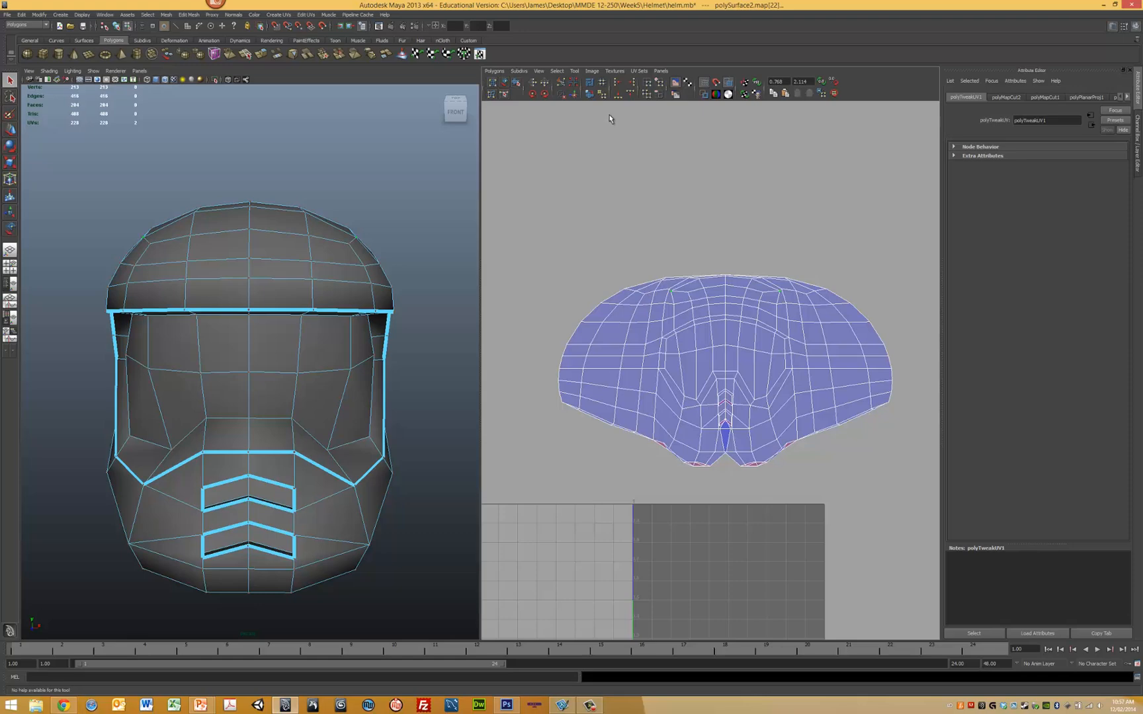
pyautogui.moveTo(605, 124)
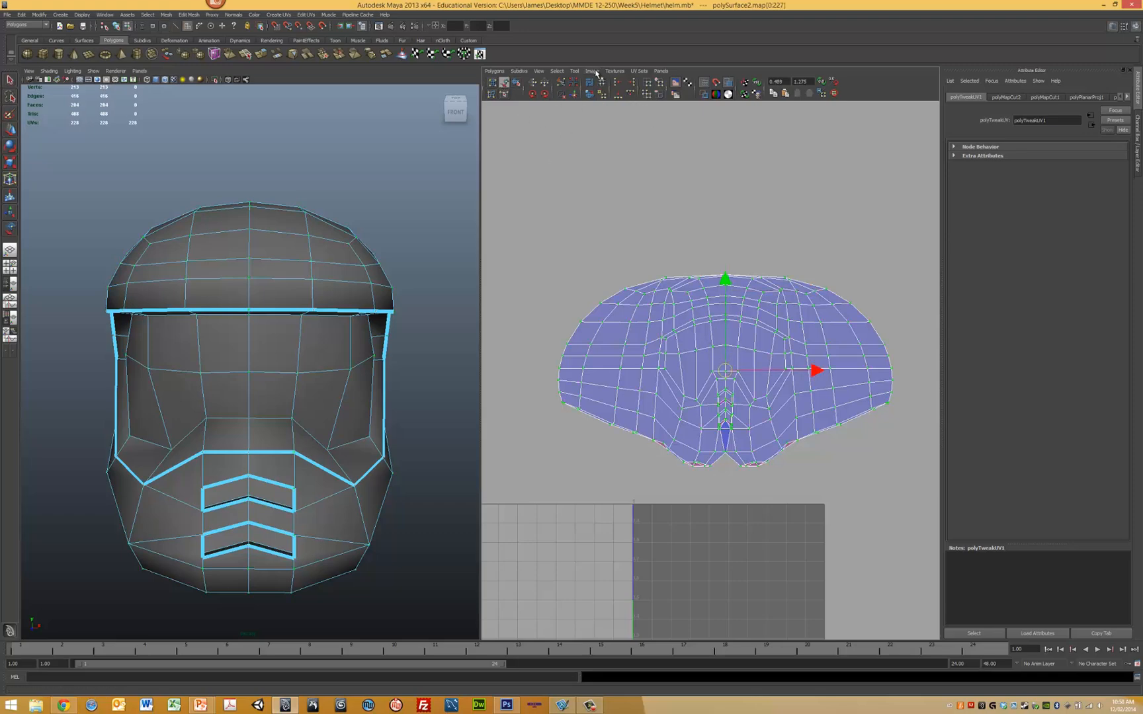
# Step: Relax and unfold the UV shell with the Smooth UV Tool into an even two-lobed layout
pyautogui.click(592, 70)
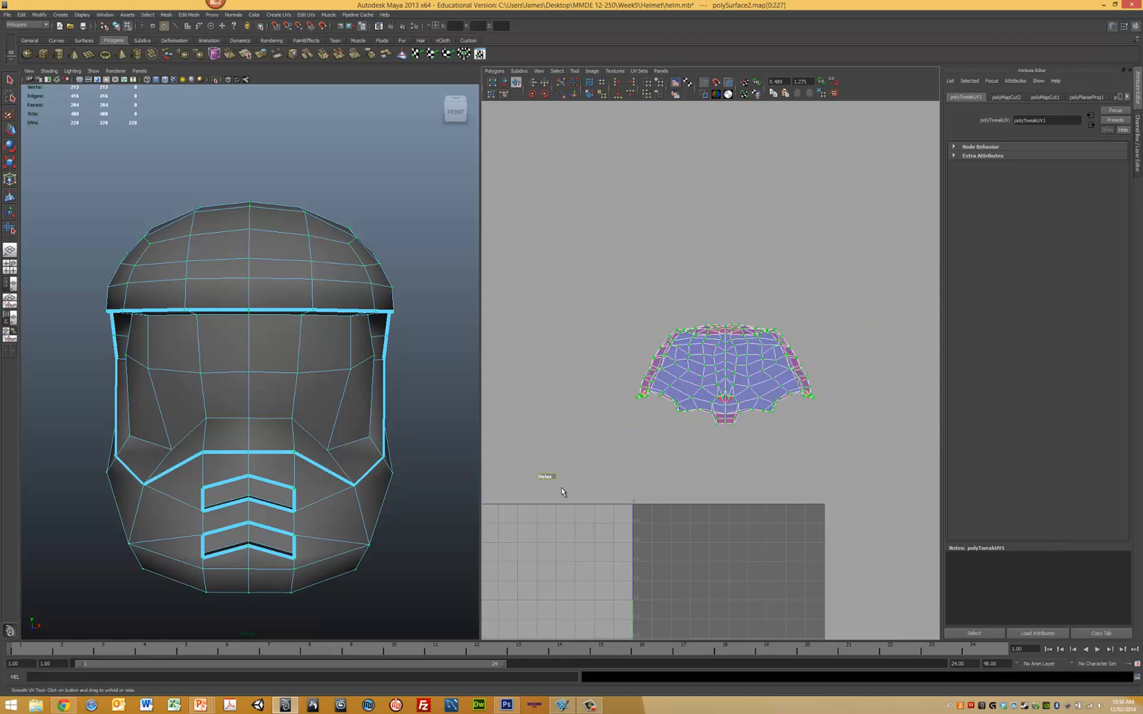
pyautogui.click(545, 476)
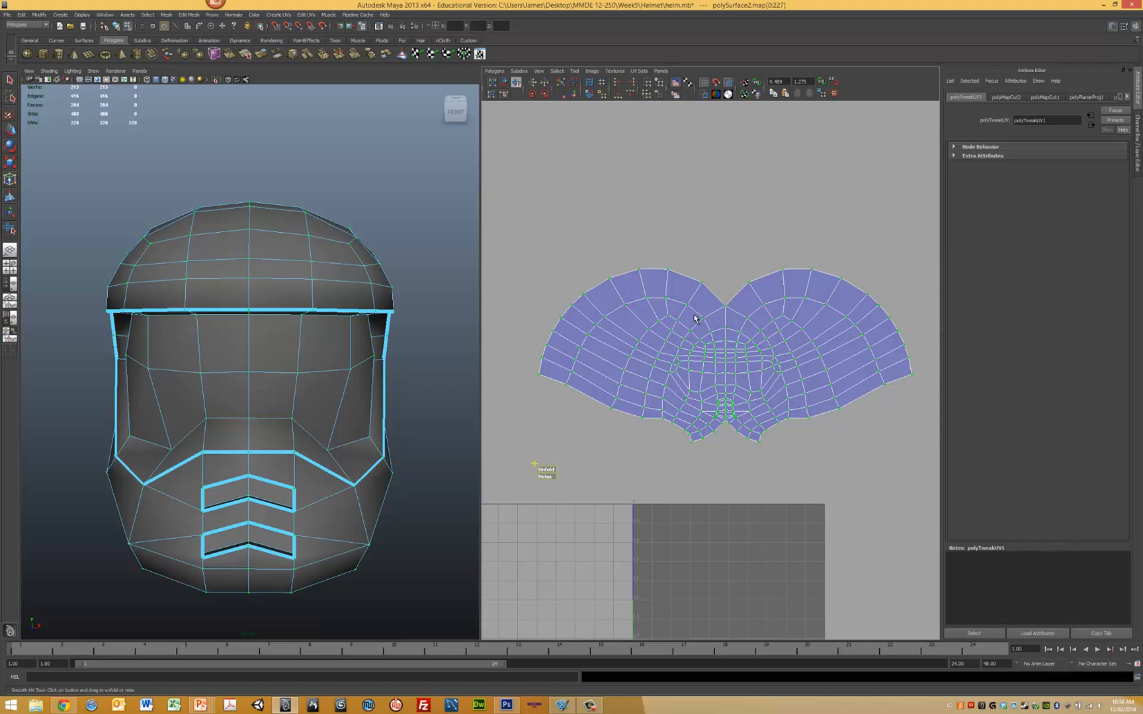
pyautogui.moveTo(689, 406)
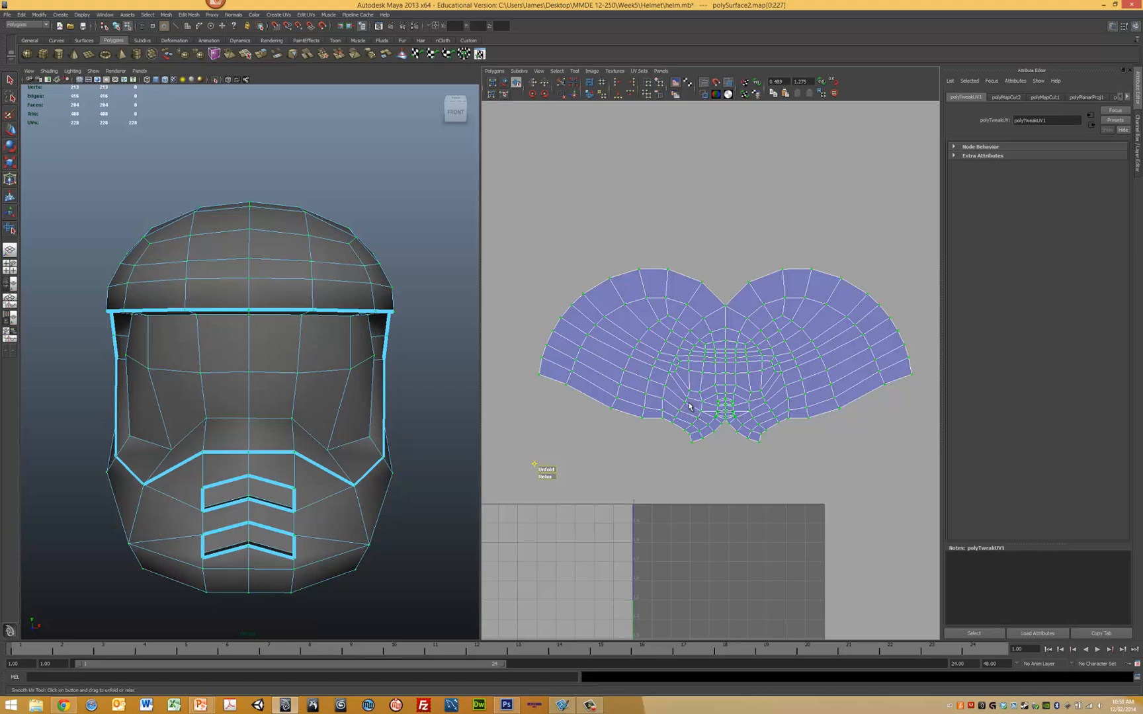
pyautogui.moveTo(212, 399)
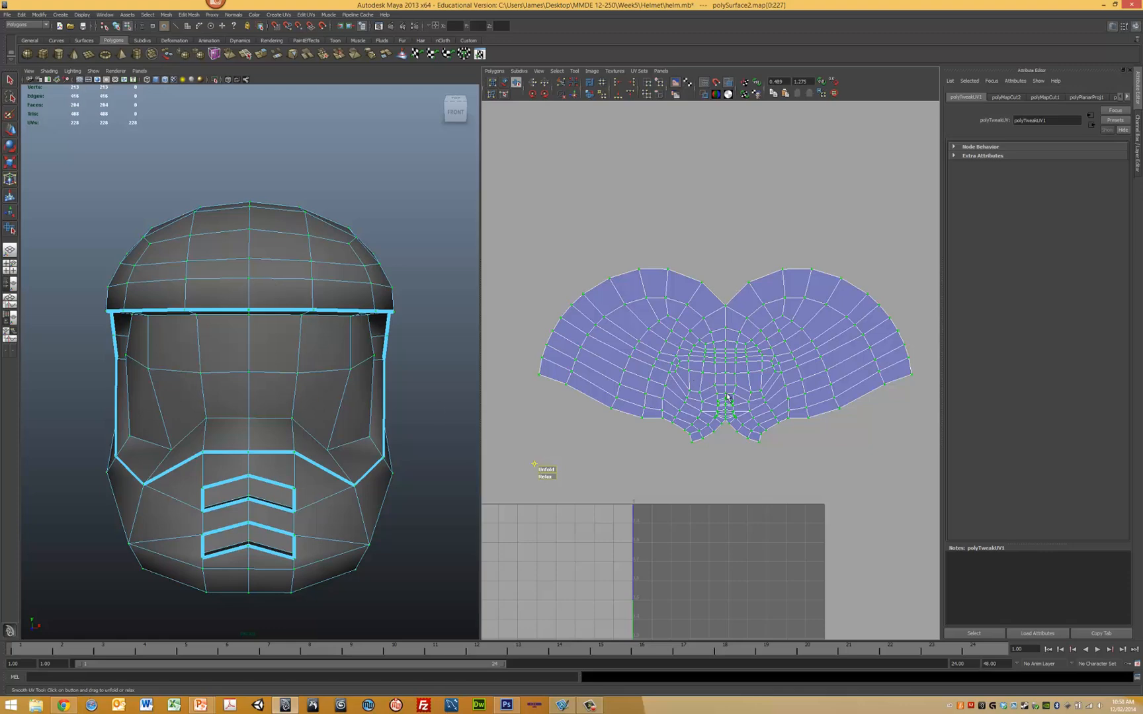
pyautogui.click(545, 470)
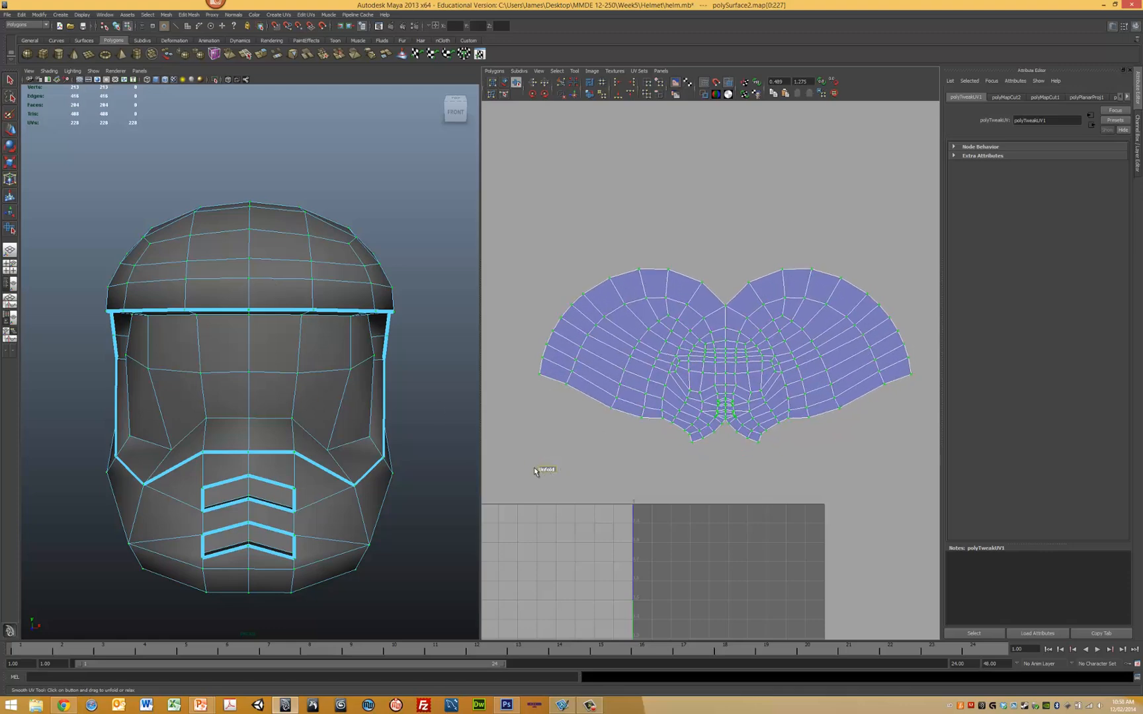
pyautogui.click(540, 473)
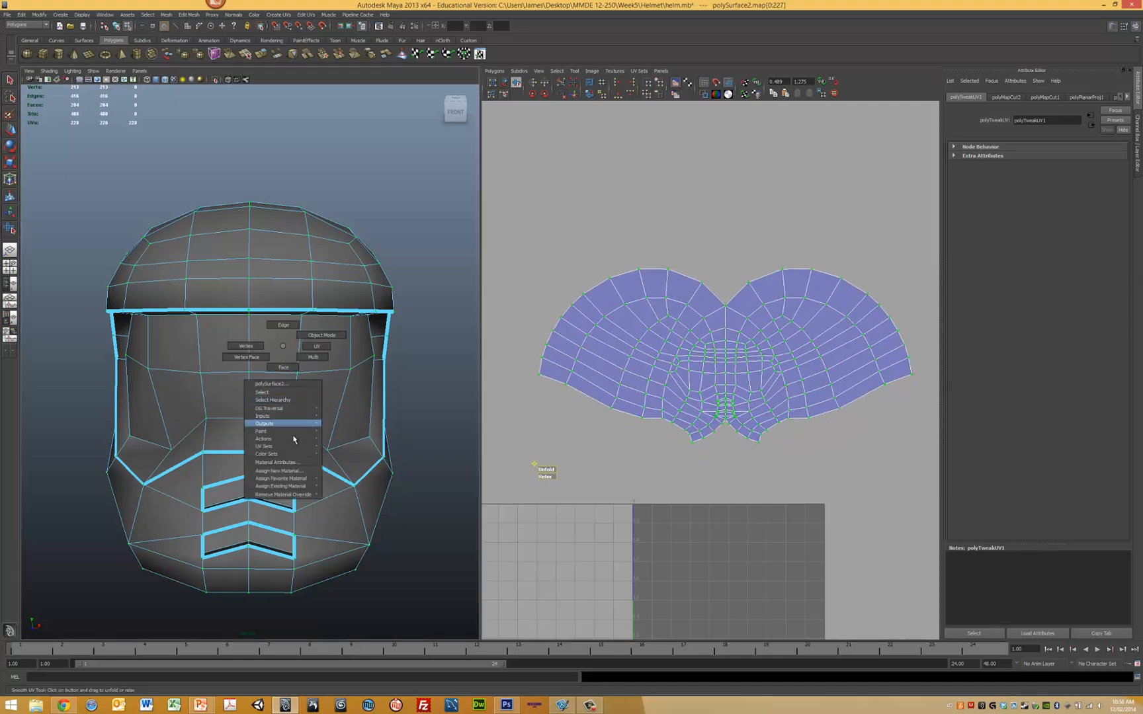
pyautogui.moveTo(281, 471)
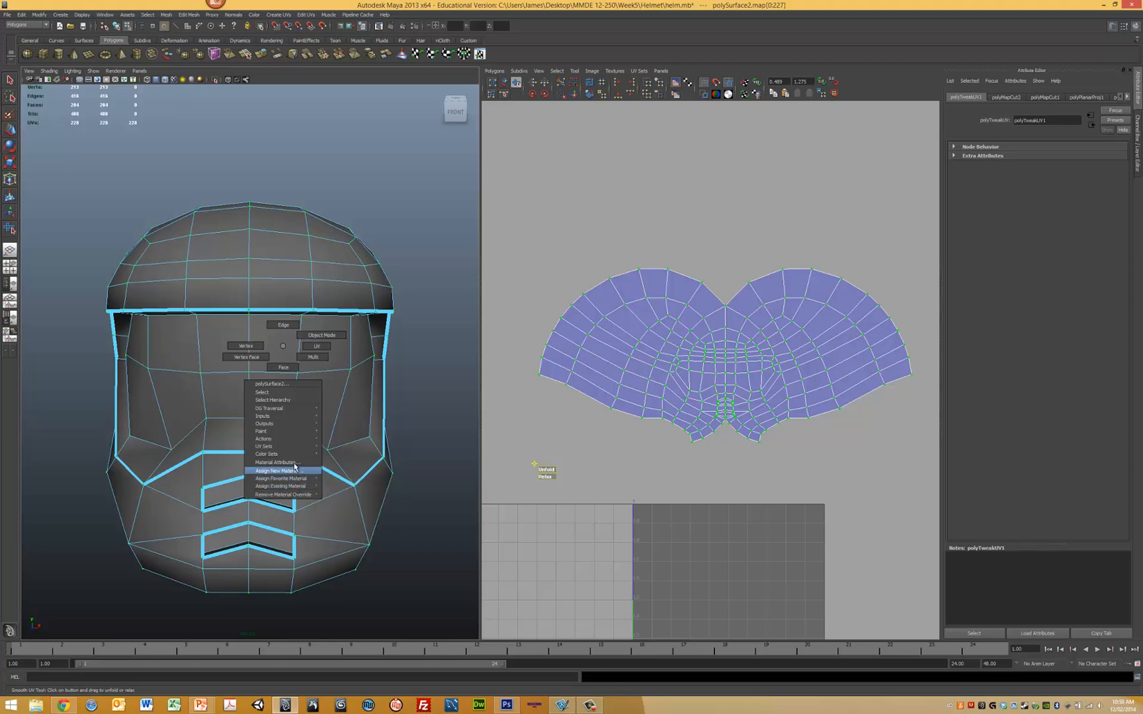
# Step: Assign a new checker material tiled 10 times and show it with high-quality shading
pyautogui.click(278, 471)
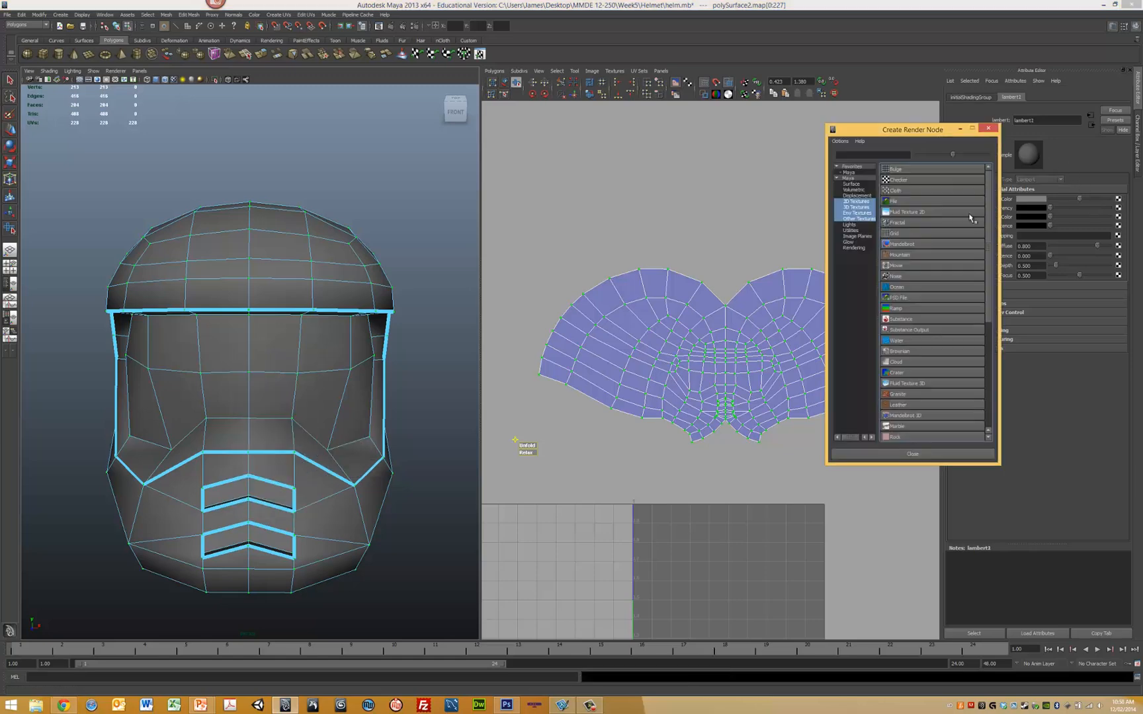
pyautogui.click(898, 180)
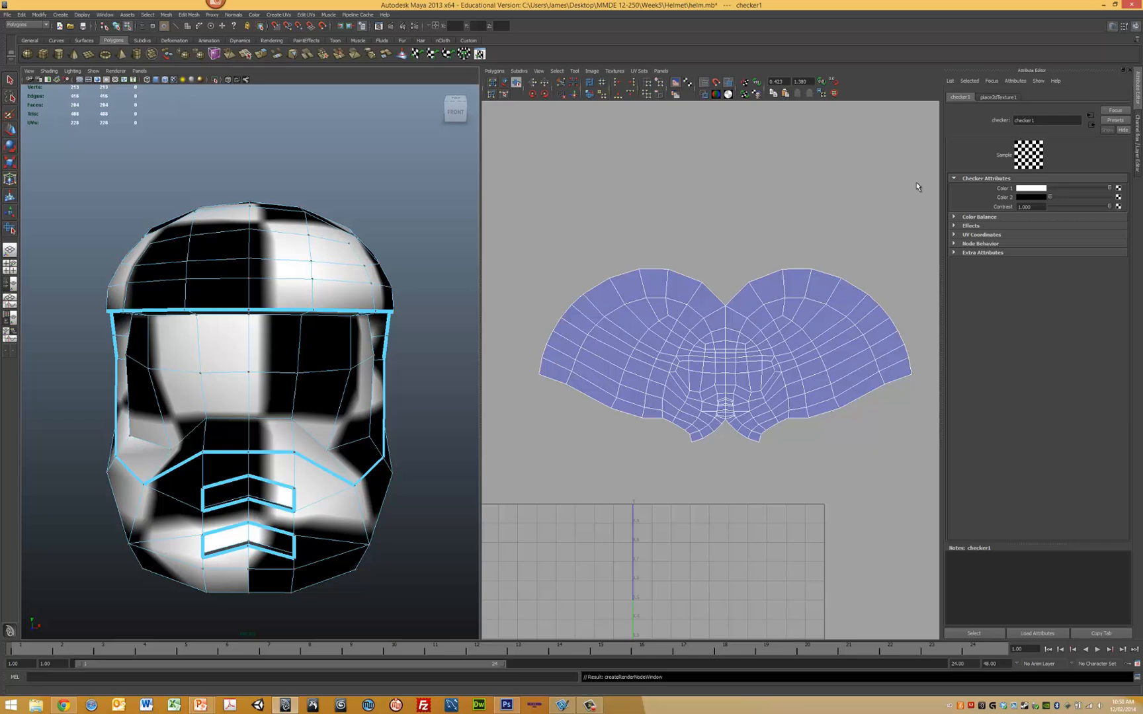
pyautogui.click(997, 97)
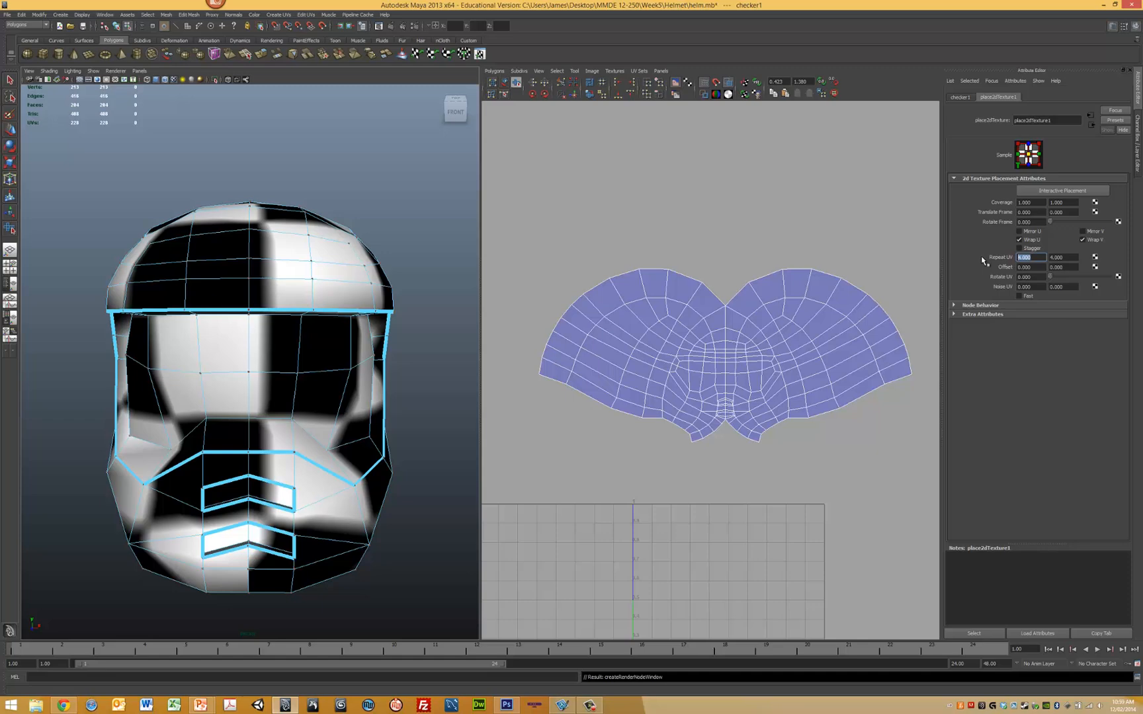
pyautogui.write('10')
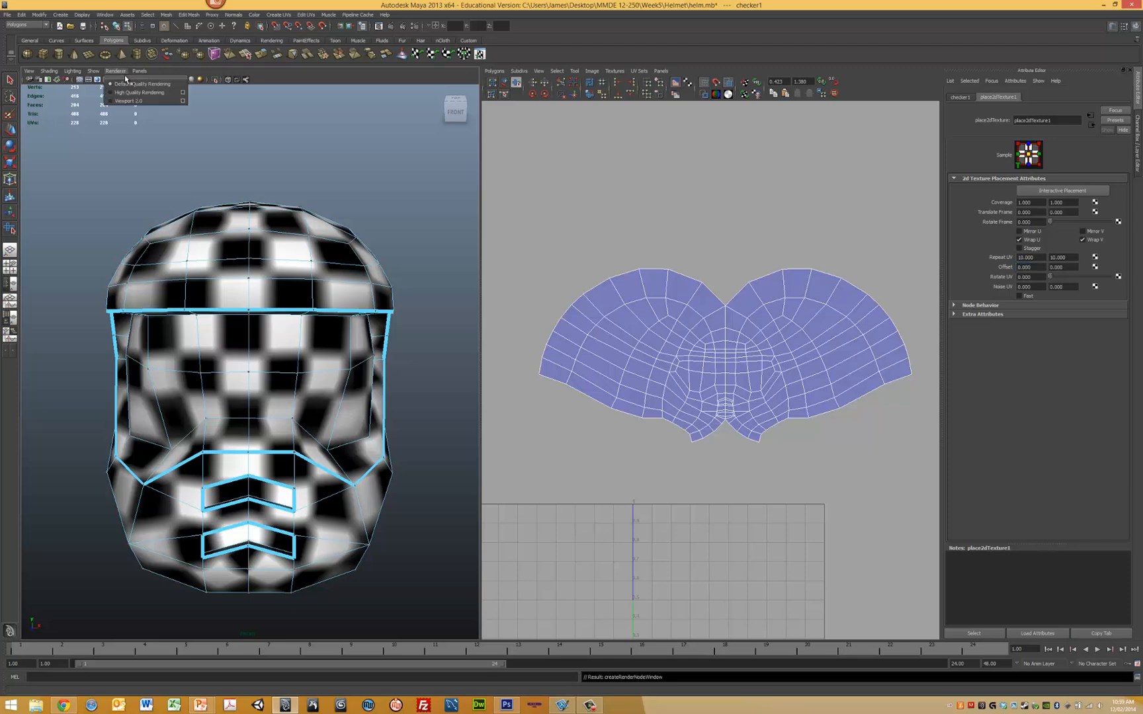
pyautogui.click(139, 83)
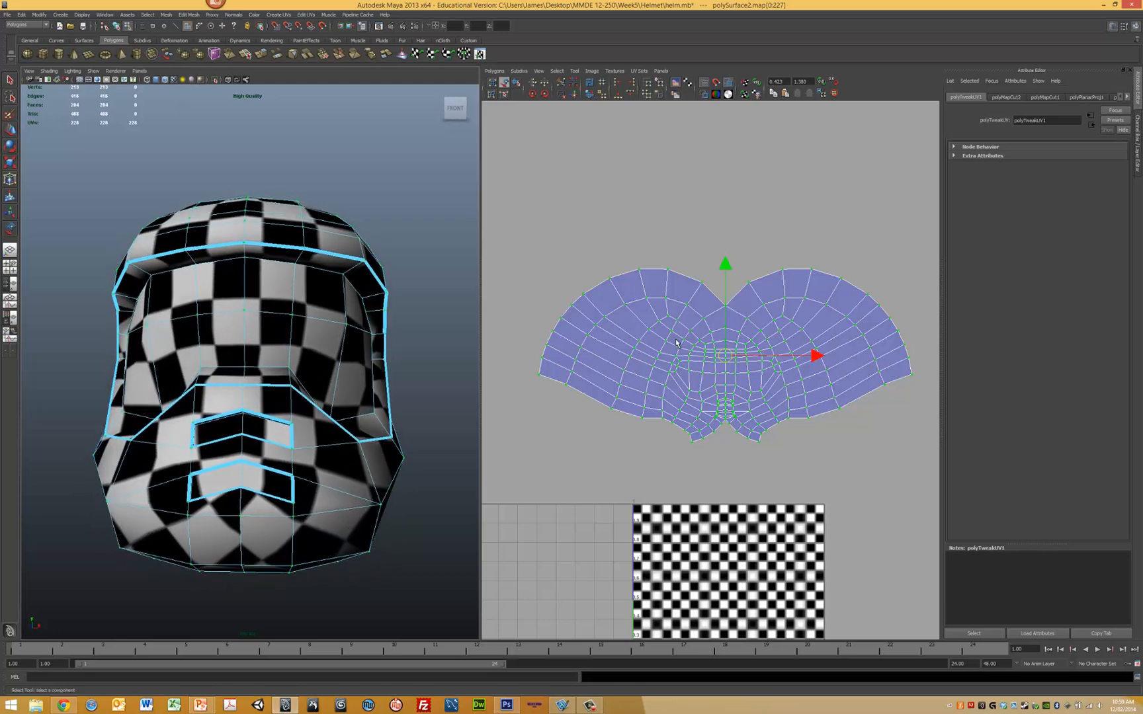
# Step: Select the helmet's UVs and relax them to fit inside the 0–1 texture square
pyautogui.click(575, 70)
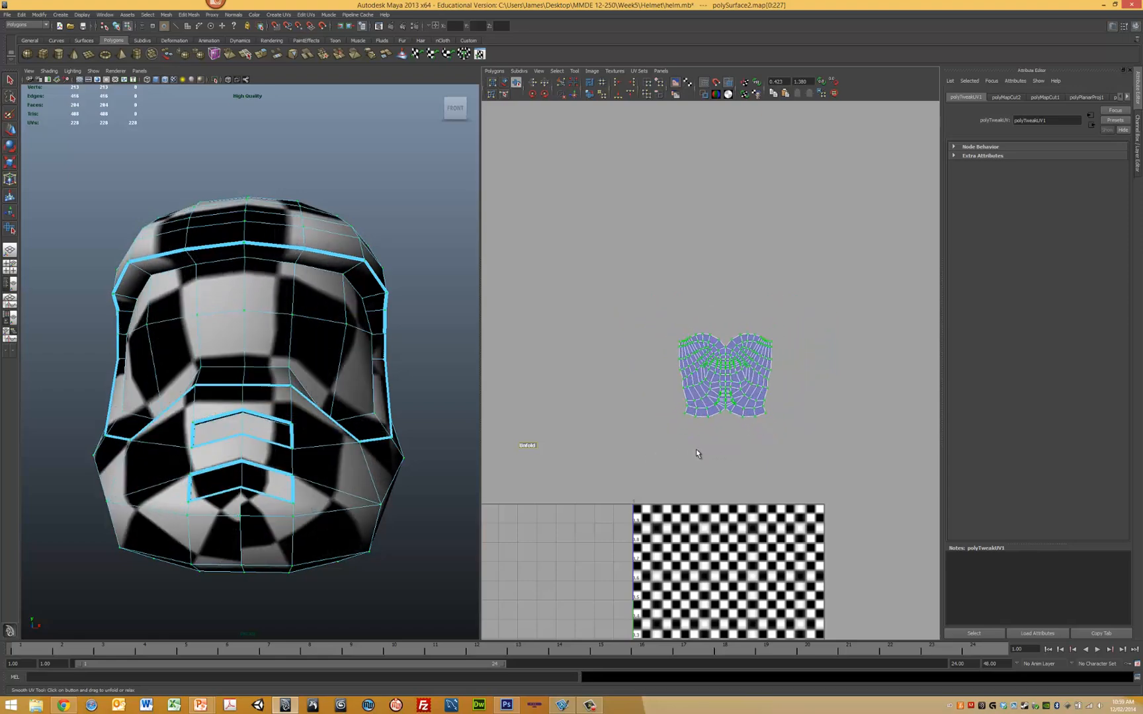
pyautogui.click(526, 446)
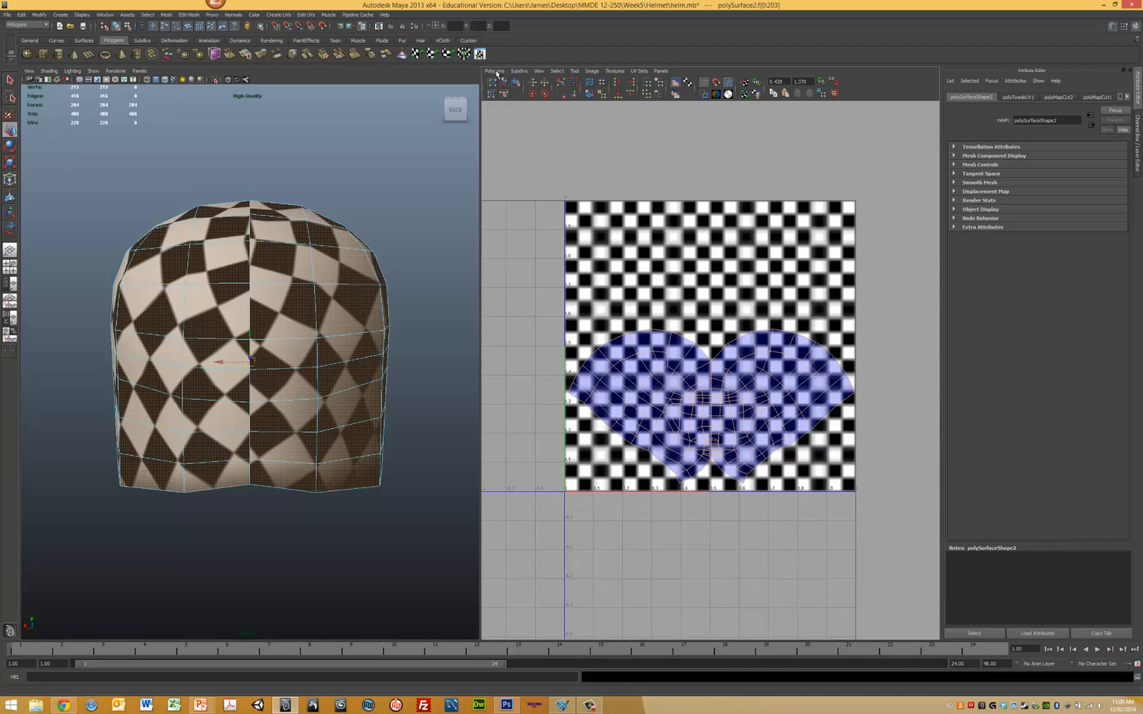
# Step: In UV Snapshot, set the output file to helmUV on the Desktop
pyautogui.click(639, 70)
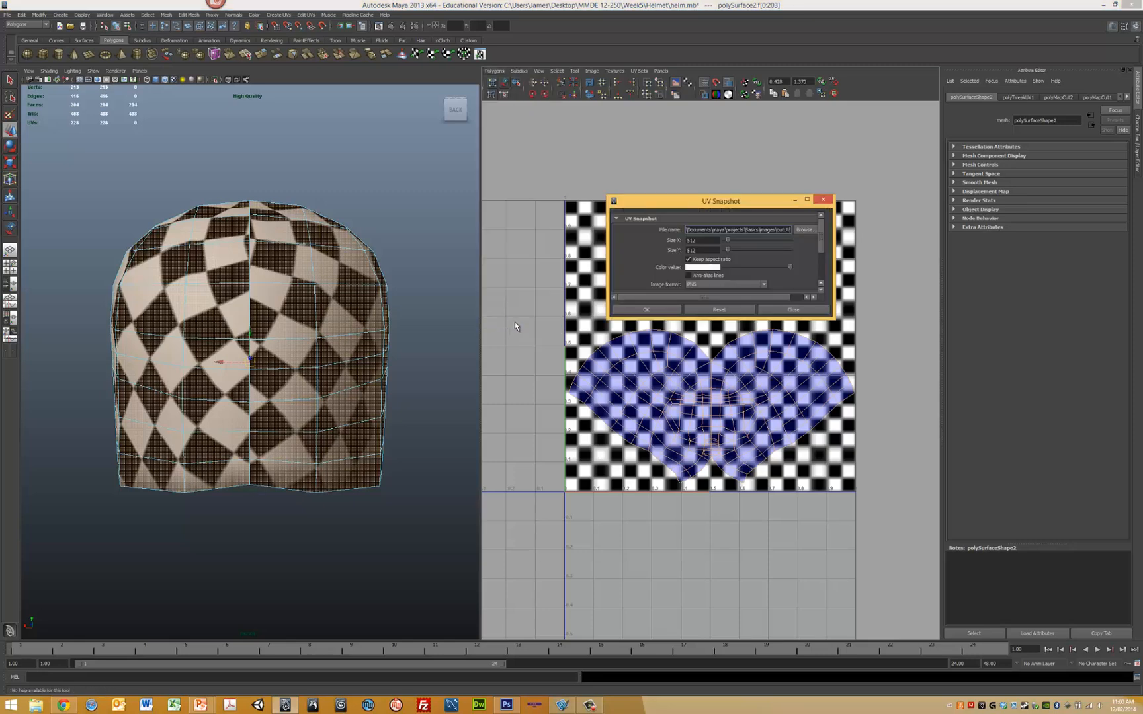
pyautogui.click(805, 230)
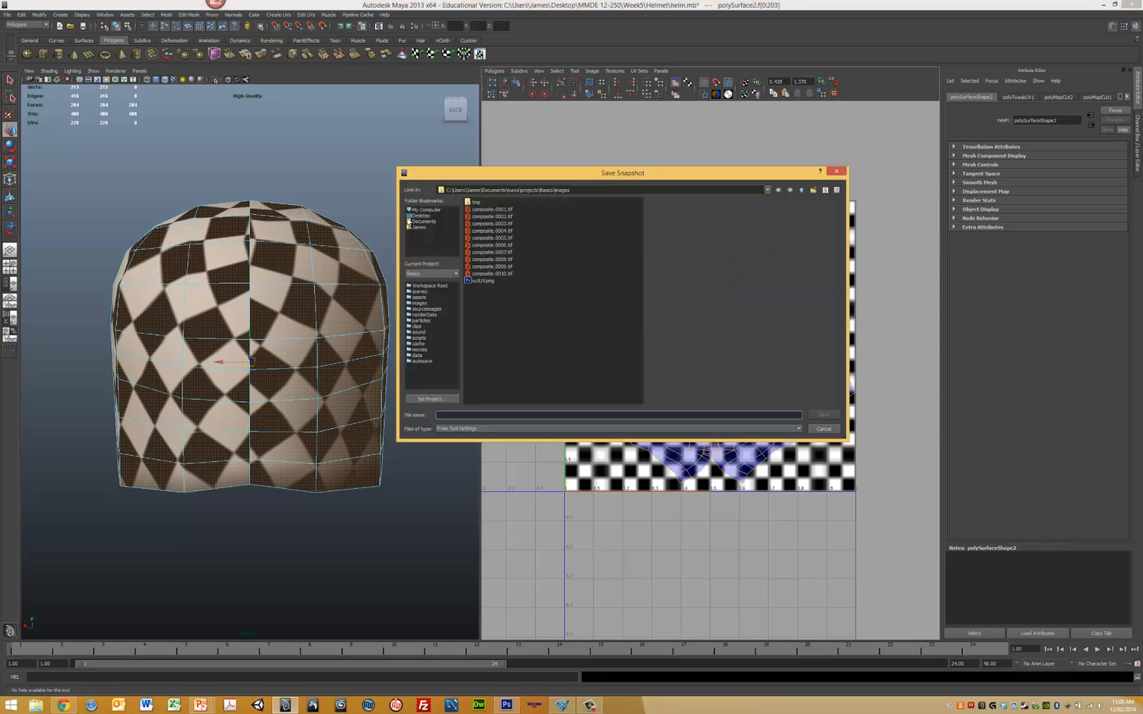
pyautogui.click(420, 216)
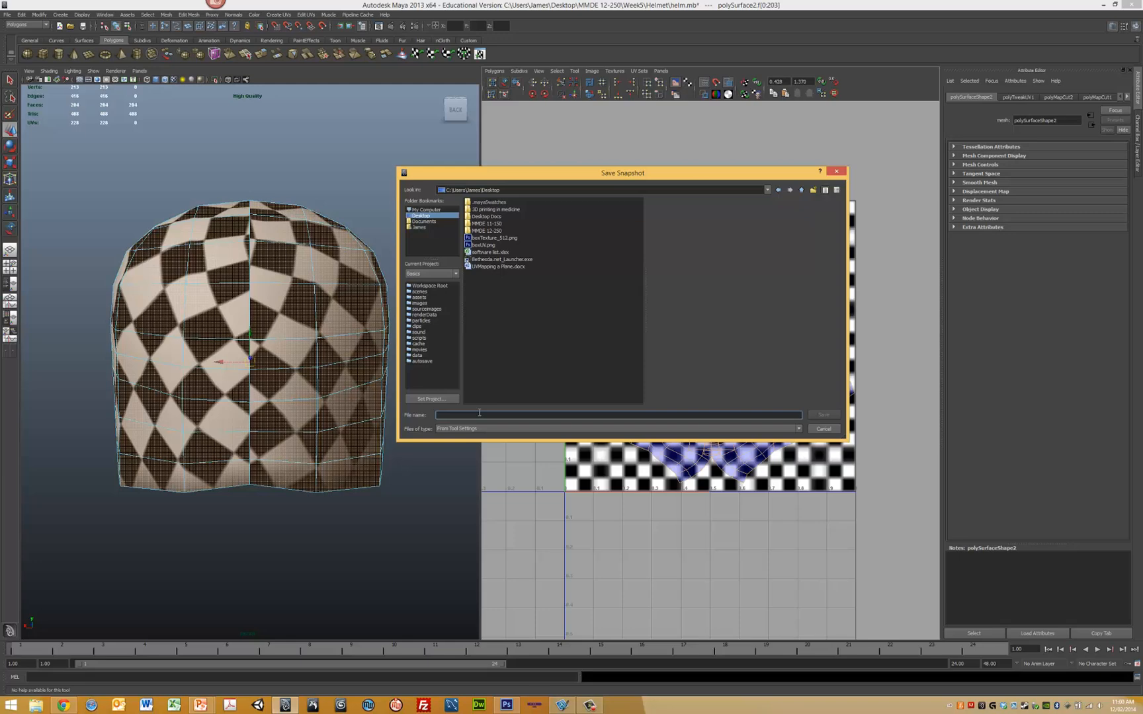
pyautogui.write('helmUV')
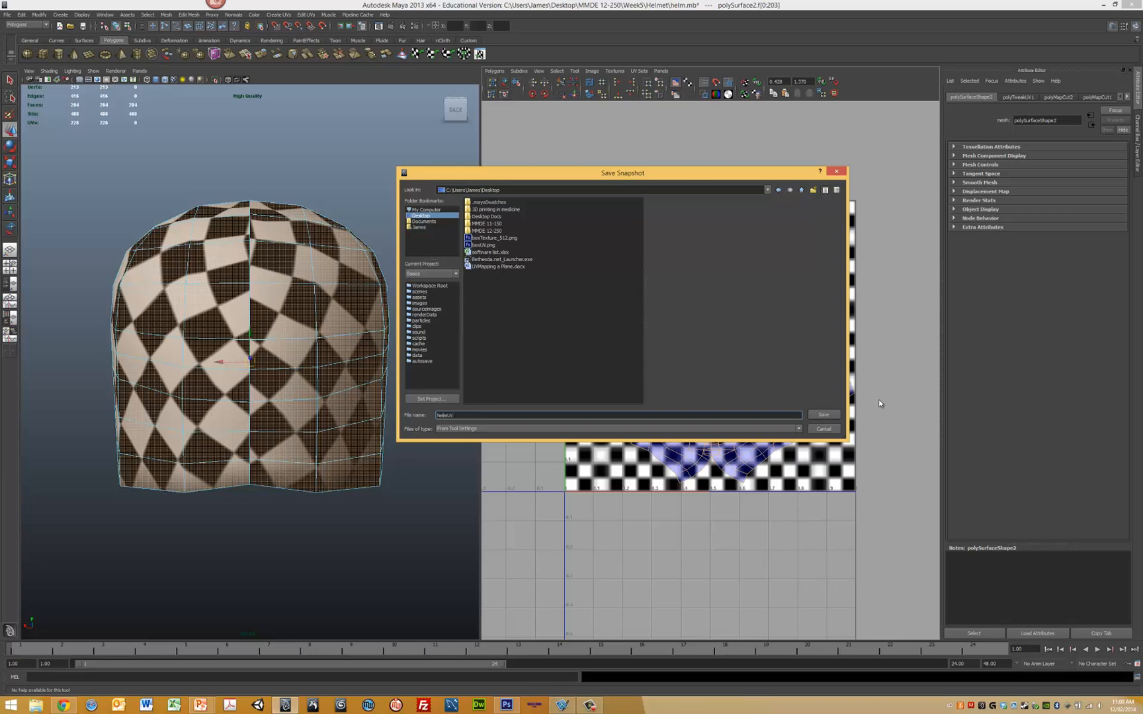
pyautogui.click(824, 428)
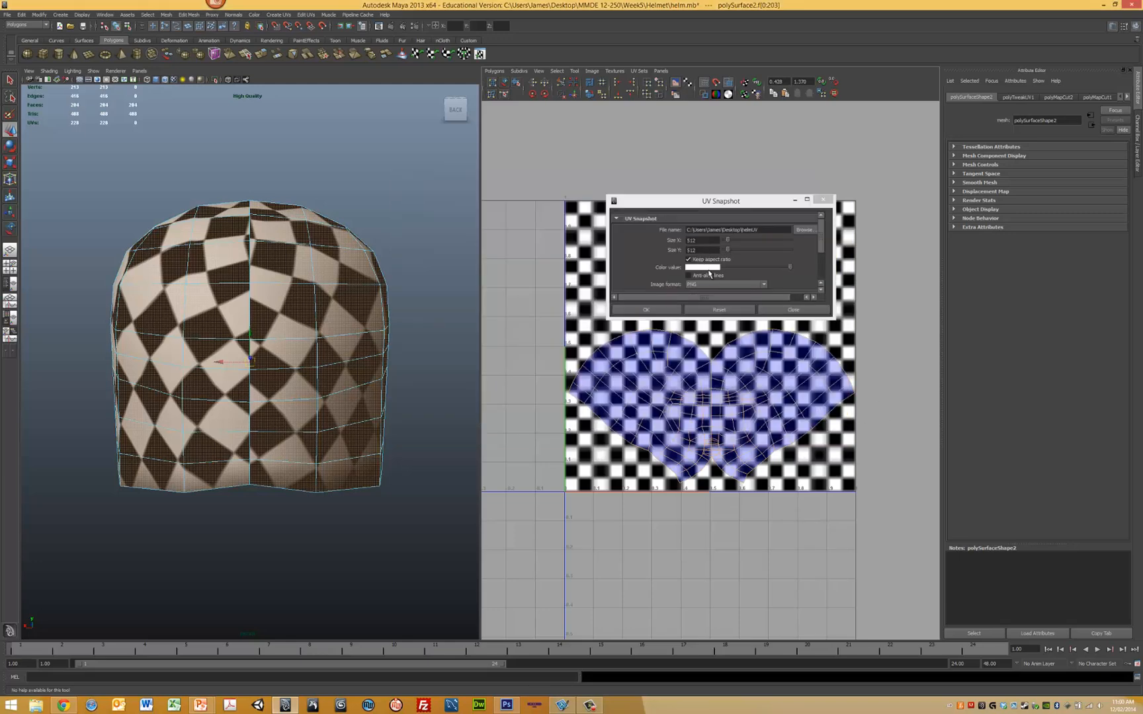
# Step: Keep PNG format with aspect ratio on and export the snapshot
pyautogui.click(688, 259)
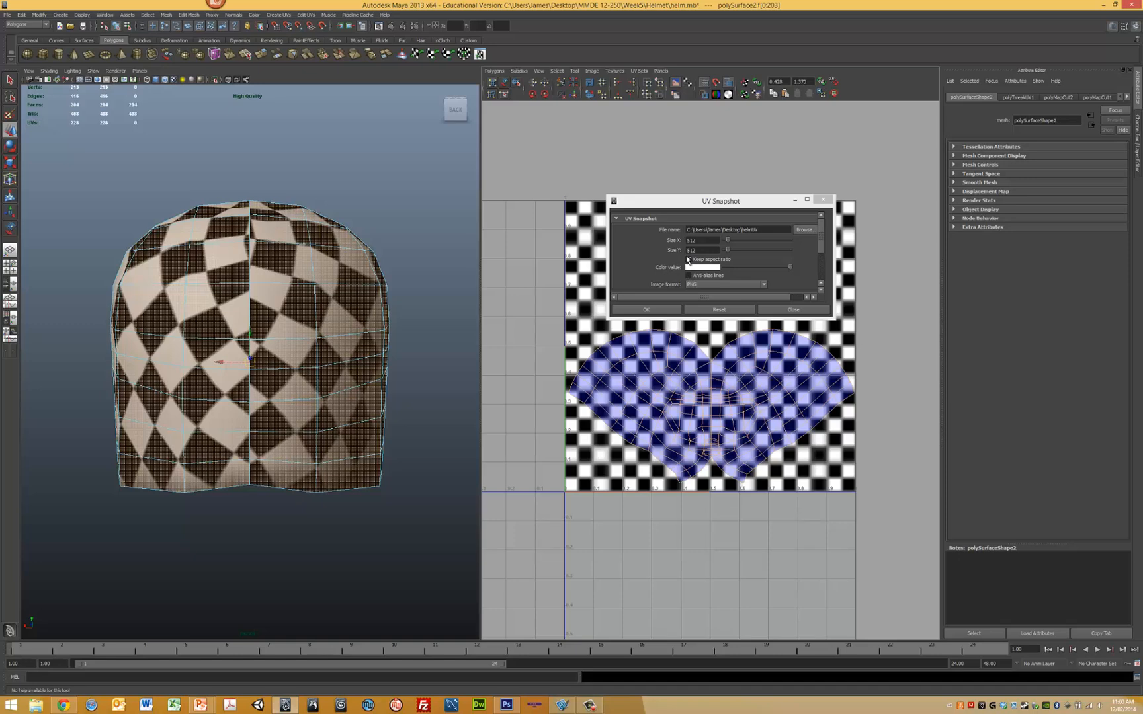
pyautogui.click(688, 259)
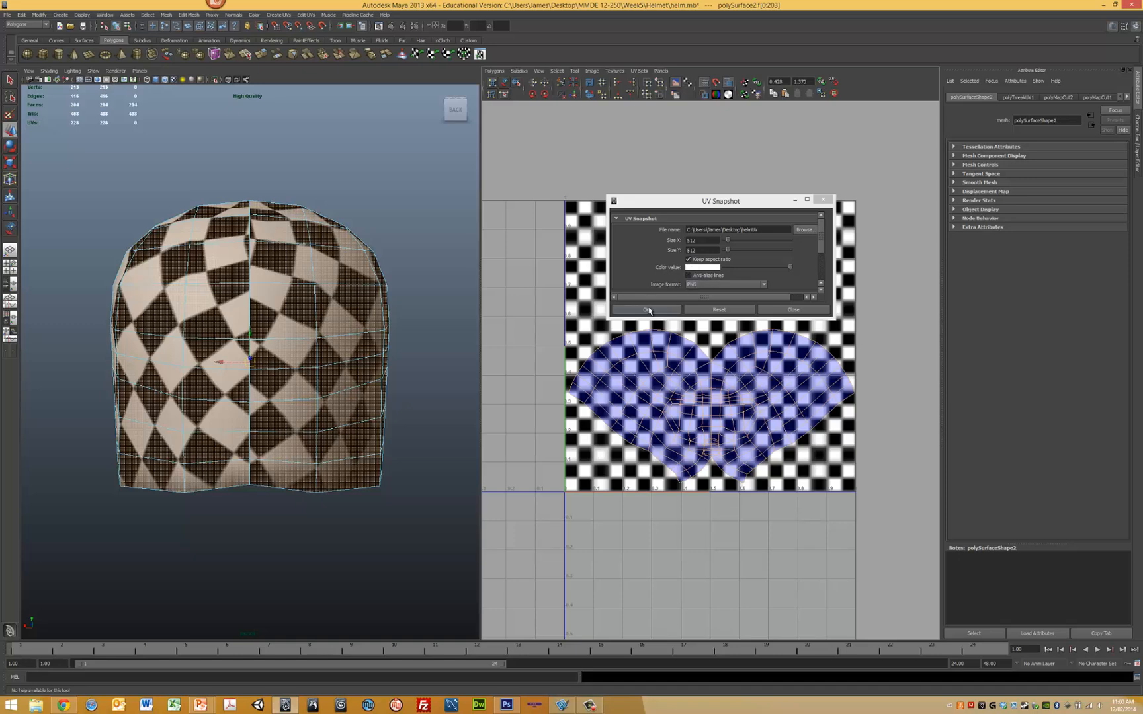
pyautogui.click(644, 310)
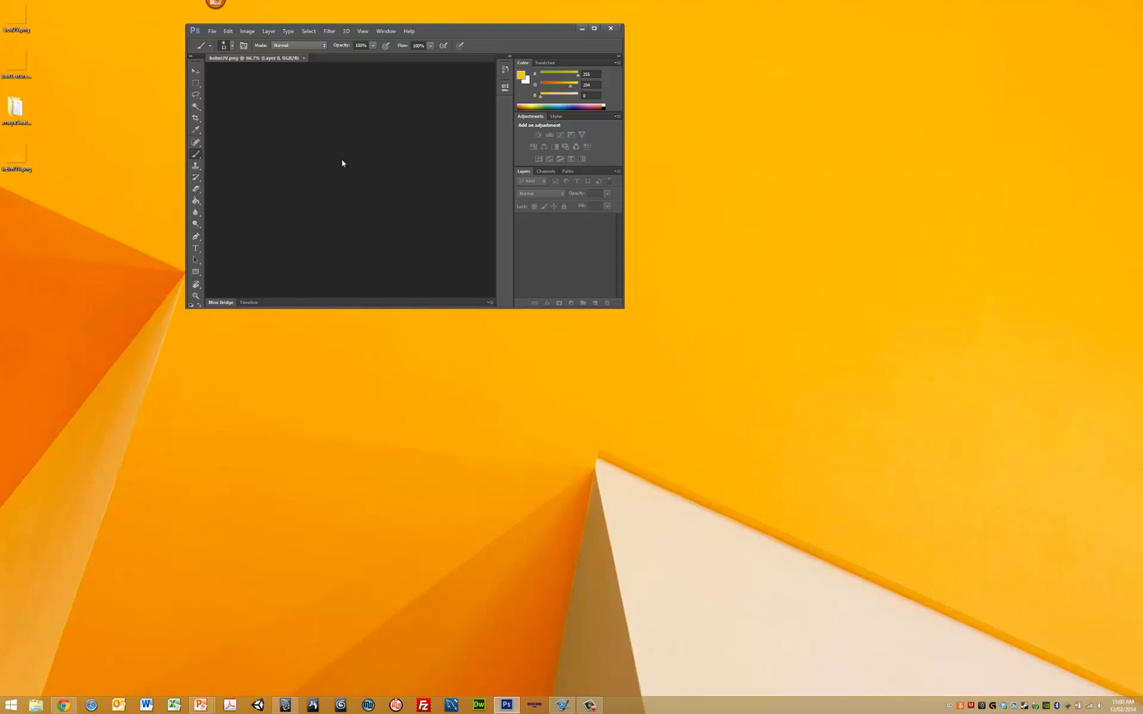
# Step: Maximize Photoshop, rename the layers Background and UV, and set the foreground colour to black
pyautogui.click(594, 28)
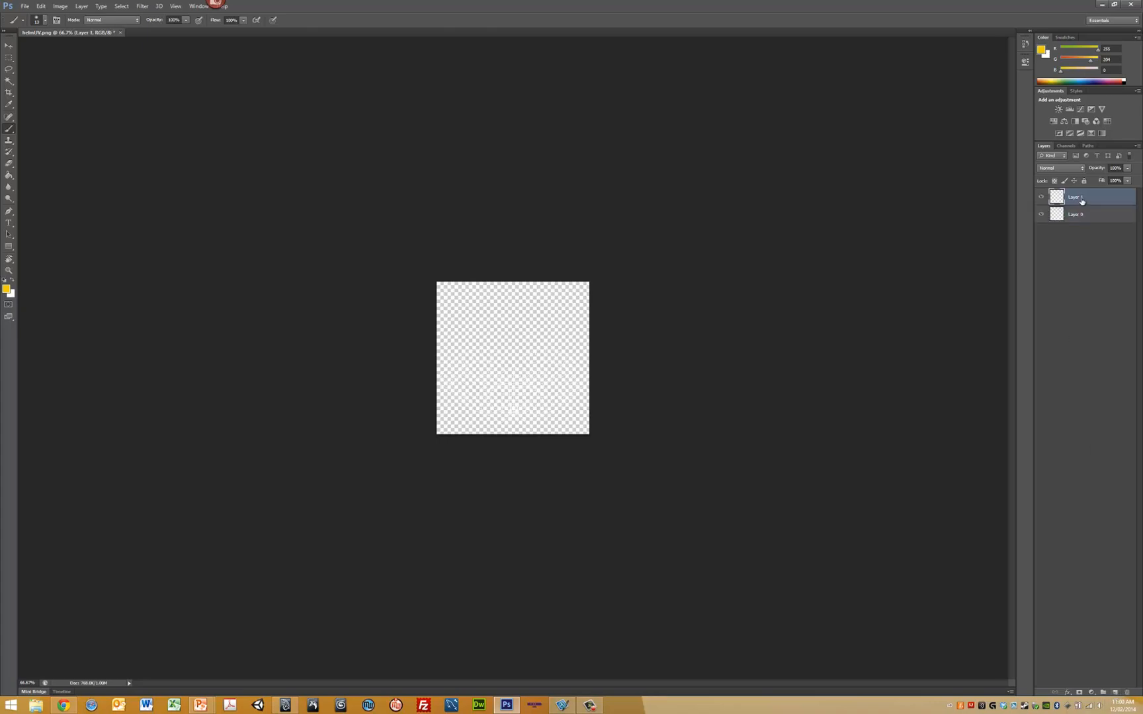
pyautogui.doubleClick(1073, 197)
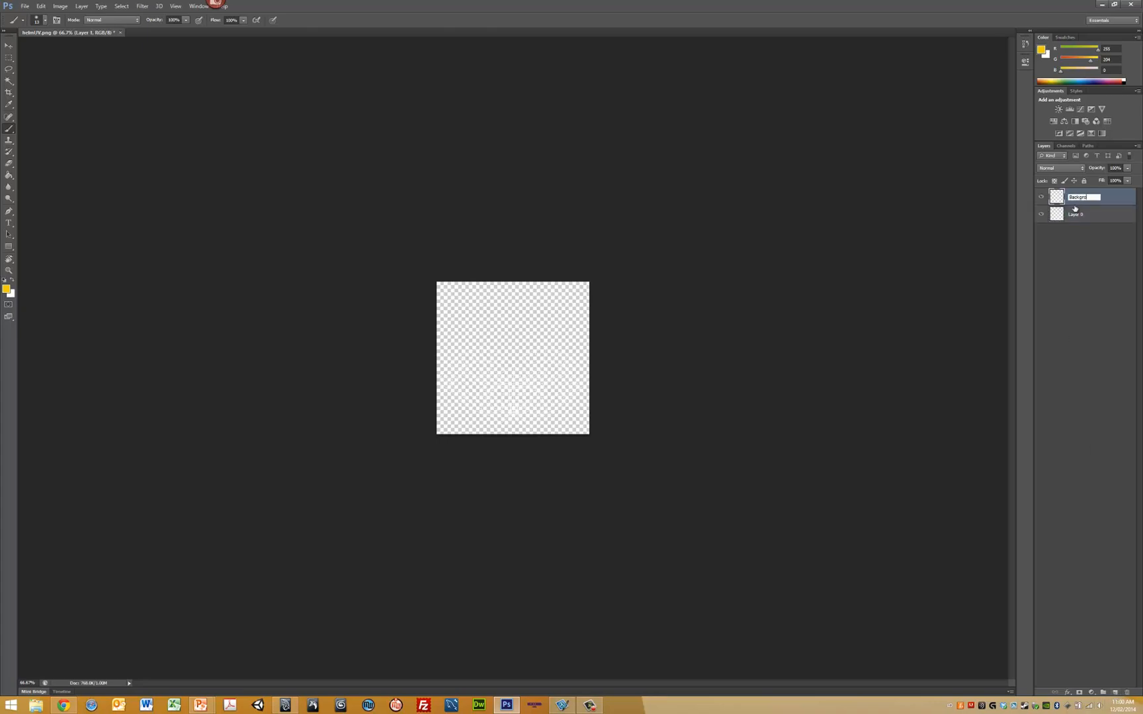
pyautogui.doubleClick(1076, 214)
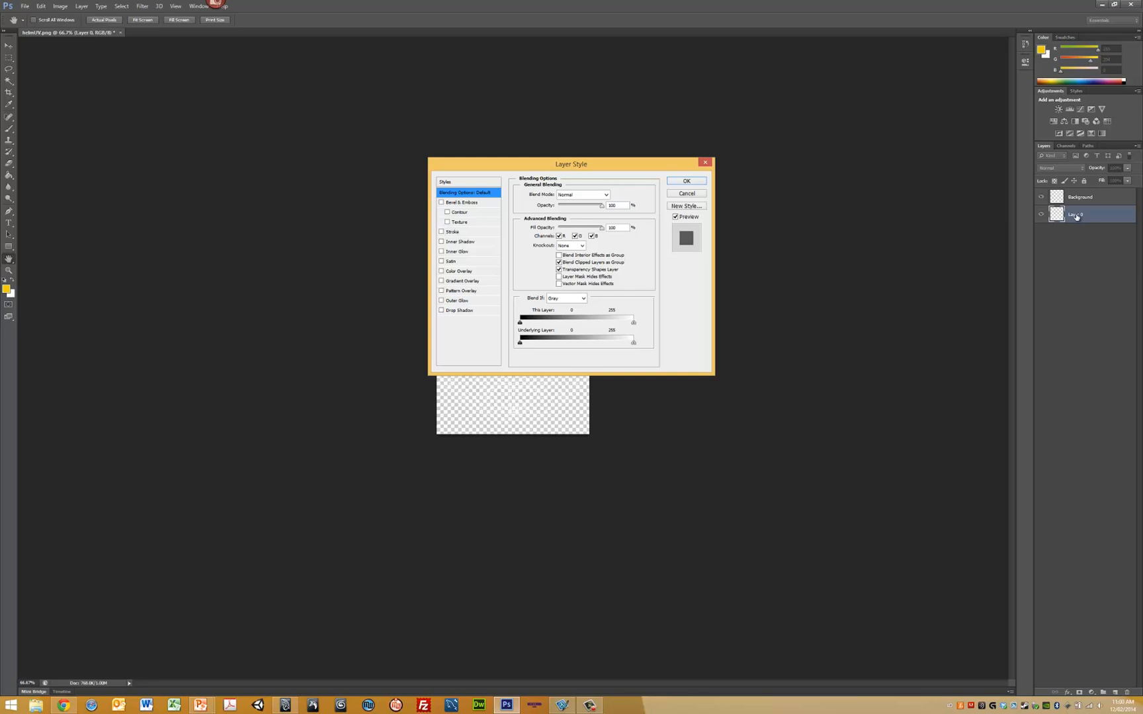
pyautogui.click(684, 181)
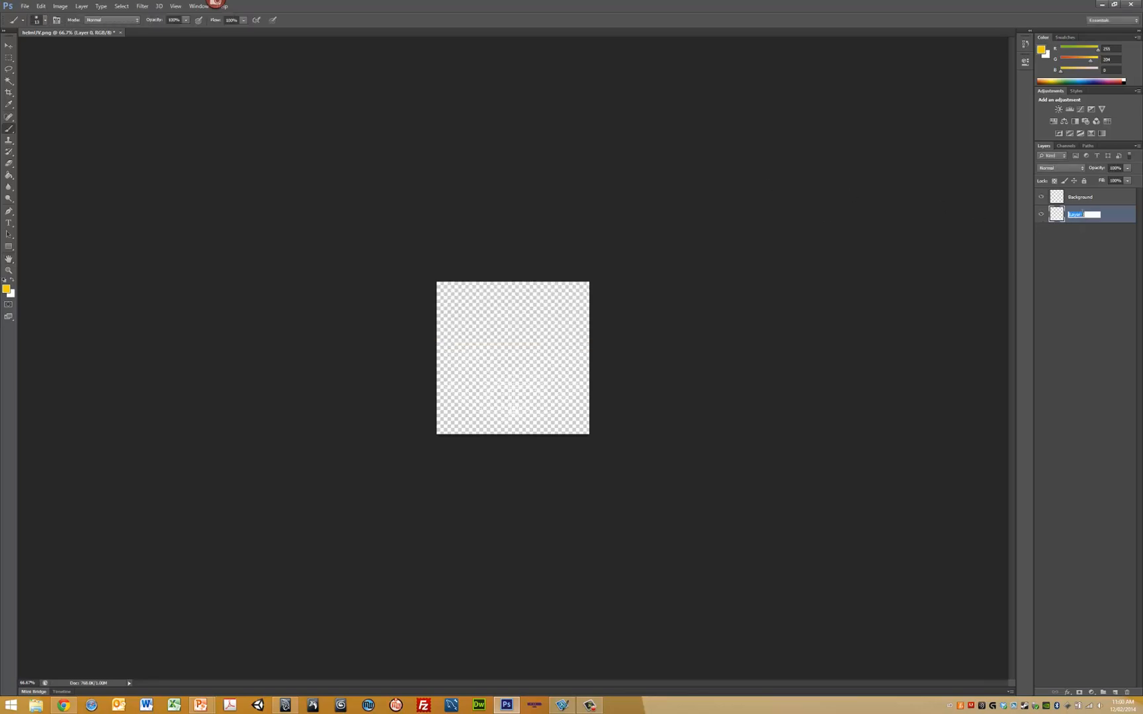
pyautogui.write('UV')
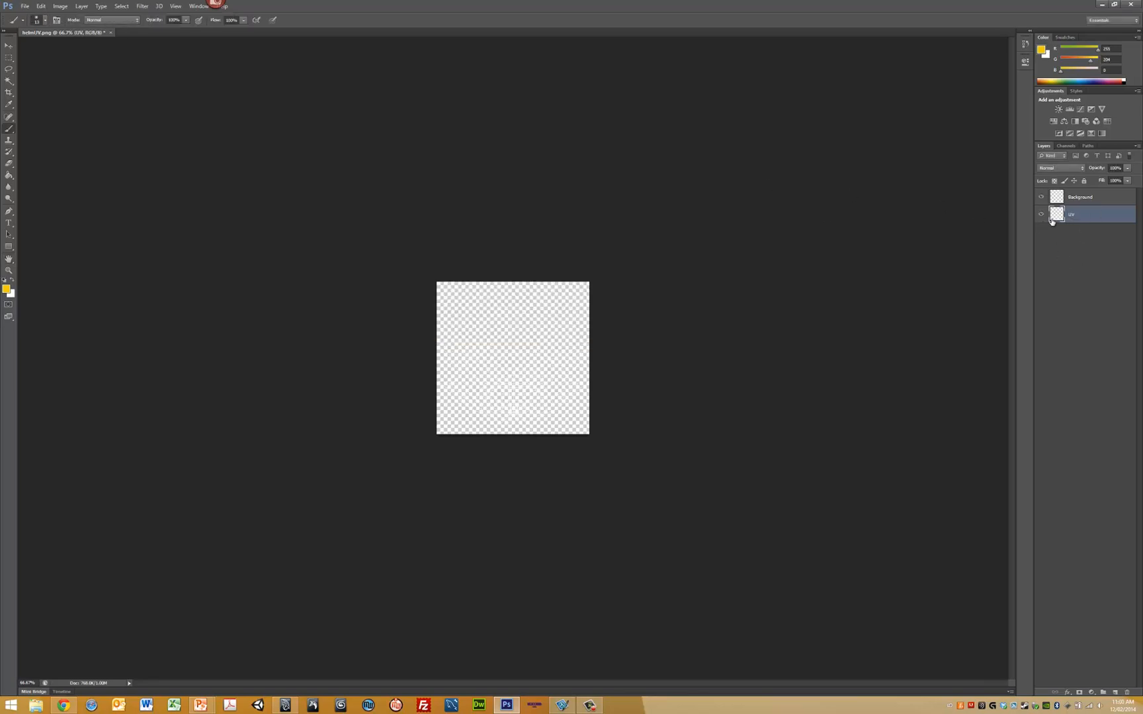
pyautogui.click(1079, 197)
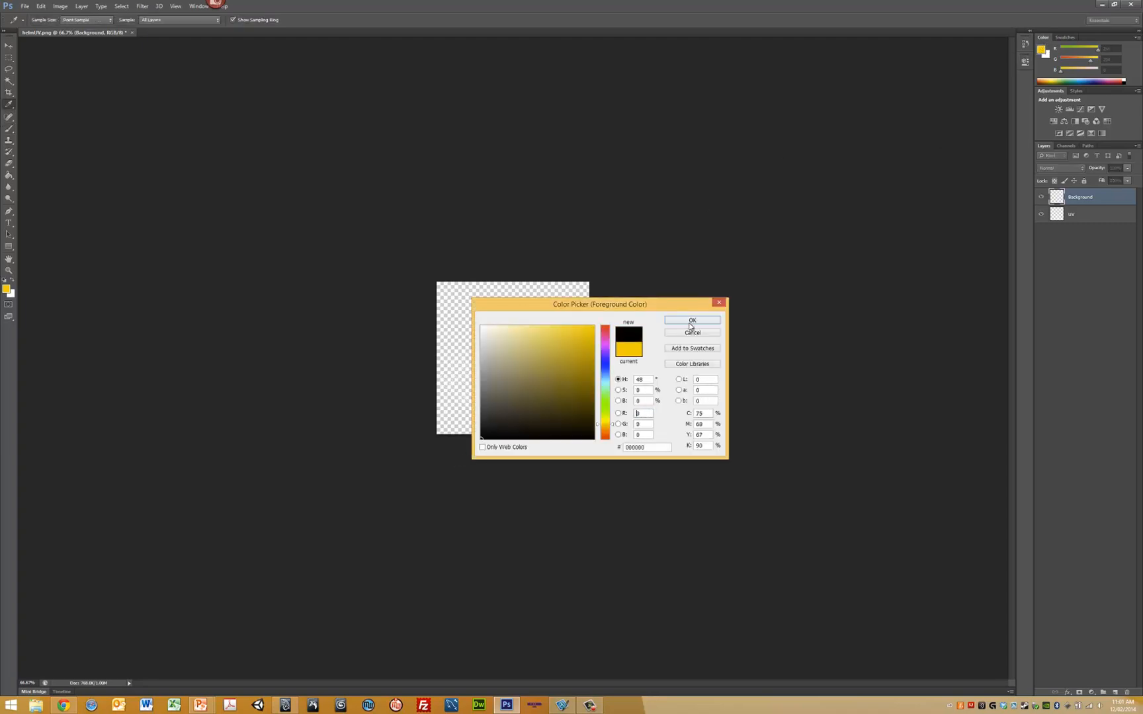
pyautogui.click(691, 320)
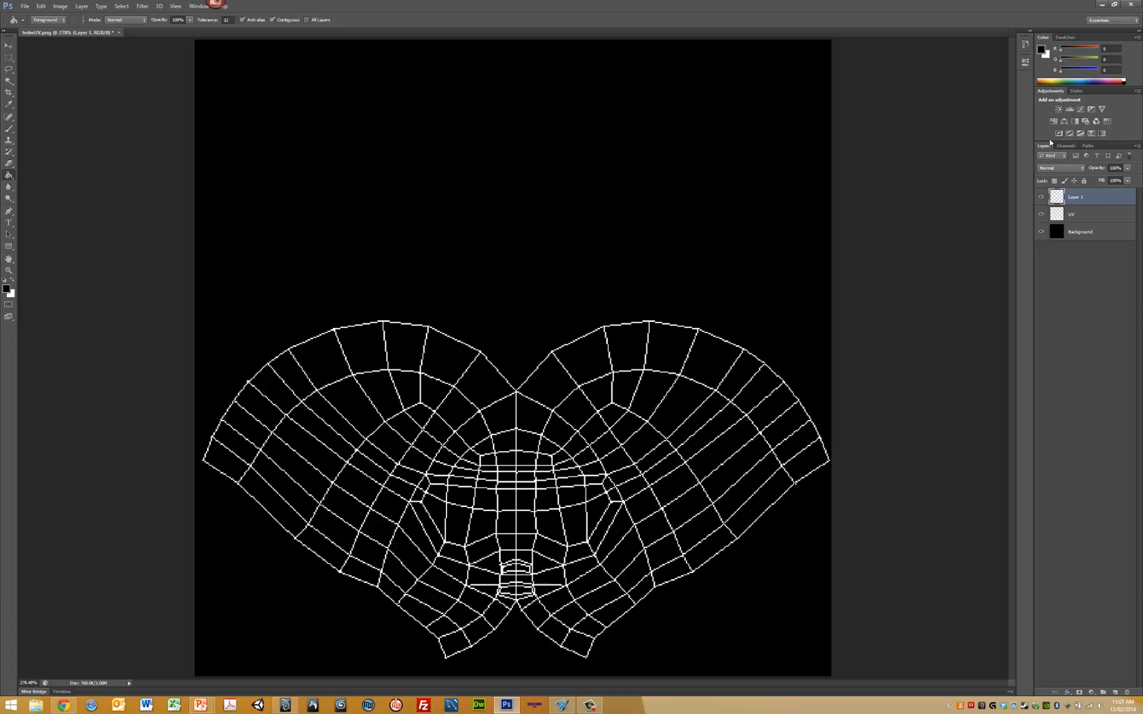
# Step: Rename the new layer Texture and move it below the UV layer
pyautogui.doubleClick(1076, 197)
pyautogui.write('Texture')
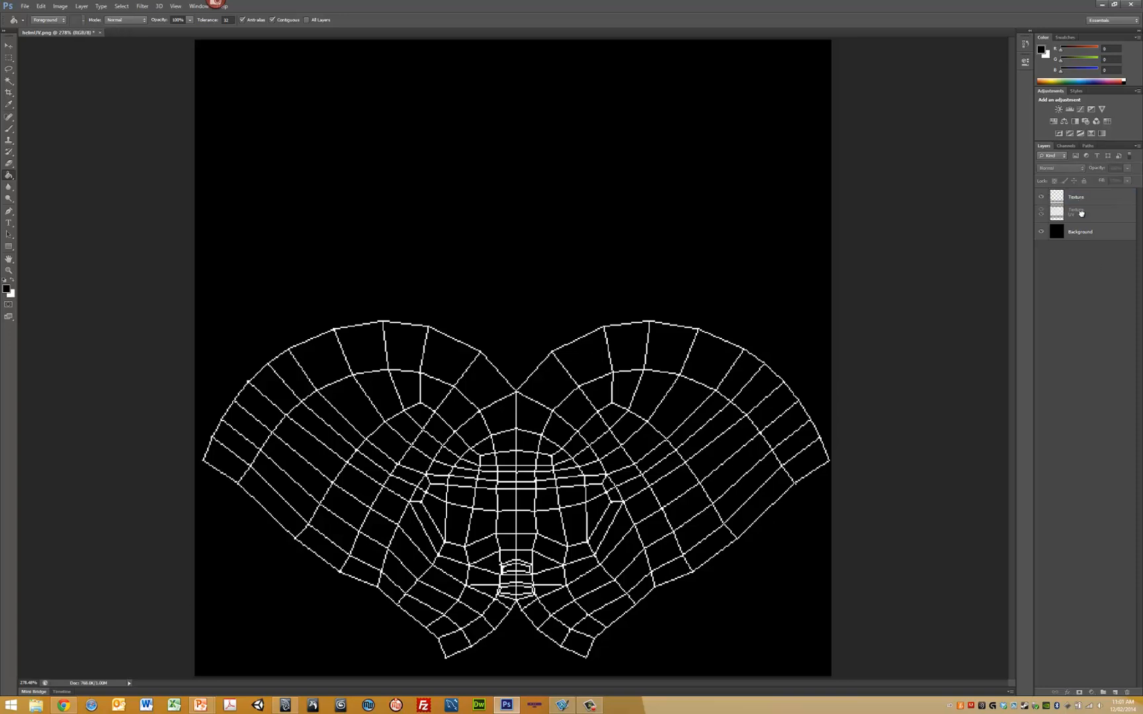
pyautogui.click(1076, 213)
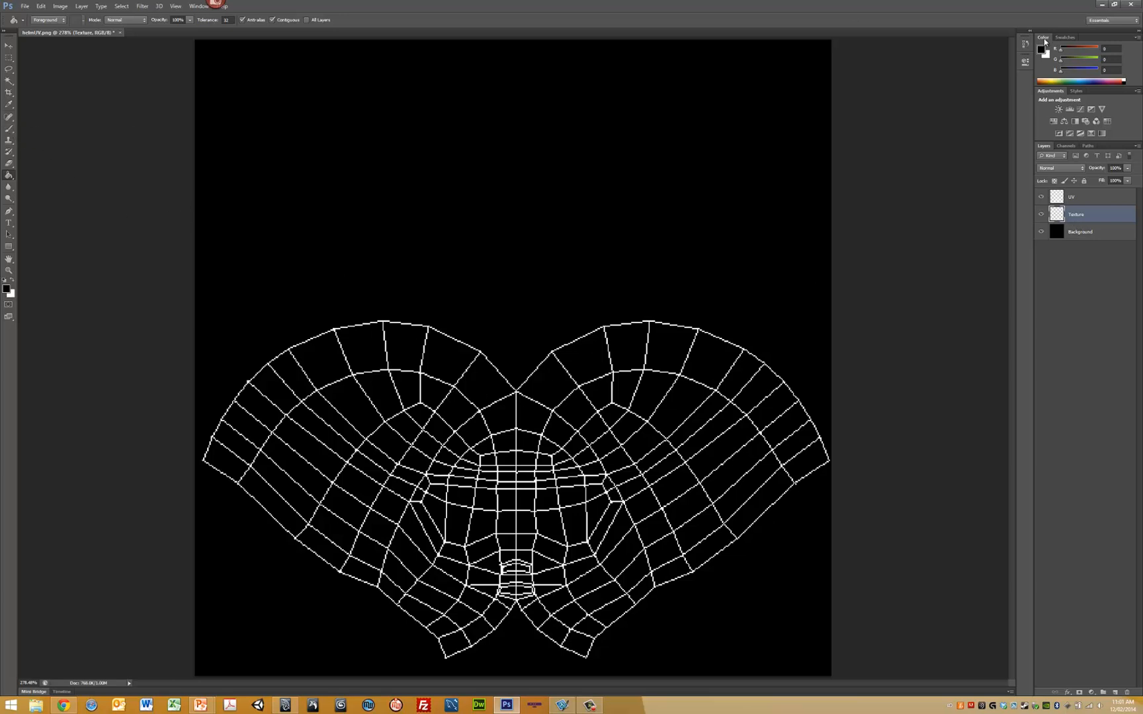
# Step: Choose yellow and a soft brush, then paint around the wings and bottom of the UV layout
pyautogui.click(1040, 45)
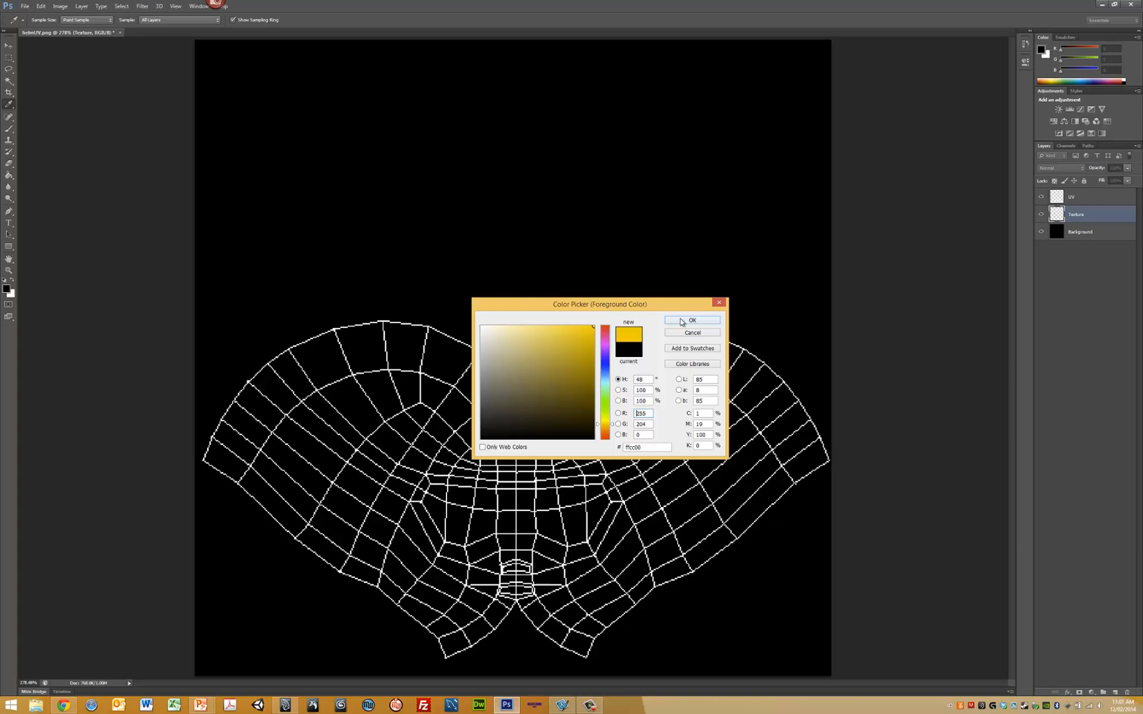
pyautogui.click(691, 321)
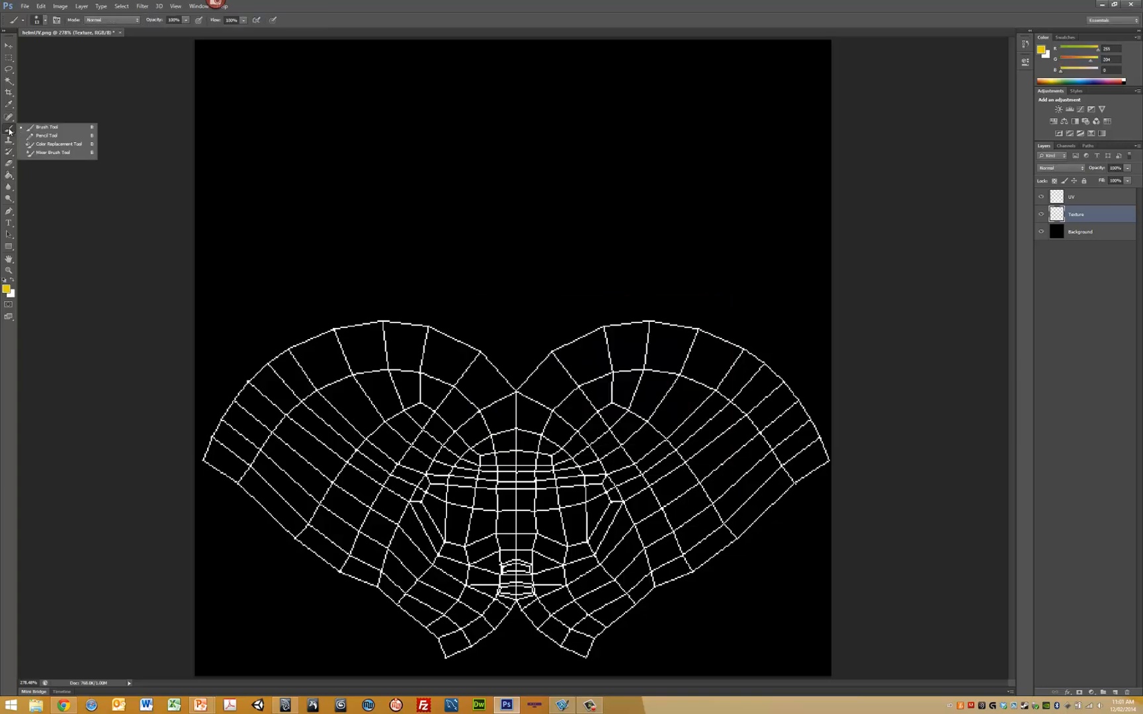
pyautogui.click(47, 20)
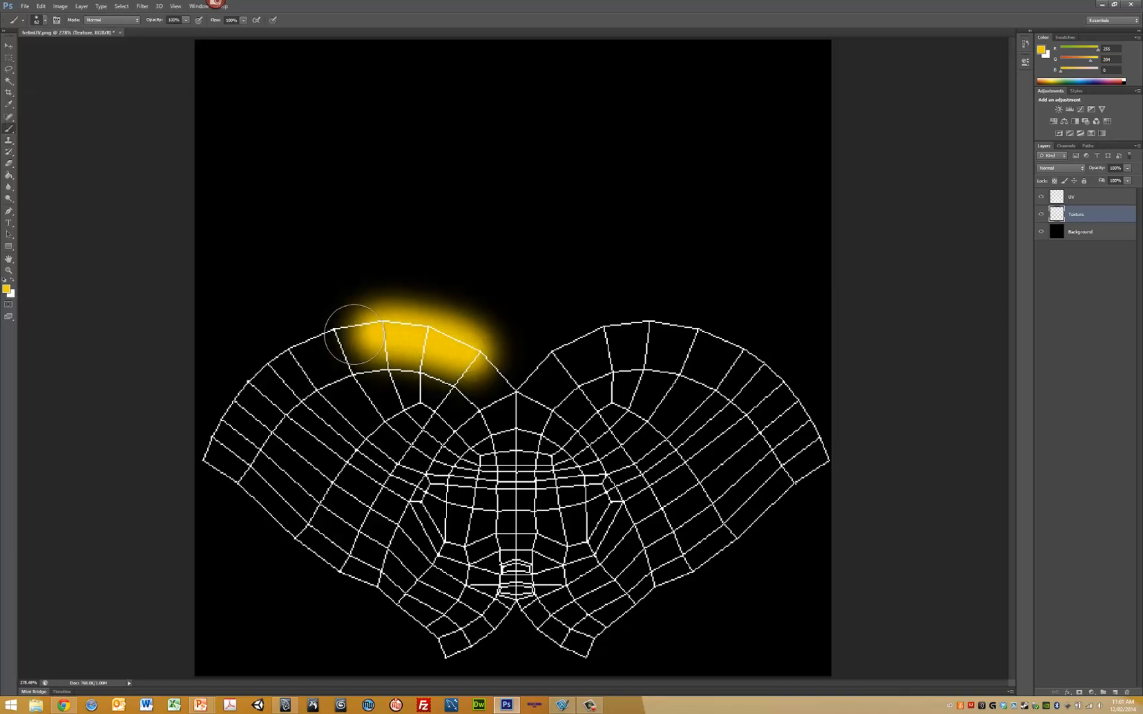
pyautogui.moveTo(353, 339); pyautogui.dragTo(306, 540)
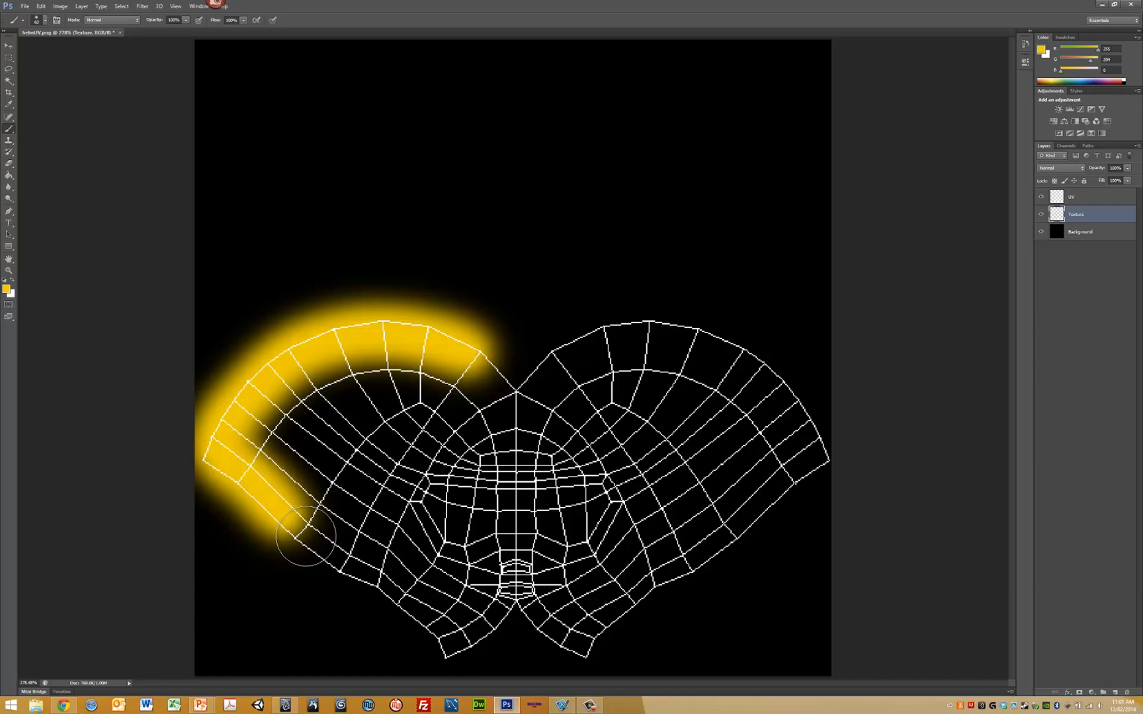
pyautogui.moveTo(305, 540); pyautogui.dragTo(551, 642)
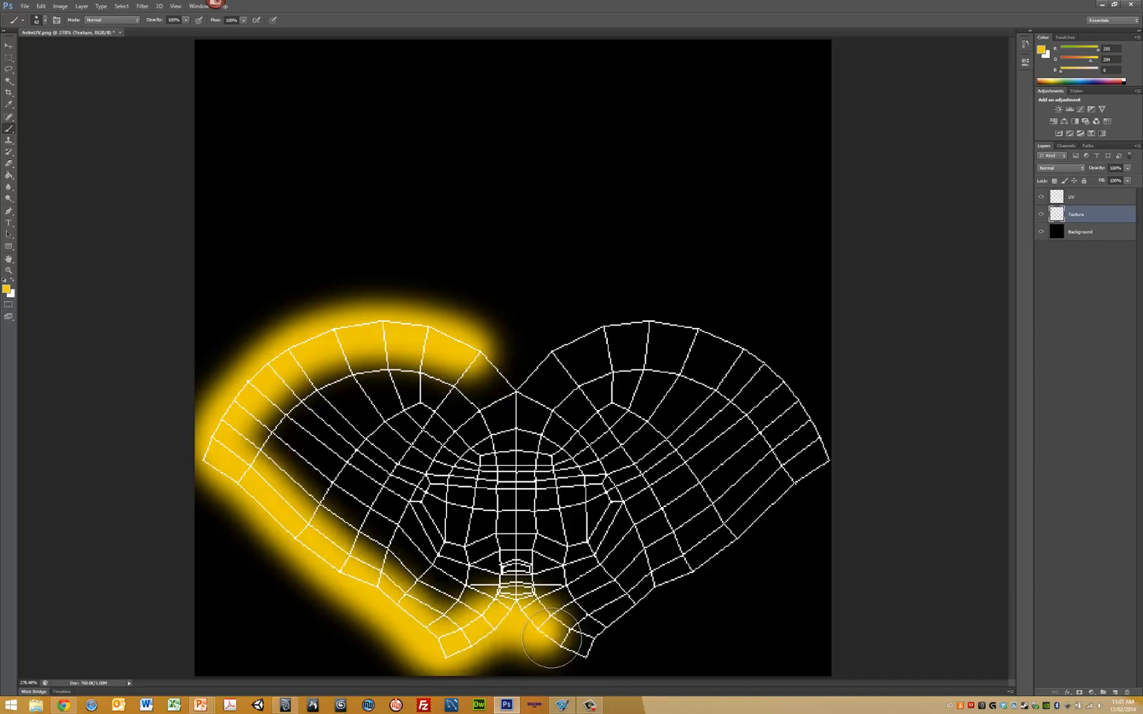
pyautogui.moveTo(546, 642); pyautogui.dragTo(787, 488)
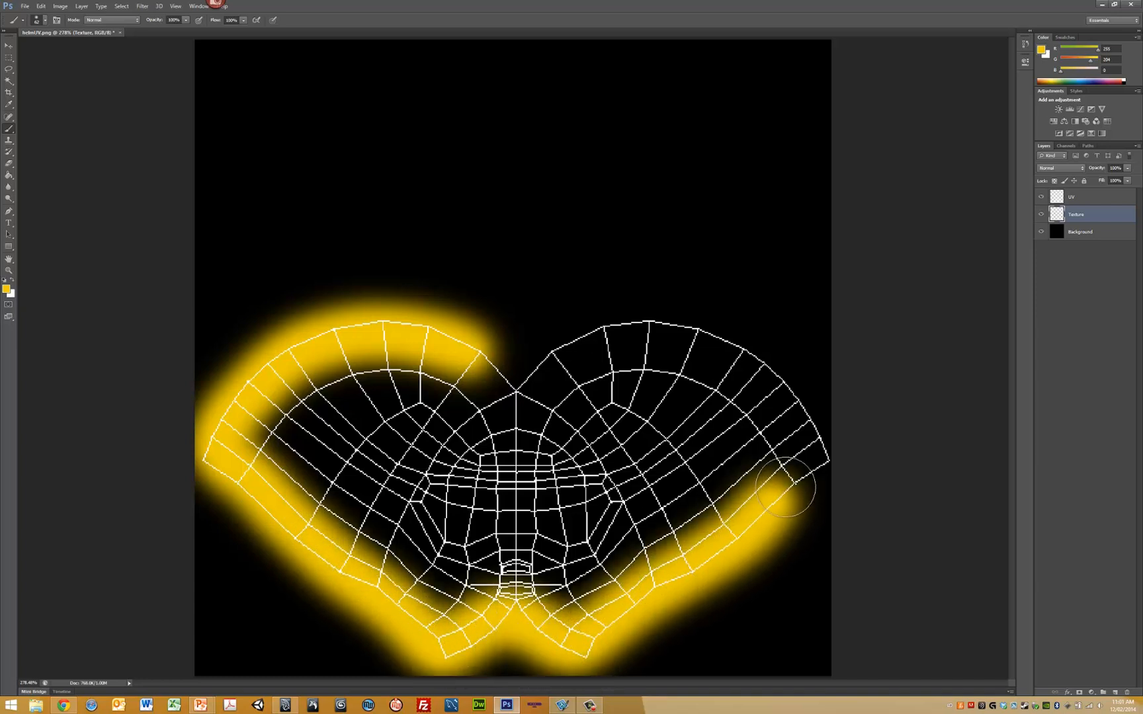
pyautogui.moveTo(783, 488); pyautogui.dragTo(706, 343)
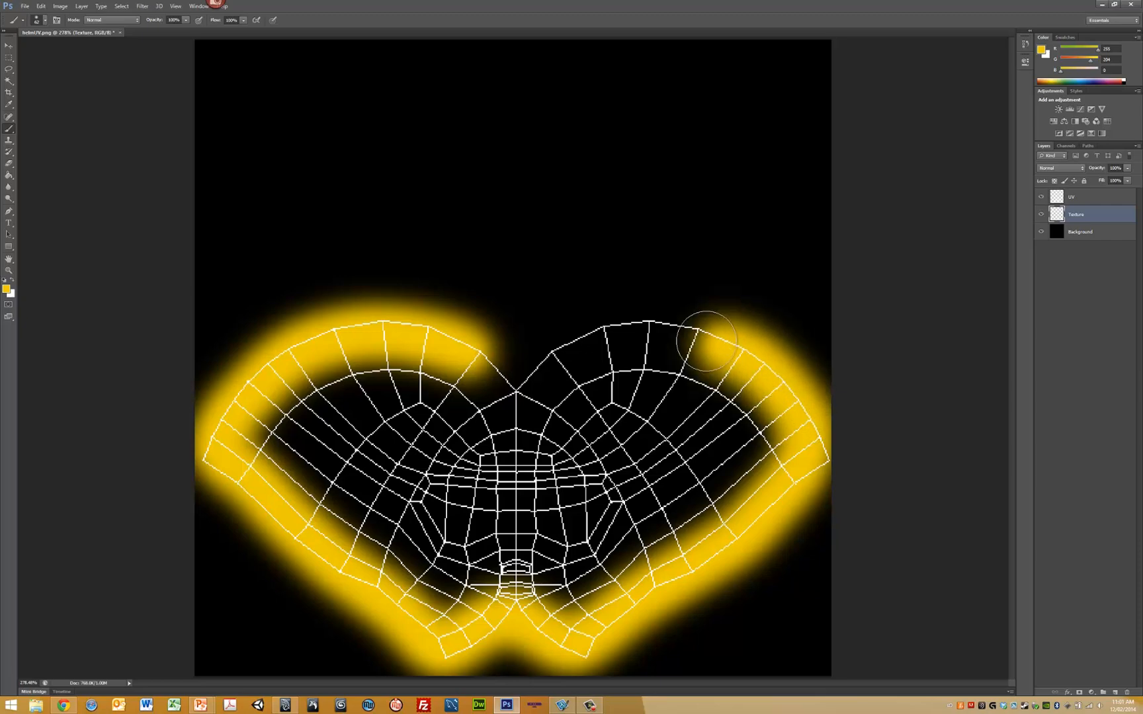
pyautogui.moveTo(707, 343); pyautogui.dragTo(469, 365)
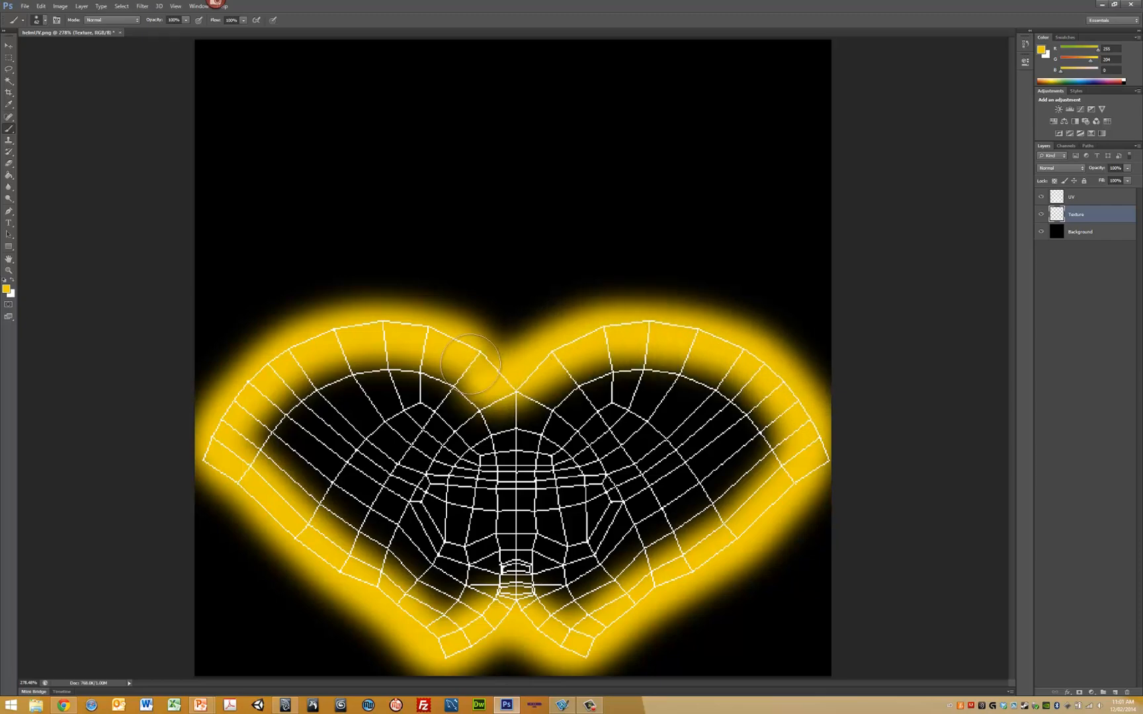
# Step: Fill the remaining black gaps inside the layout with yellow strokes
pyautogui.moveTo(470, 365); pyautogui.dragTo(274, 470)
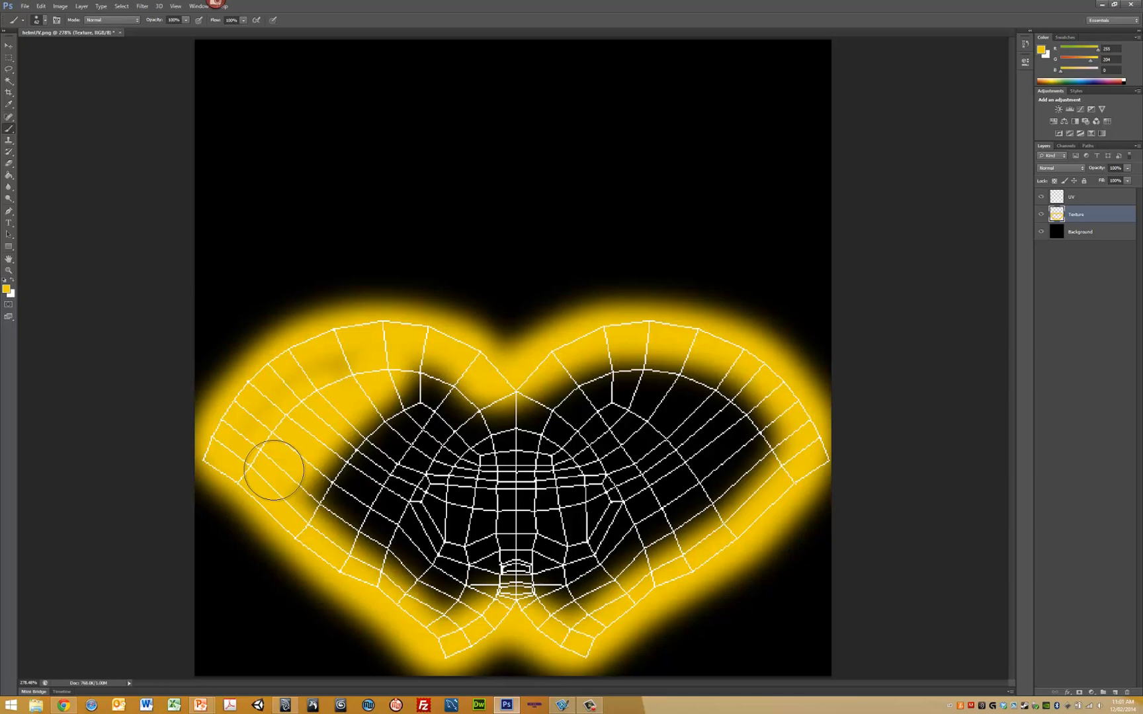
pyautogui.moveTo(274, 470); pyautogui.dragTo(565, 386)
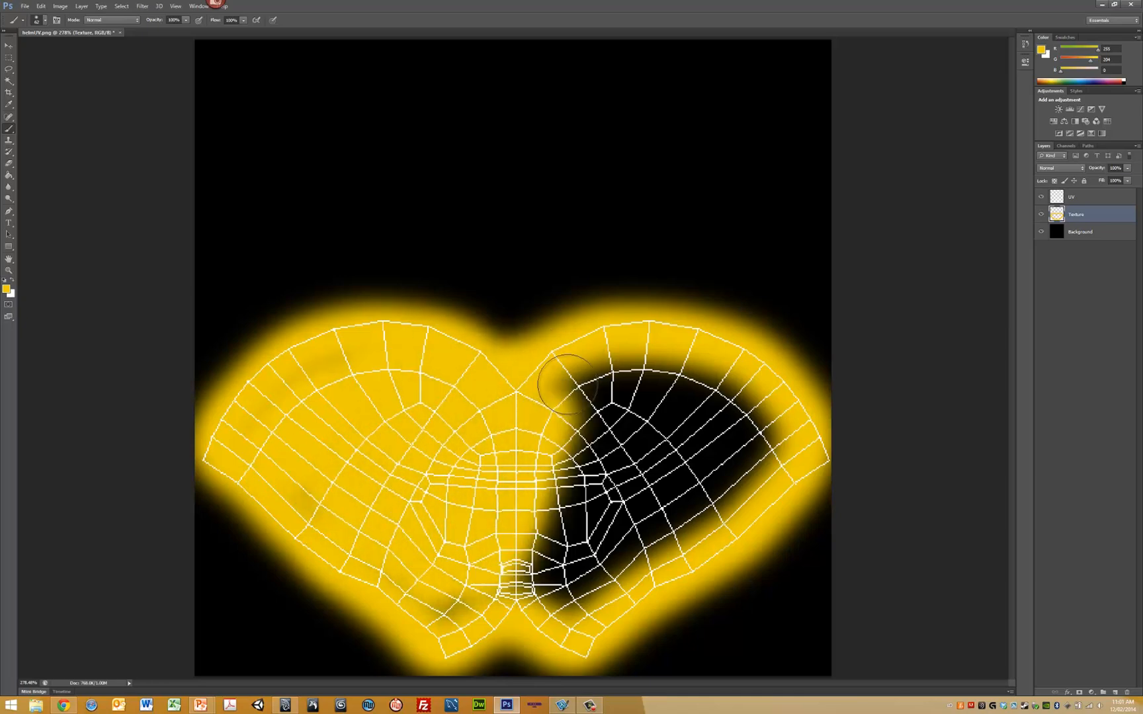
pyautogui.moveTo(569, 387); pyautogui.dragTo(584, 353)
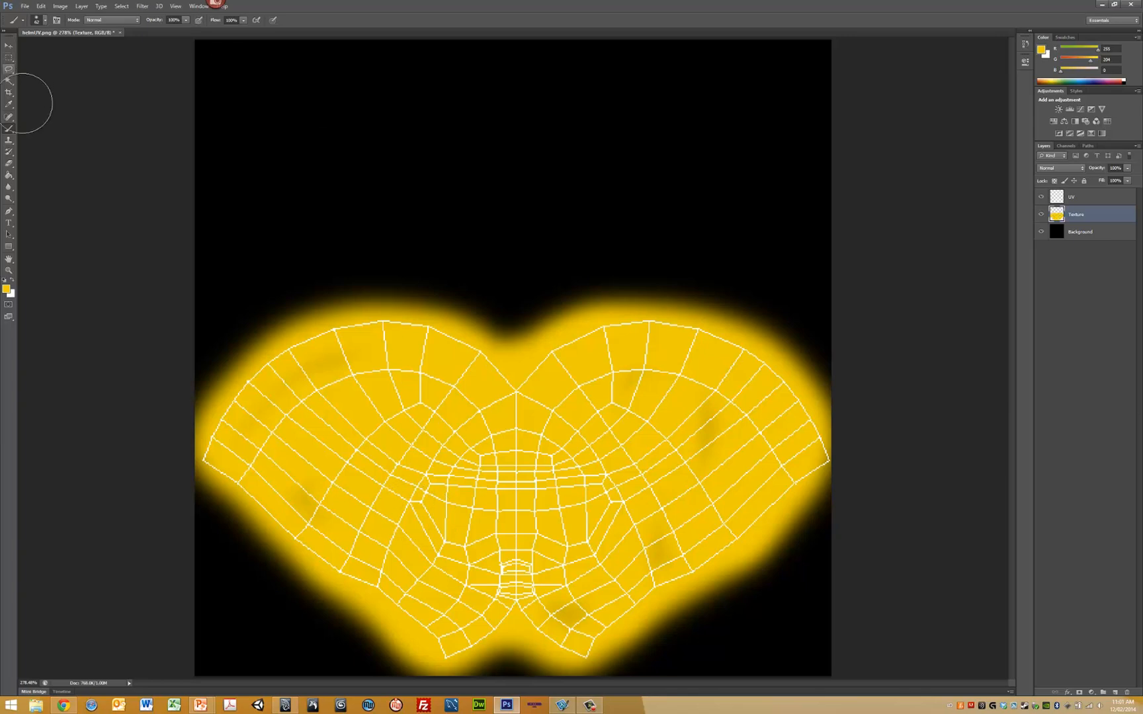
# Step: Pick a light green and brush it over most of the yellow, leaving a yellow rim
pyautogui.click(10, 116)
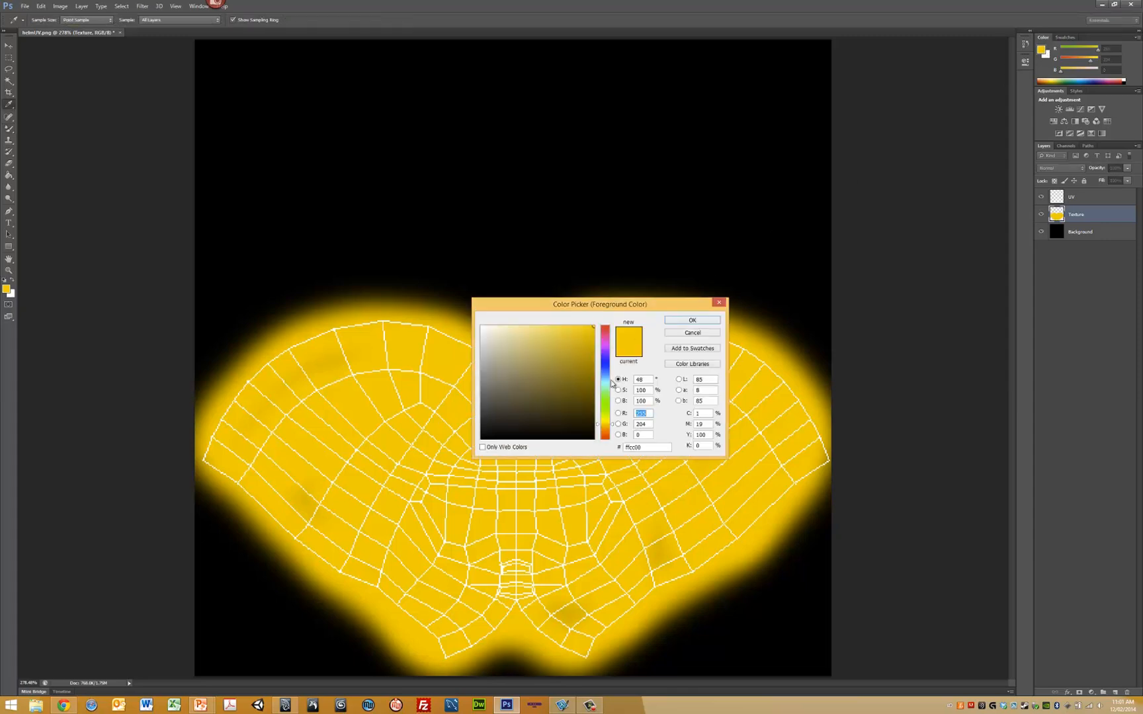
pyautogui.click(691, 320)
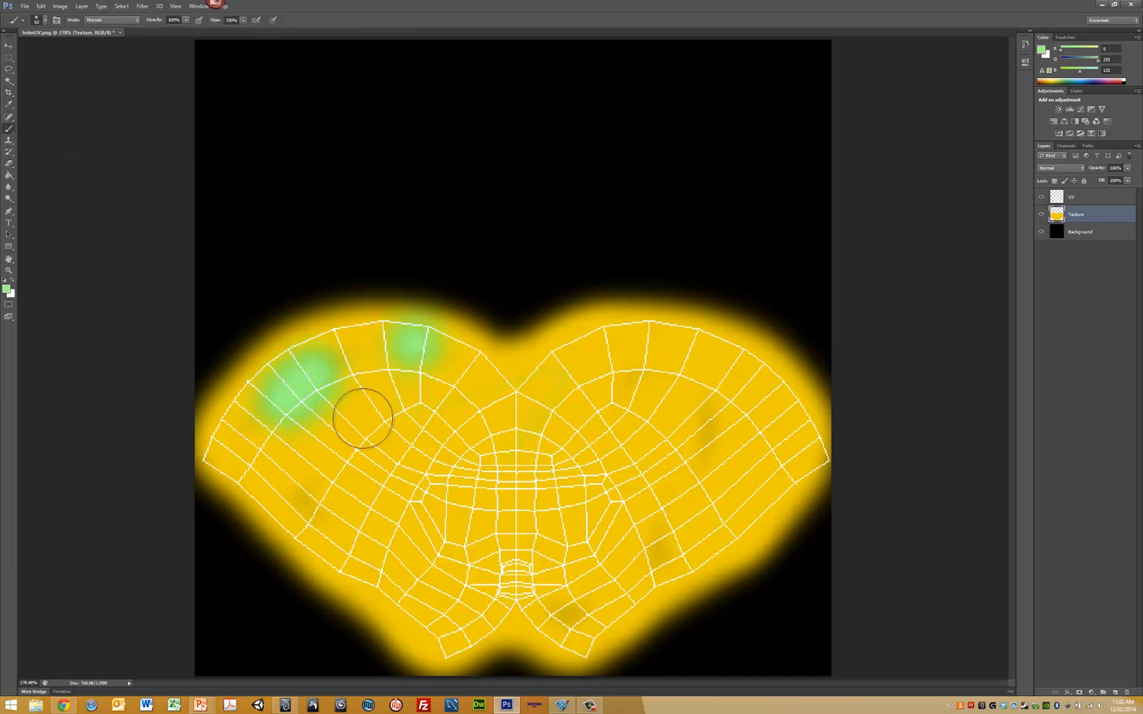
pyautogui.moveTo(365, 416); pyautogui.dragTo(554, 484)
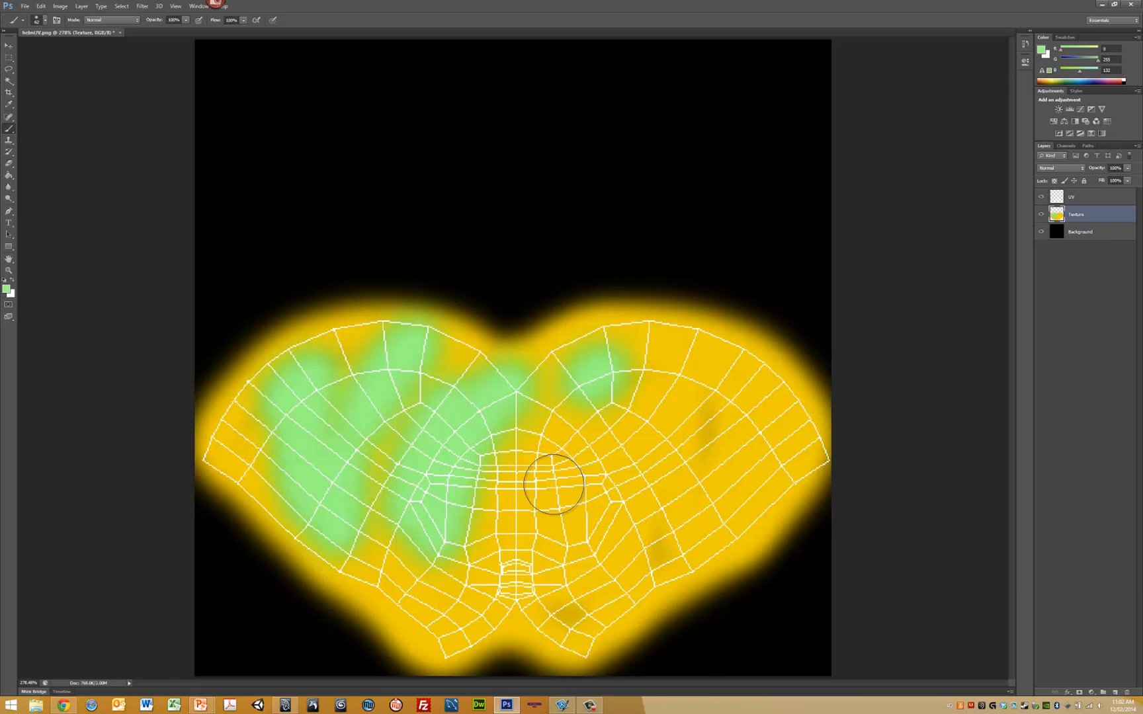
pyautogui.moveTo(558, 485); pyautogui.dragTo(565, 616)
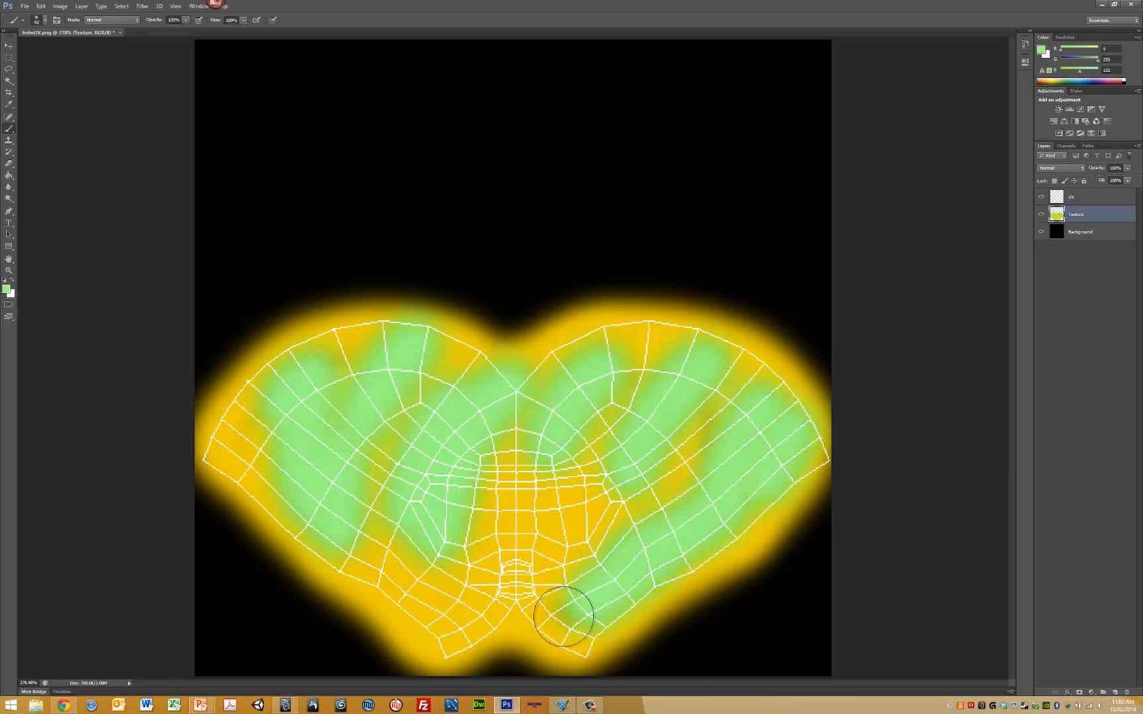
pyautogui.moveTo(561, 617); pyautogui.dragTo(580, 565)
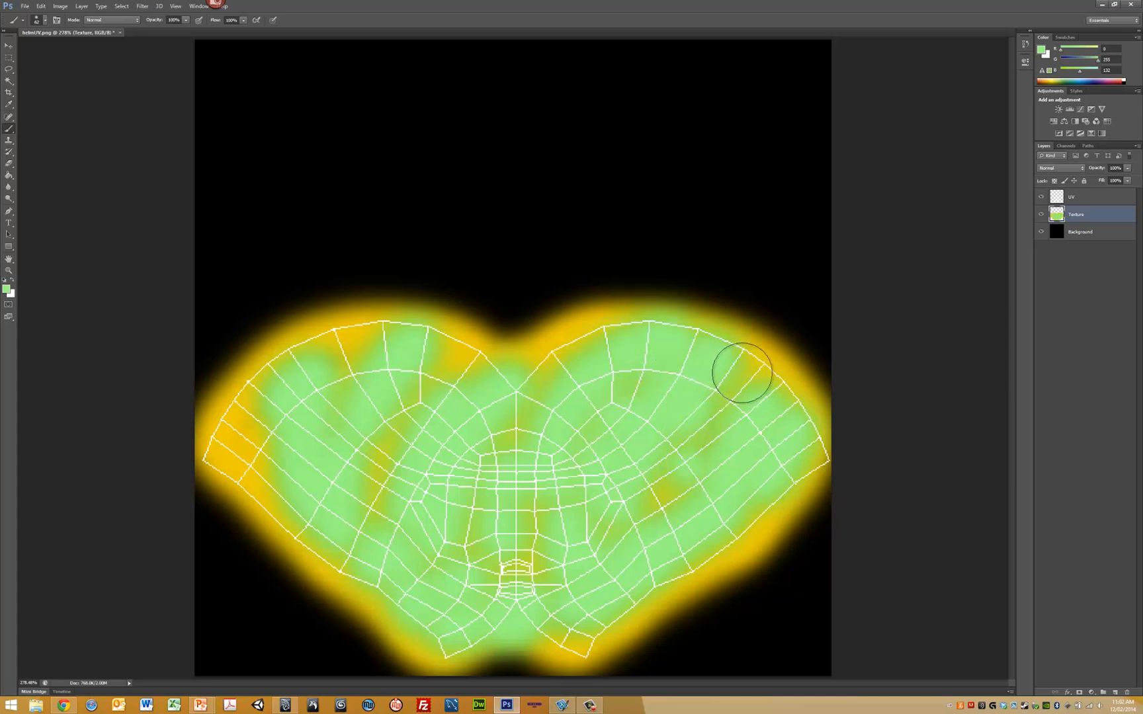
pyautogui.moveTo(743, 372); pyautogui.dragTo(230, 463)
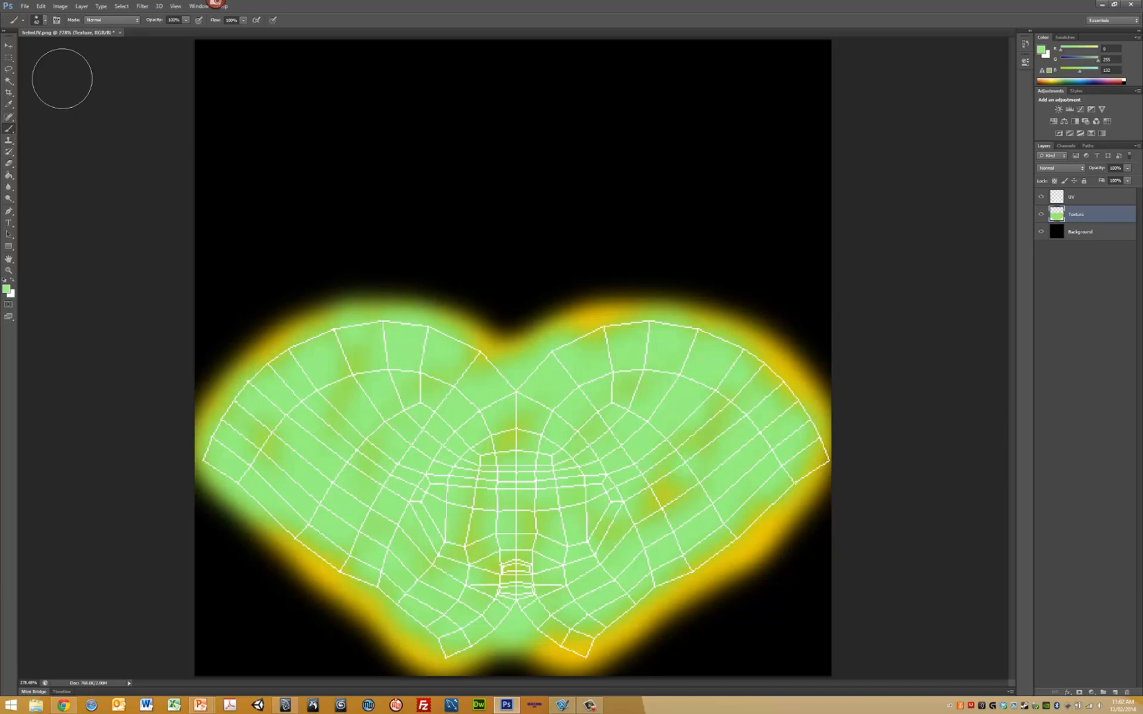
# Step: Switch to the Smudge tool and blend green into yellow along the upper and left edges
pyautogui.click(44, 19)
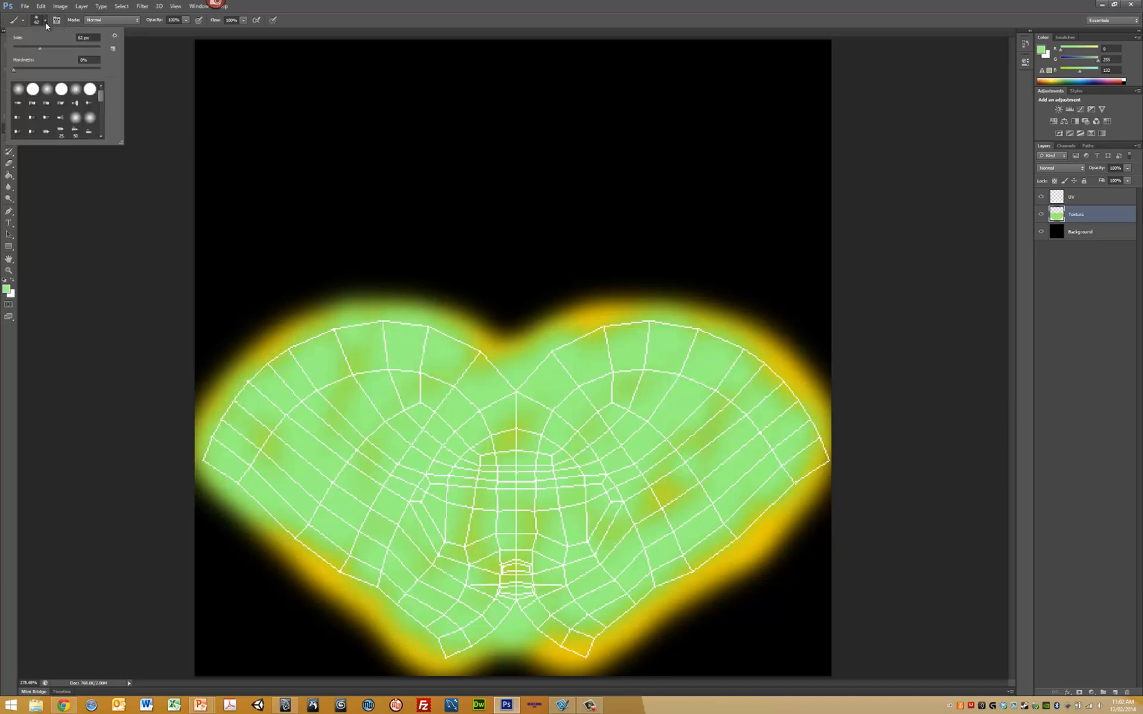
pyautogui.click(29, 174)
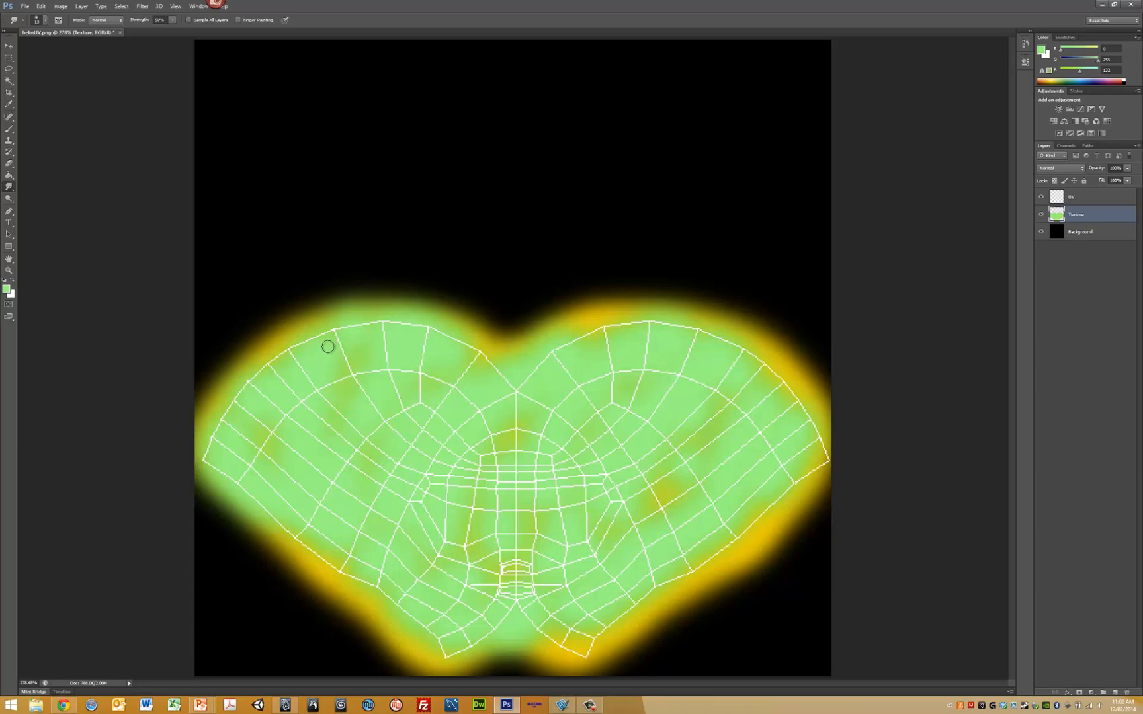
pyautogui.moveTo(328, 346); pyautogui.dragTo(296, 446)
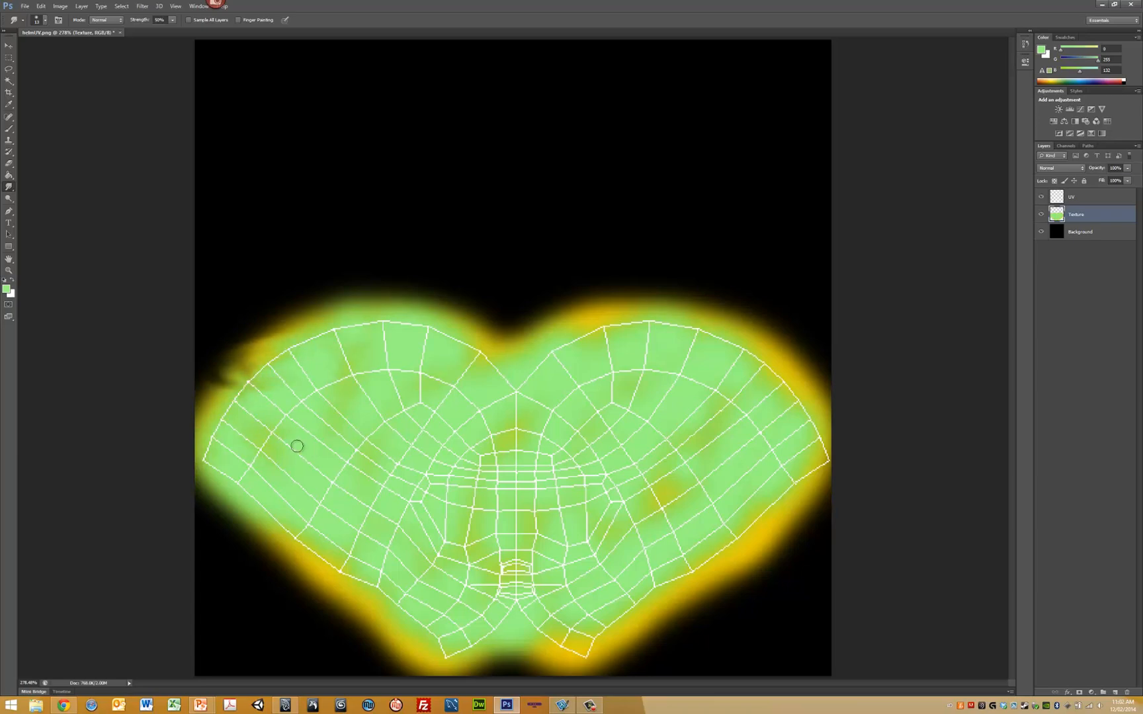
pyautogui.moveTo(298, 446); pyautogui.dragTo(605, 633)
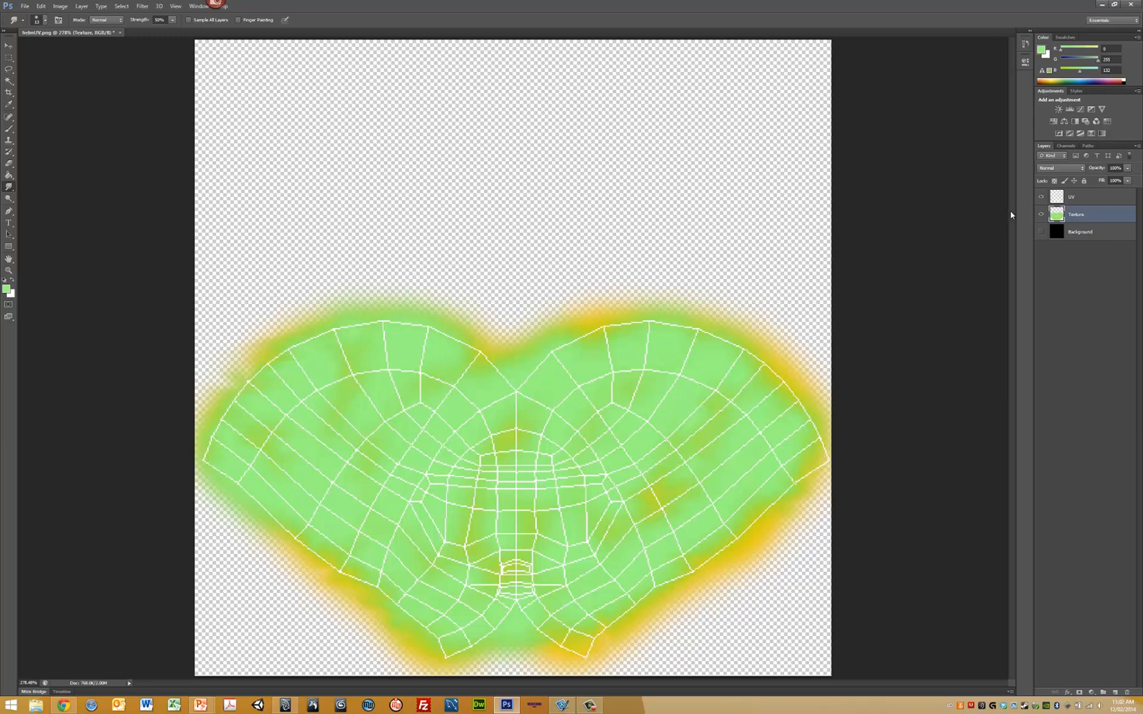
# Step: Hide the UV wireframe layer and start Save As for the texture
pyautogui.click(1042, 197)
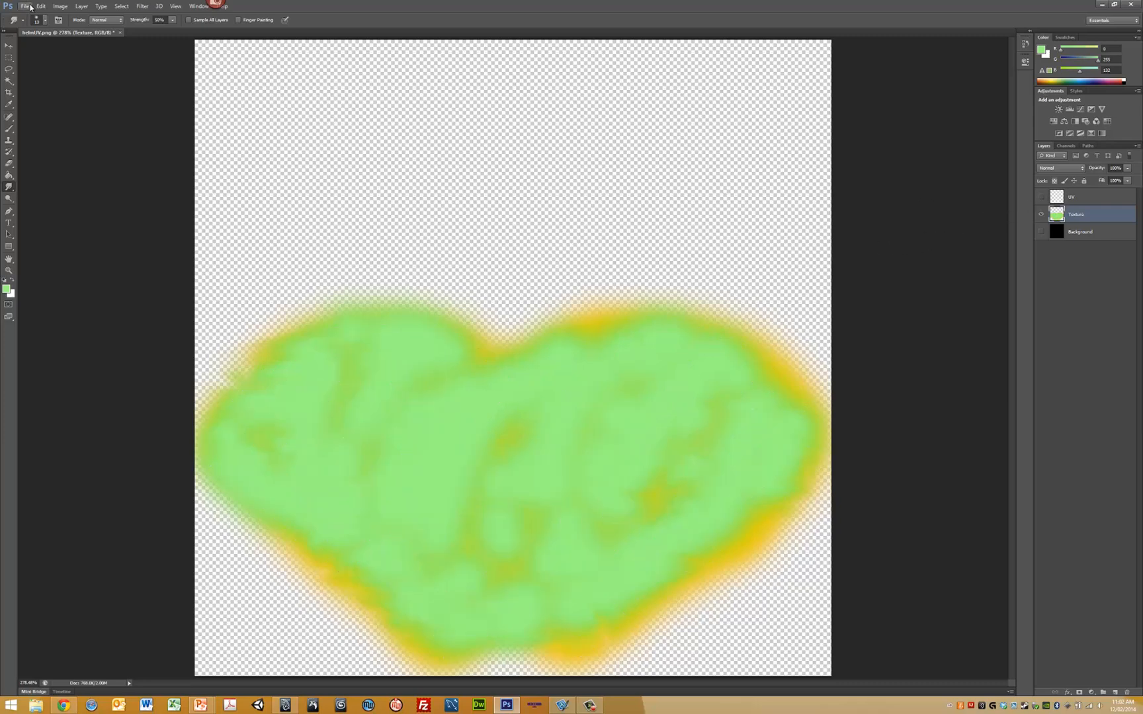
pyautogui.click(25, 6)
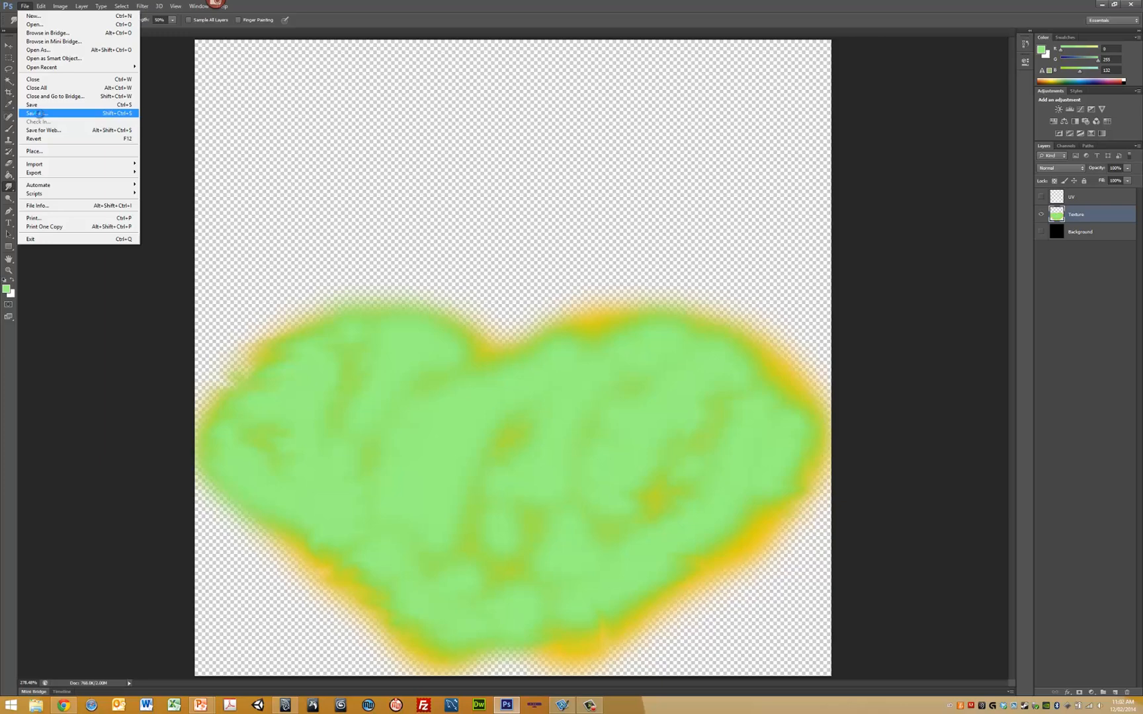
pyautogui.click(37, 113)
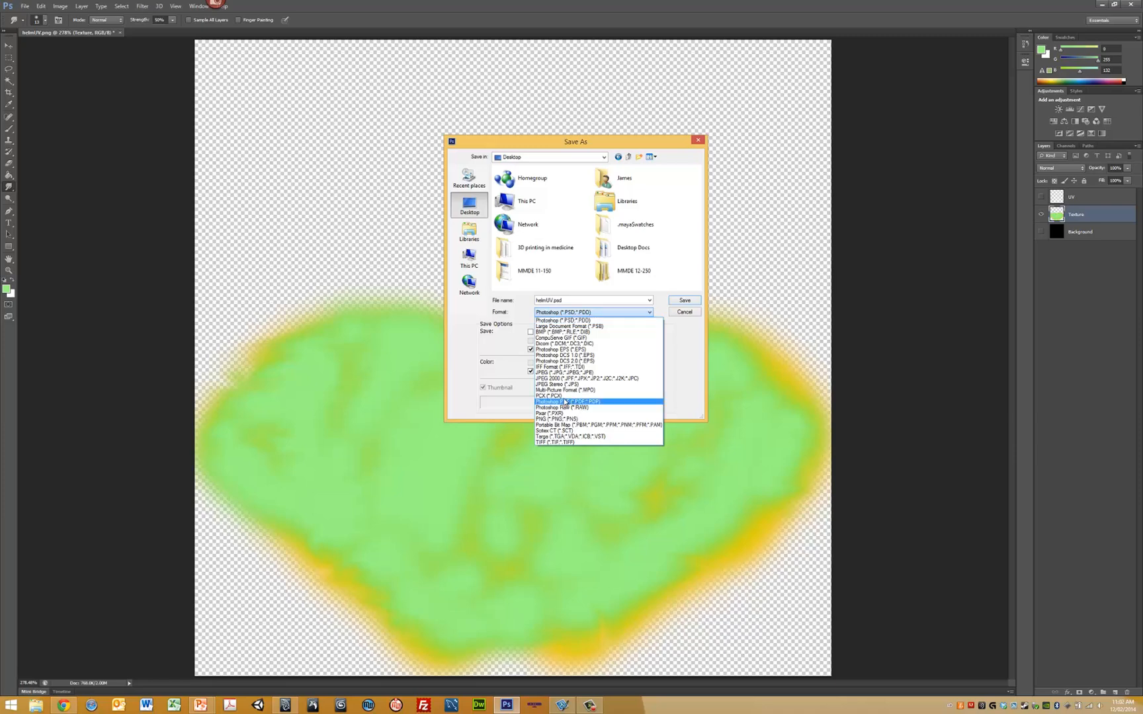
# Step: Save the texture as a PNG named helm on the desktop, accepting PNG options
pyautogui.click(558, 420)
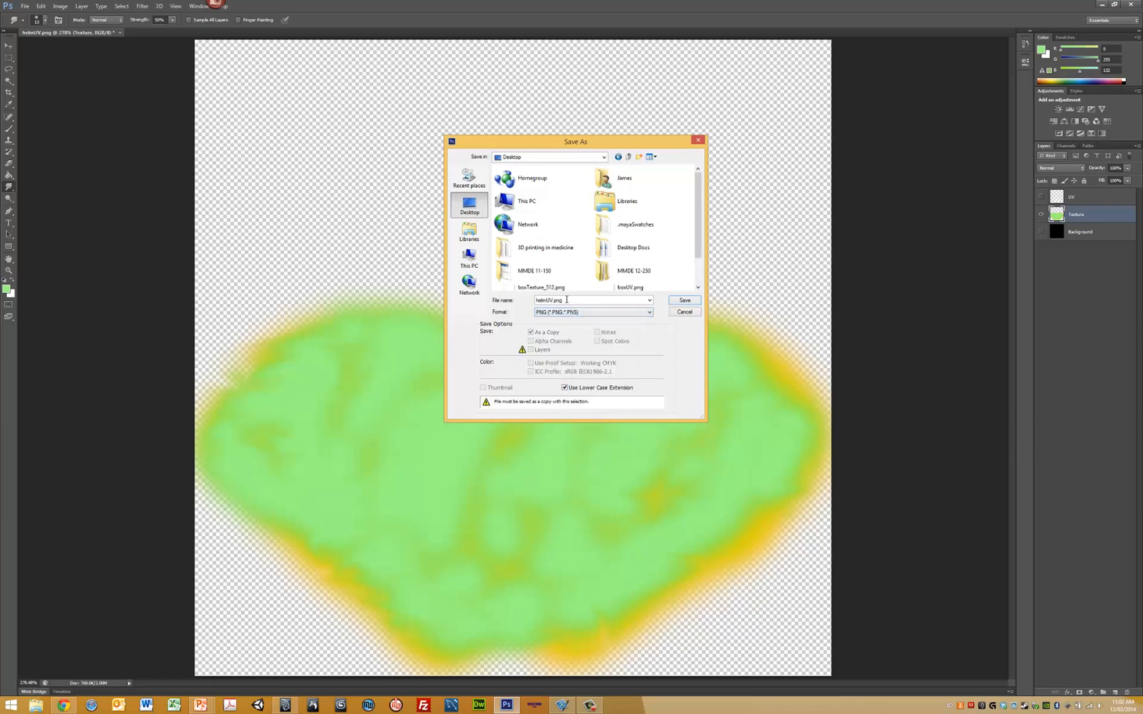
pyautogui.write('helmTexture_')
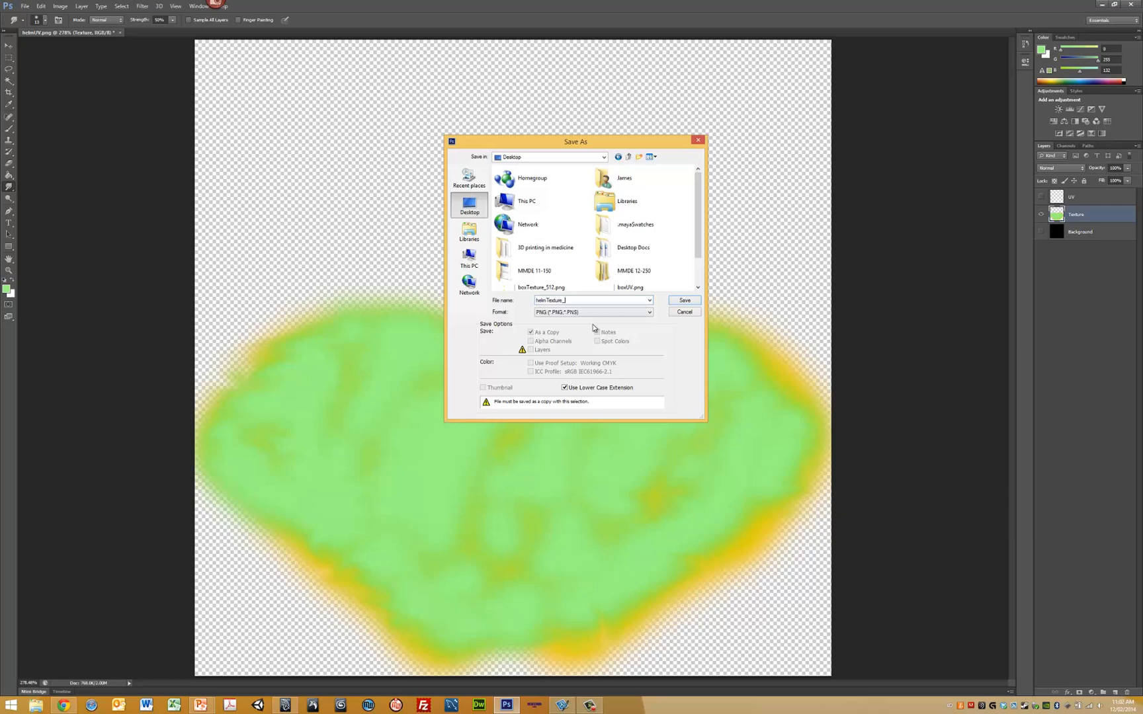
pyautogui.click(683, 299)
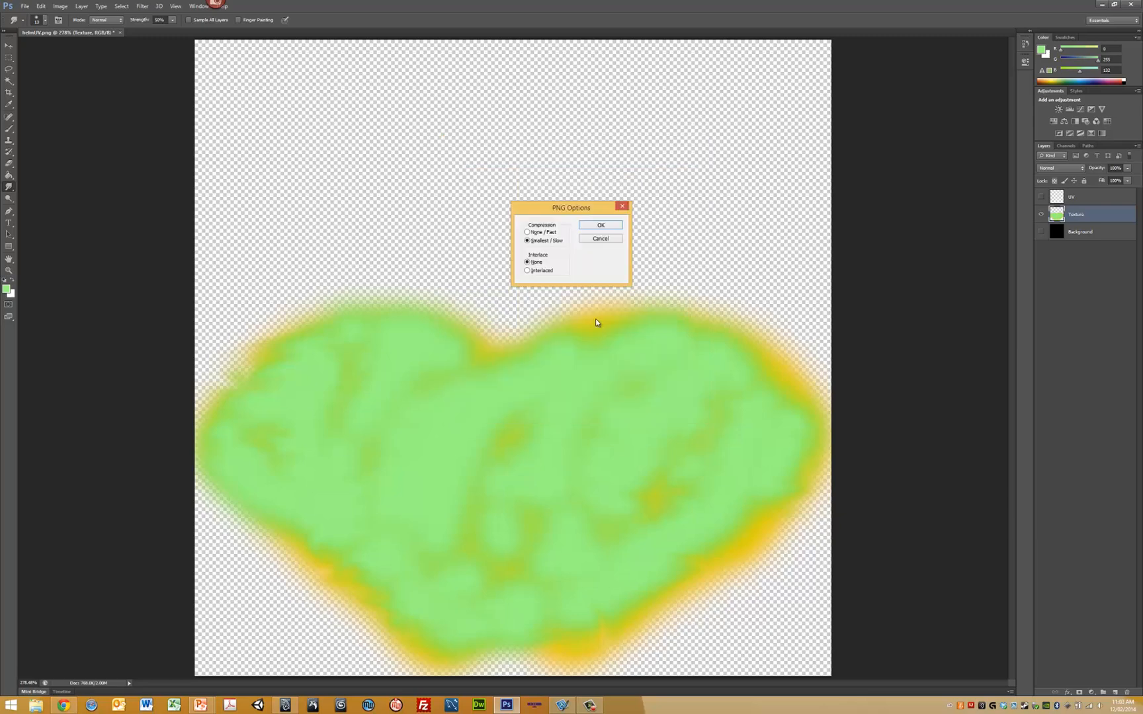
pyautogui.click(600, 225)
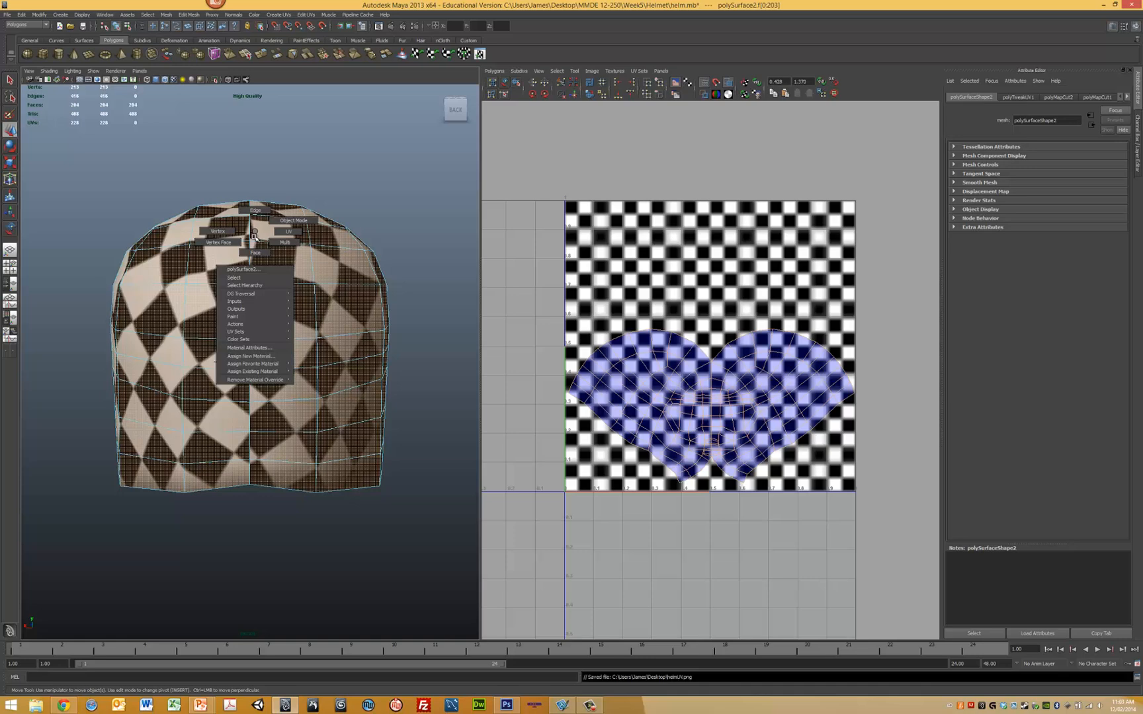
pyautogui.moveTo(252, 356)
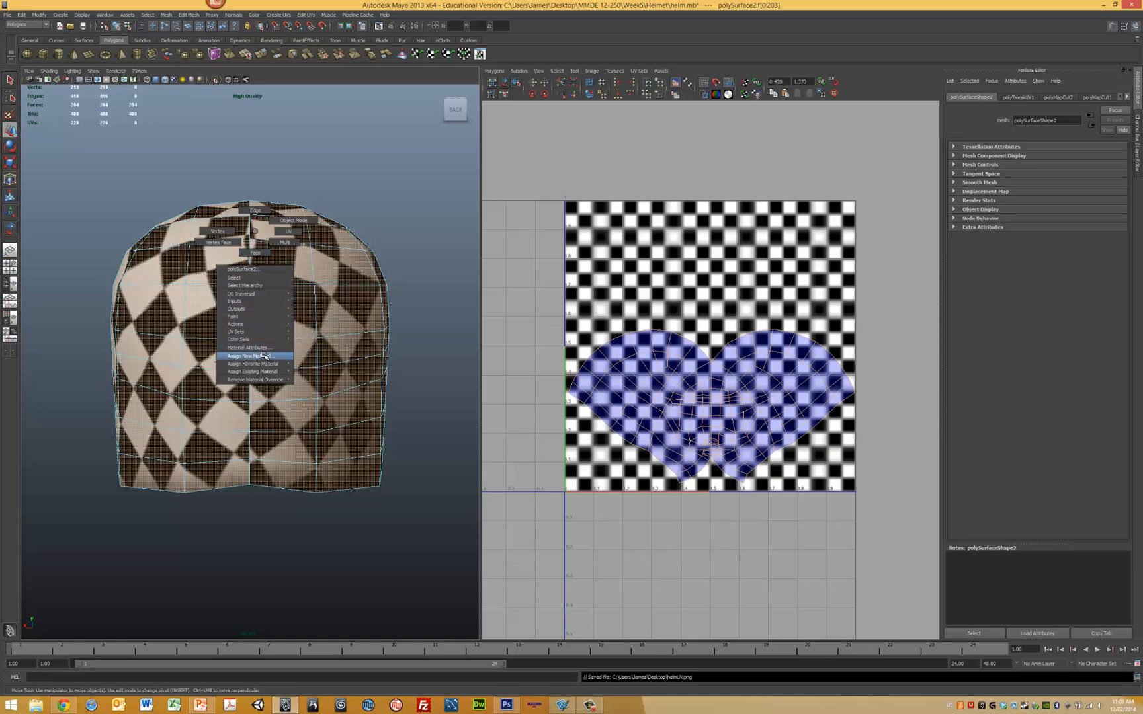
# Step: Assign a new Lambert to the helmet and load the painted PNG into its Color map
pyautogui.click(248, 356)
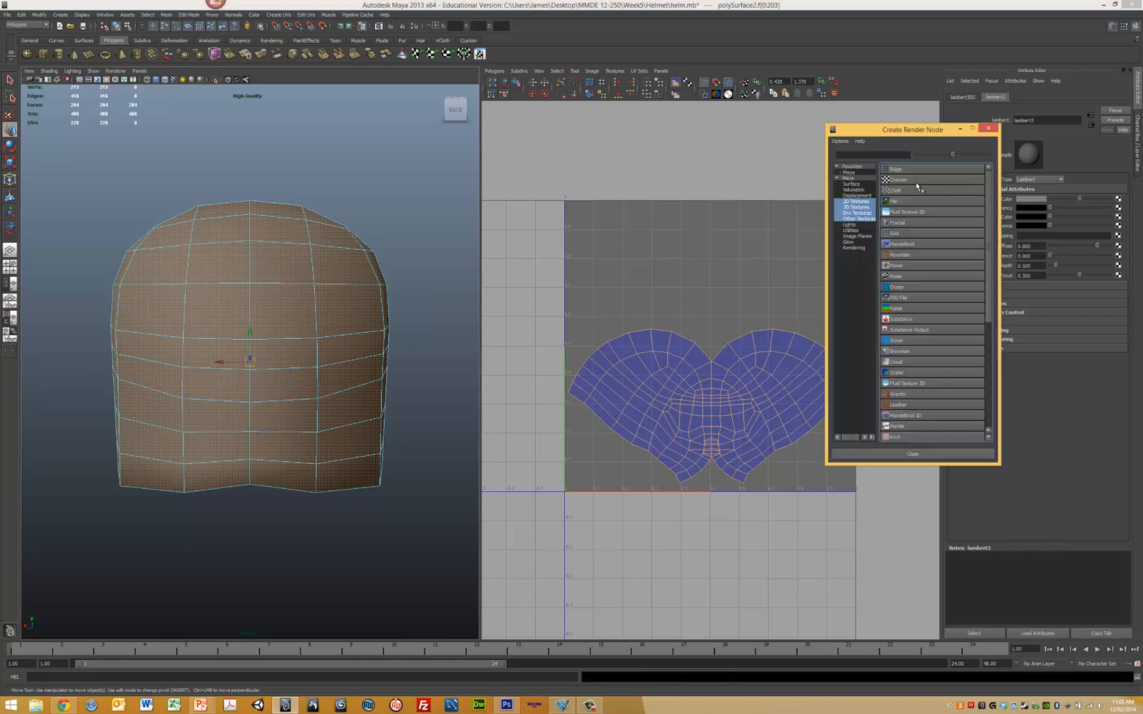
pyautogui.click(894, 201)
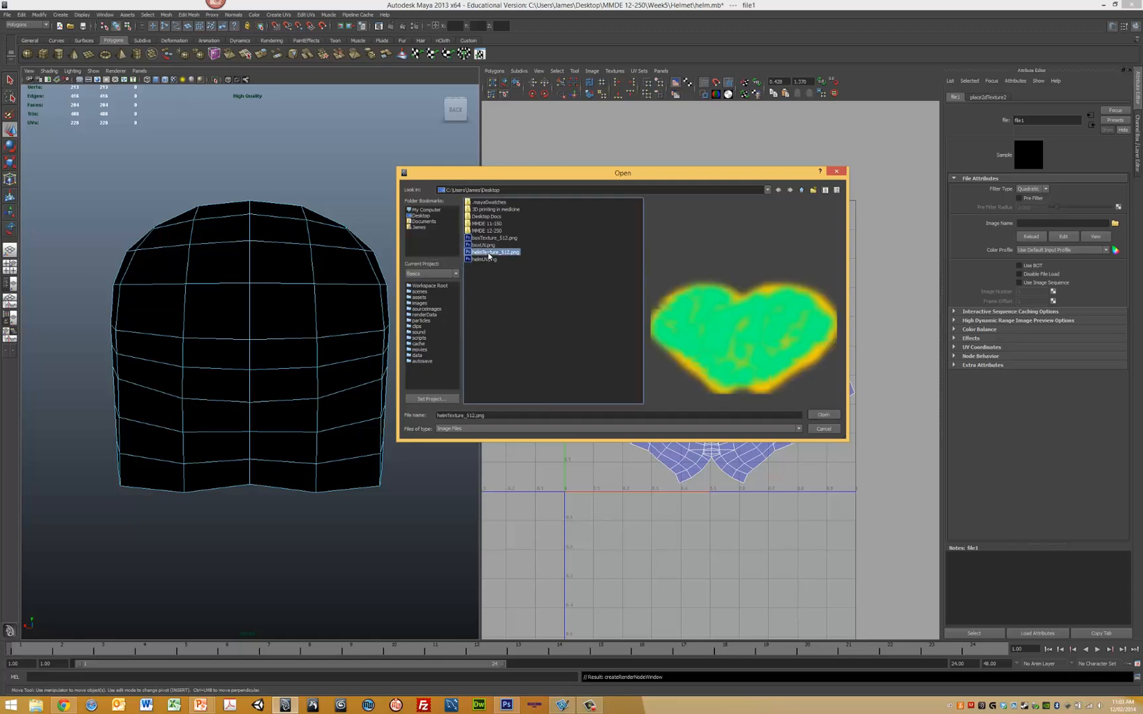
pyautogui.click(822, 415)
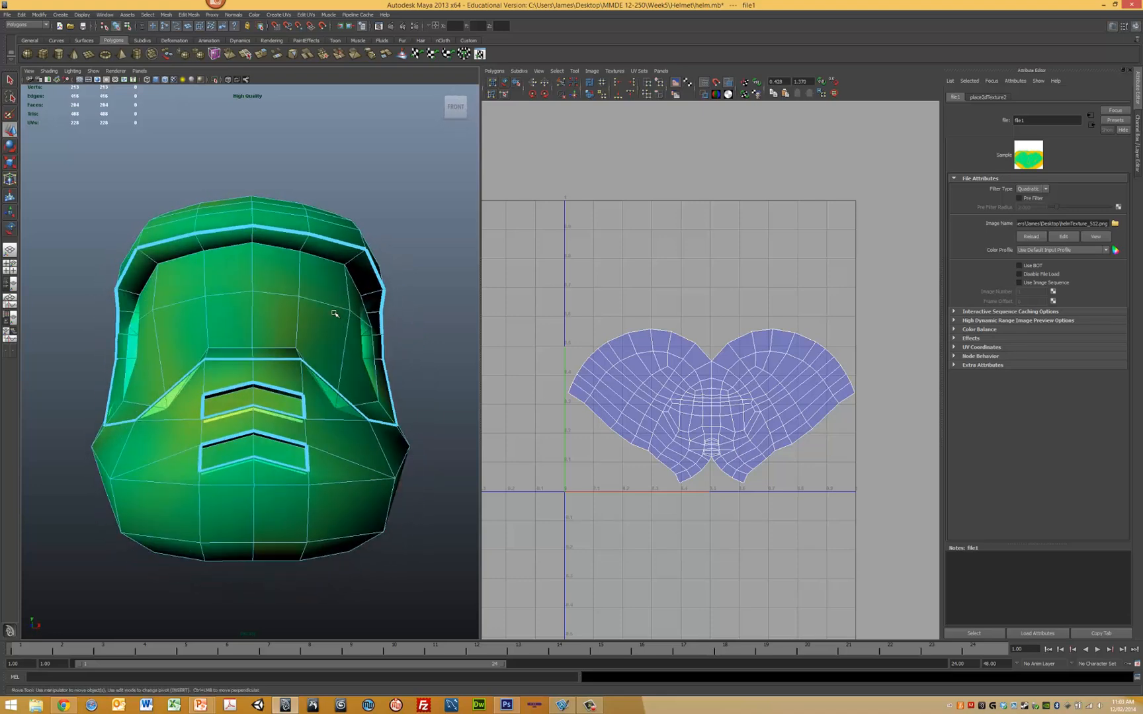
# Step: Switch to Object Mode and select the helmet so the UV editor shows its texture
pyautogui.rightClick(305, 309)
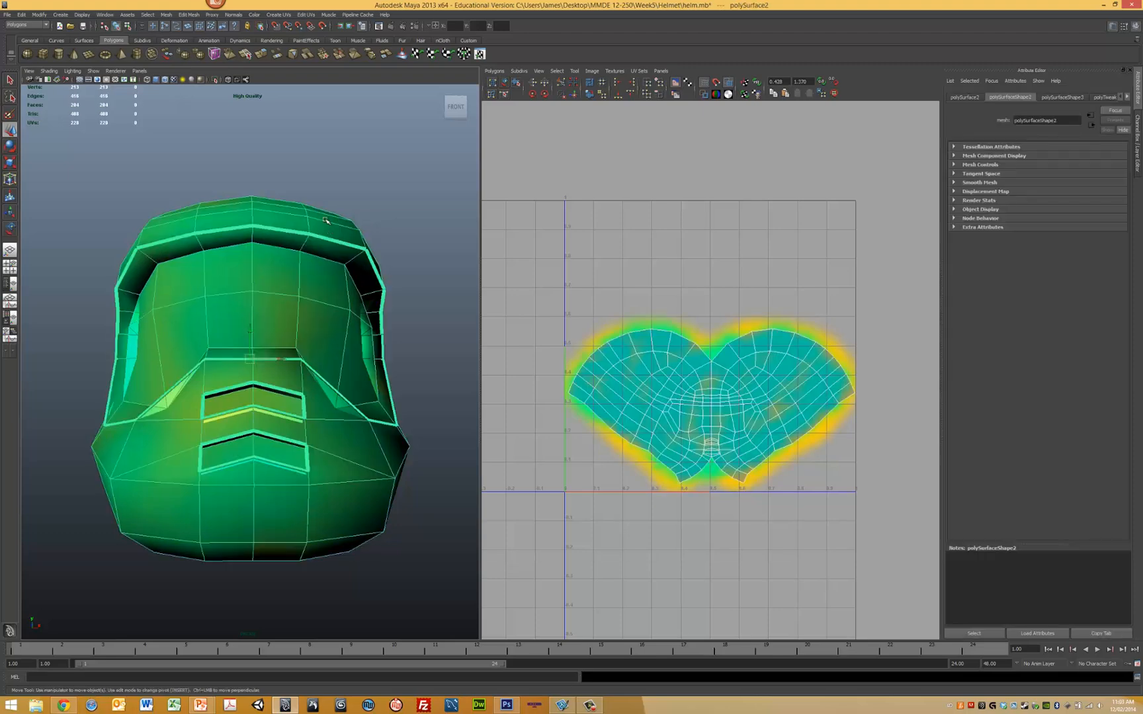
pyautogui.click(156, 81)
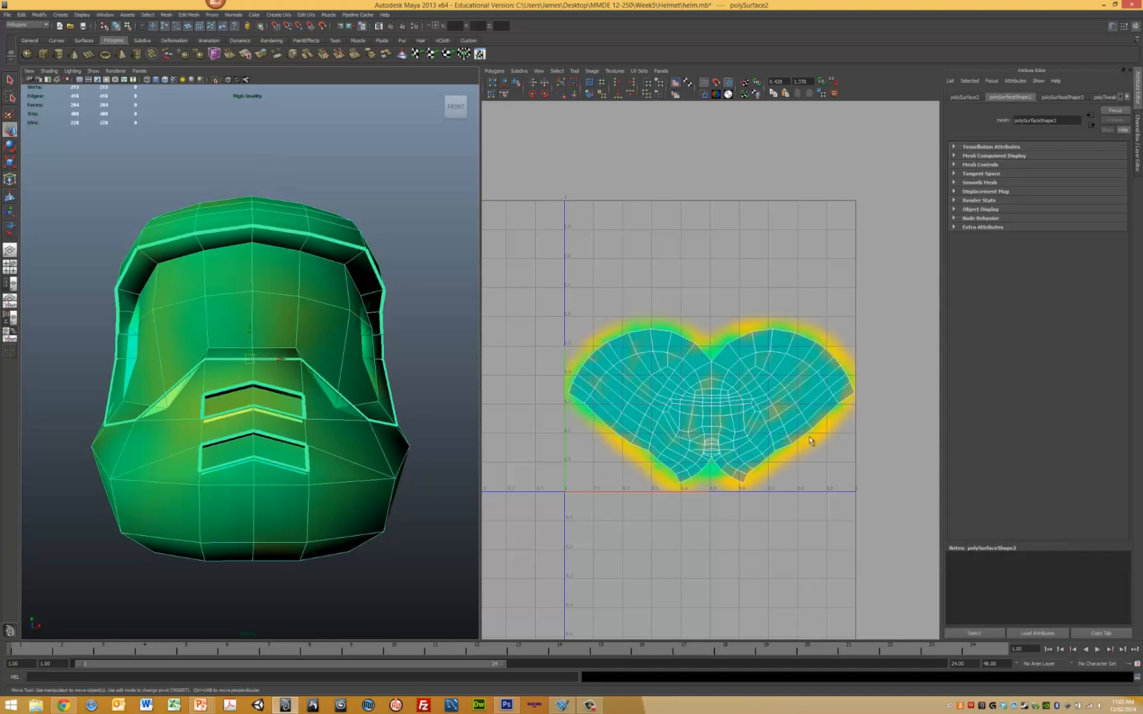
pyautogui.moveTo(686, 366)
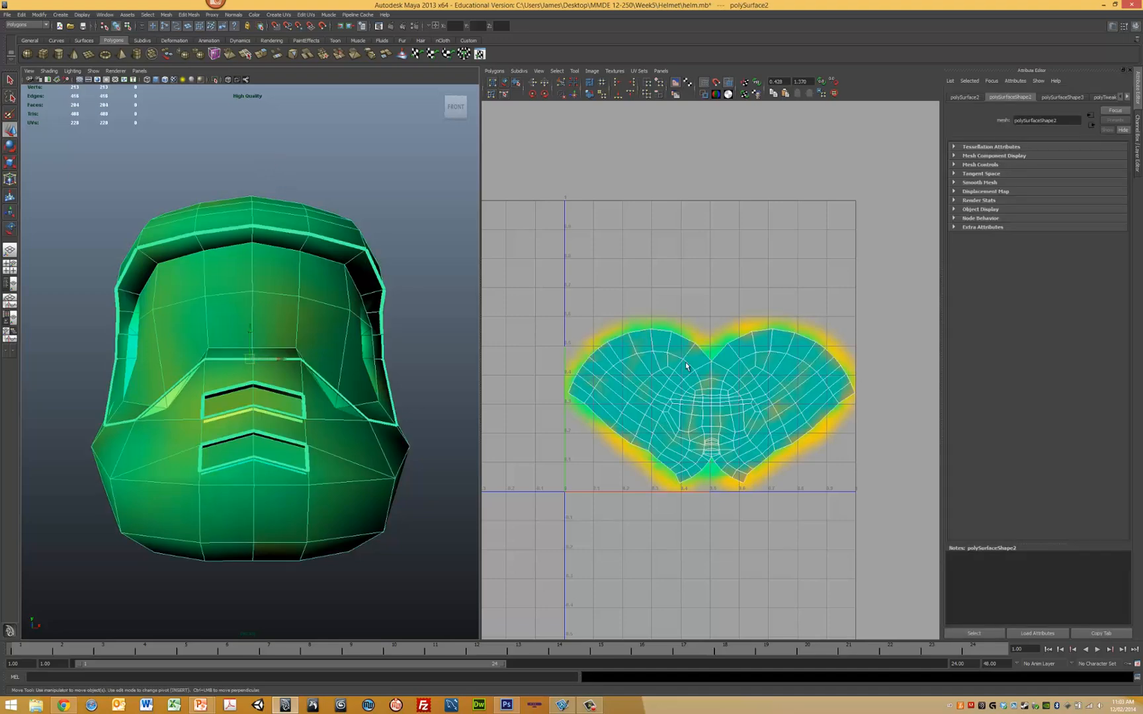